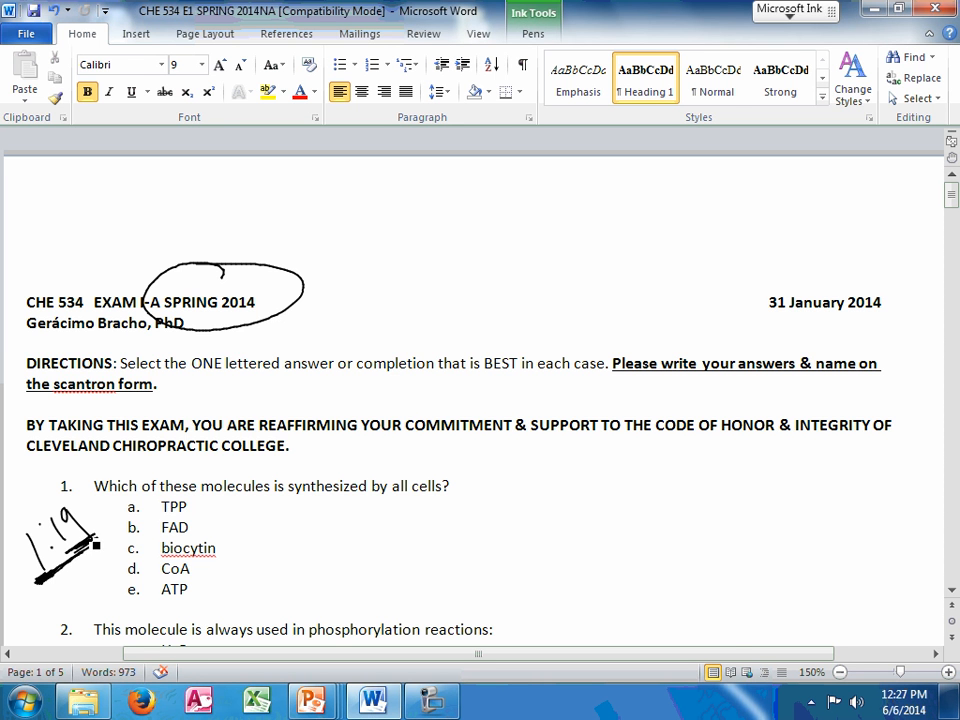
# - Handwrite H+ and H2O beside the ATP option of question 1
pyautogui.scroll(-3)
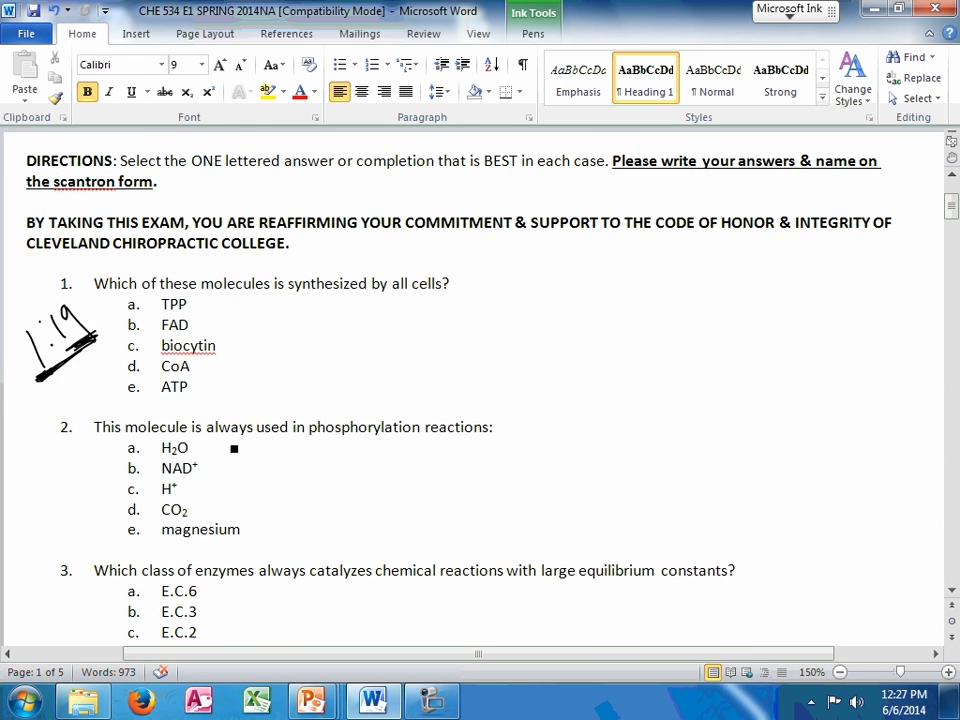
pyautogui.scroll(-3)
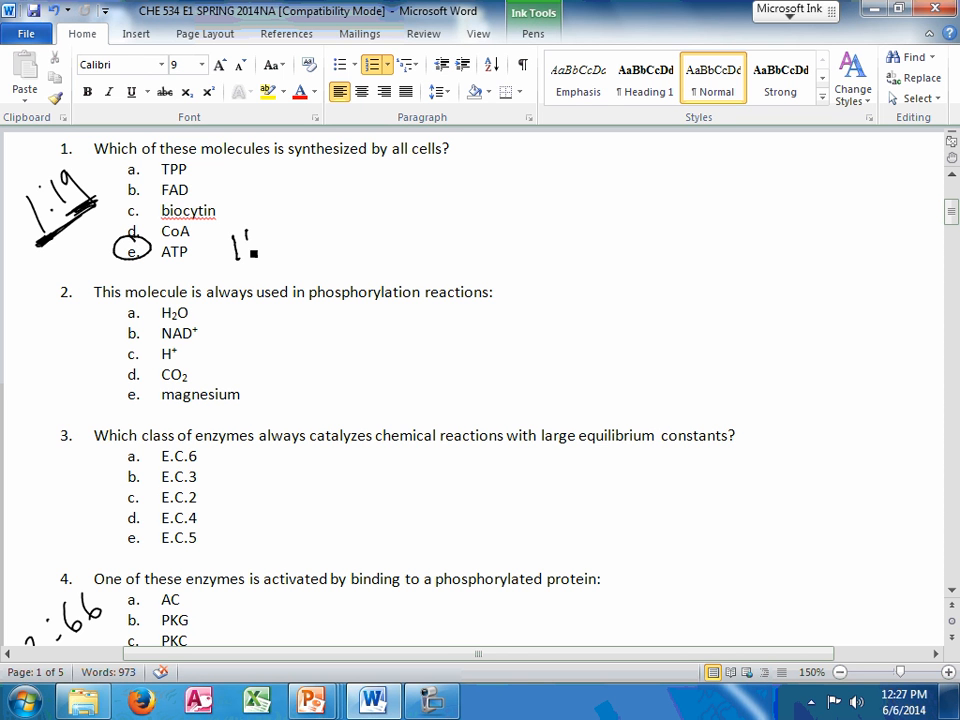
pyautogui.moveTo(235, 250); pyautogui.dragTo(265, 235)
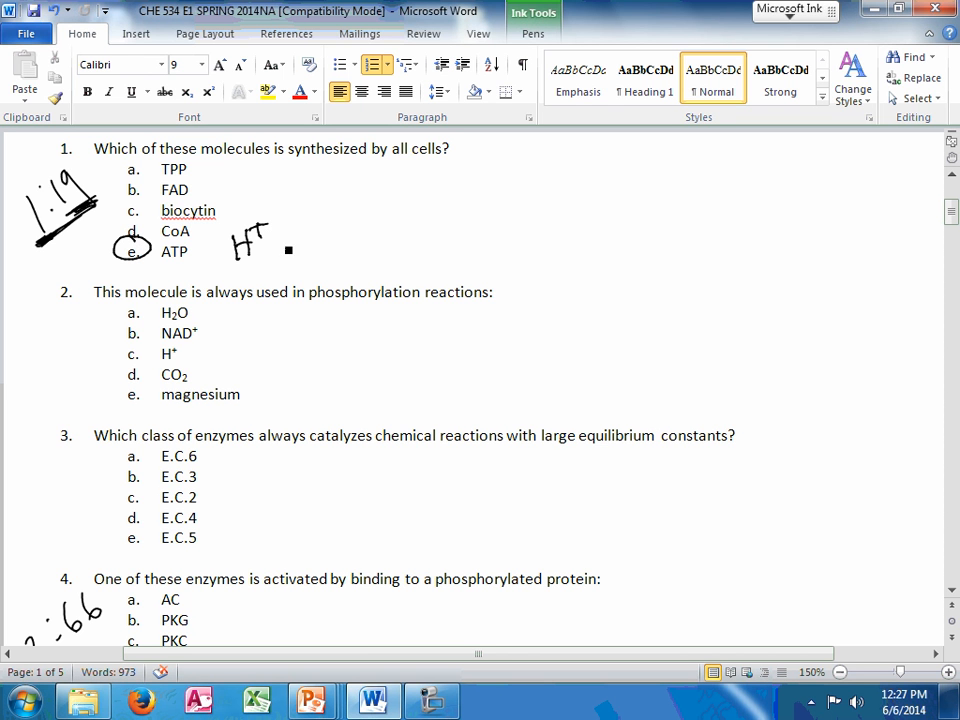
pyautogui.moveTo(285, 248); pyautogui.dragTo(330, 245)
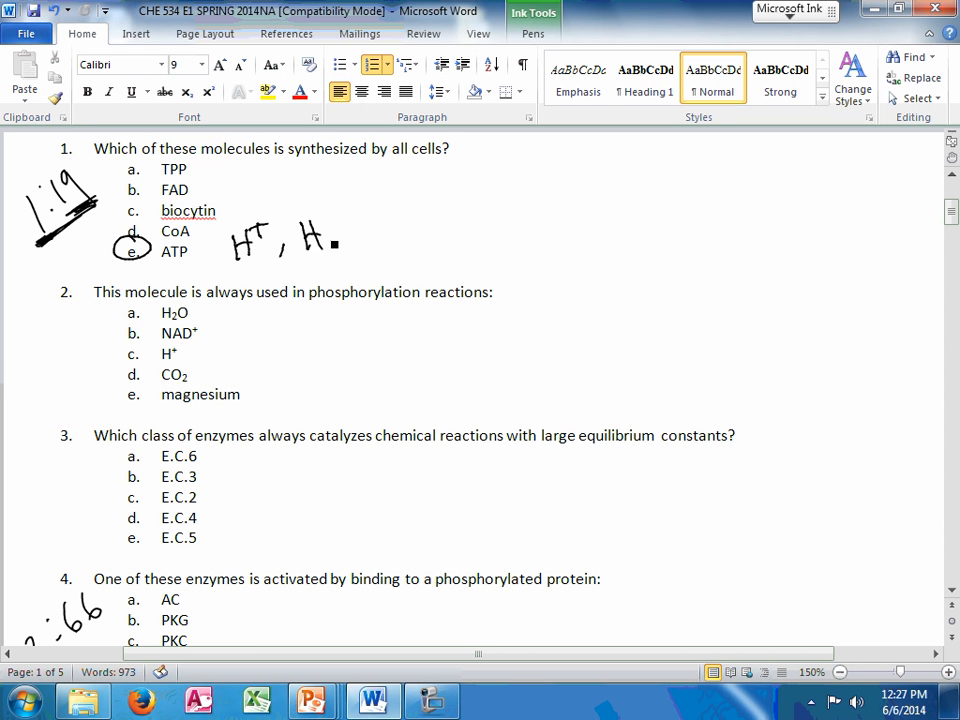
pyautogui.moveTo(325, 240); pyautogui.dragTo(355, 235)
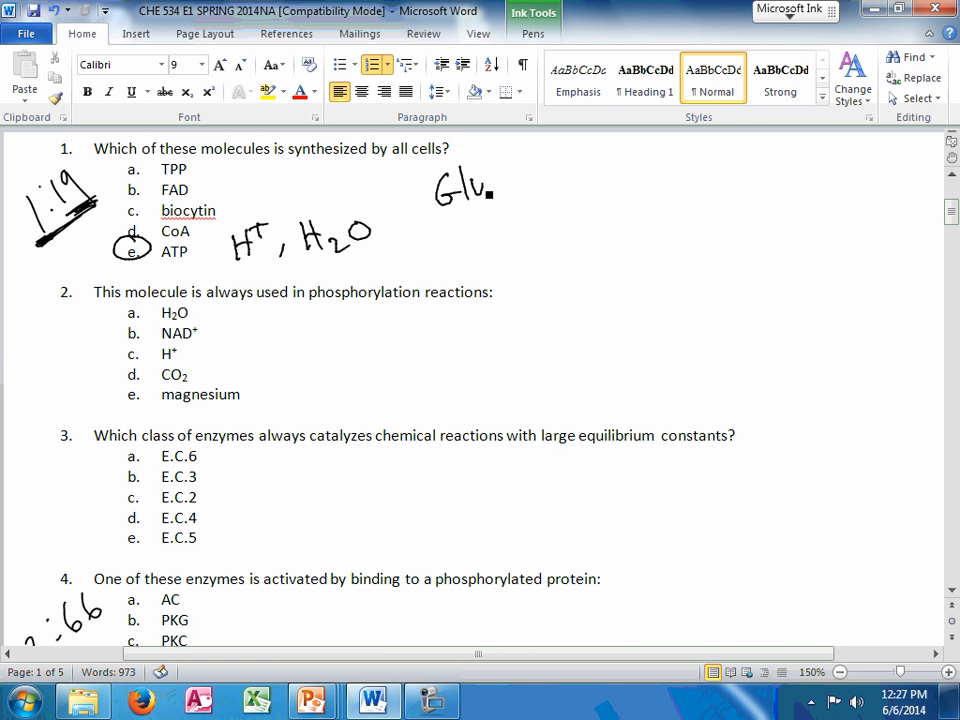
# - Write Glycolysis above the notes, with NAD+ and NADH beneath it
pyautogui.moveTo(475, 195); pyautogui.dragTo(540, 185)
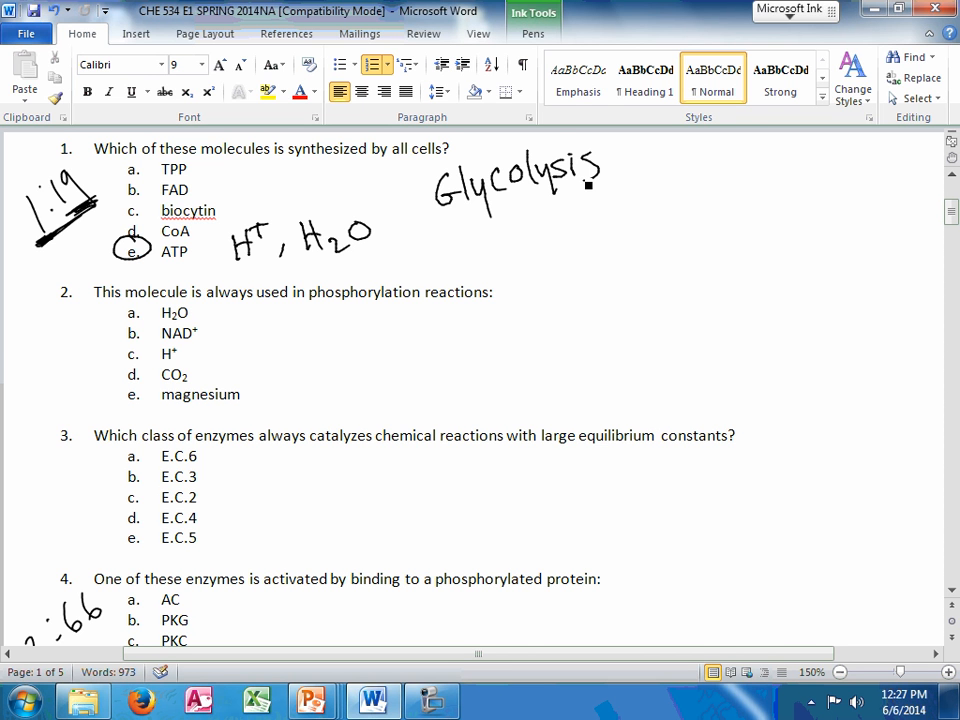
pyautogui.moveTo(445, 217); pyautogui.dragTo(620, 184)
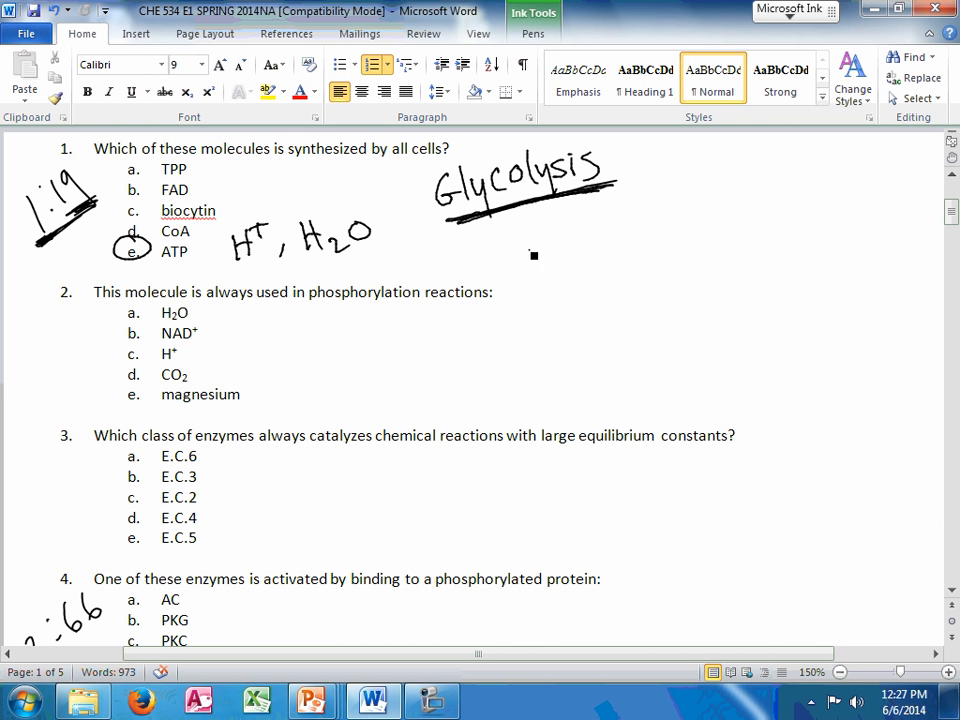
pyautogui.moveTo(520, 225); pyautogui.dragTo(575, 245)
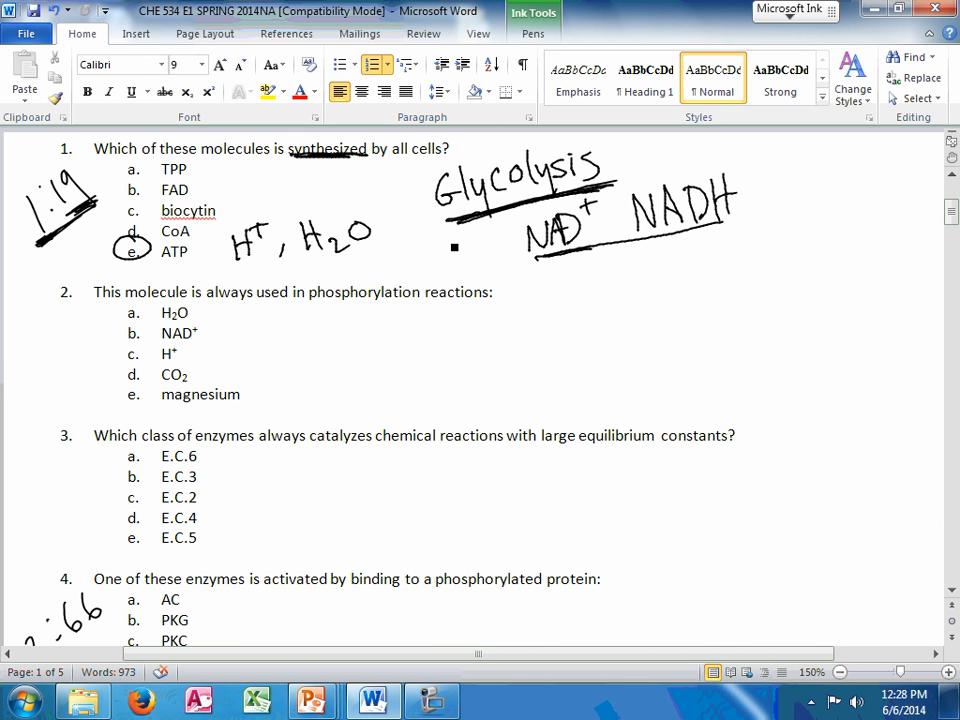
# - Handwrite Kinases beside question 2's options and underline it
pyautogui.scroll(-3)
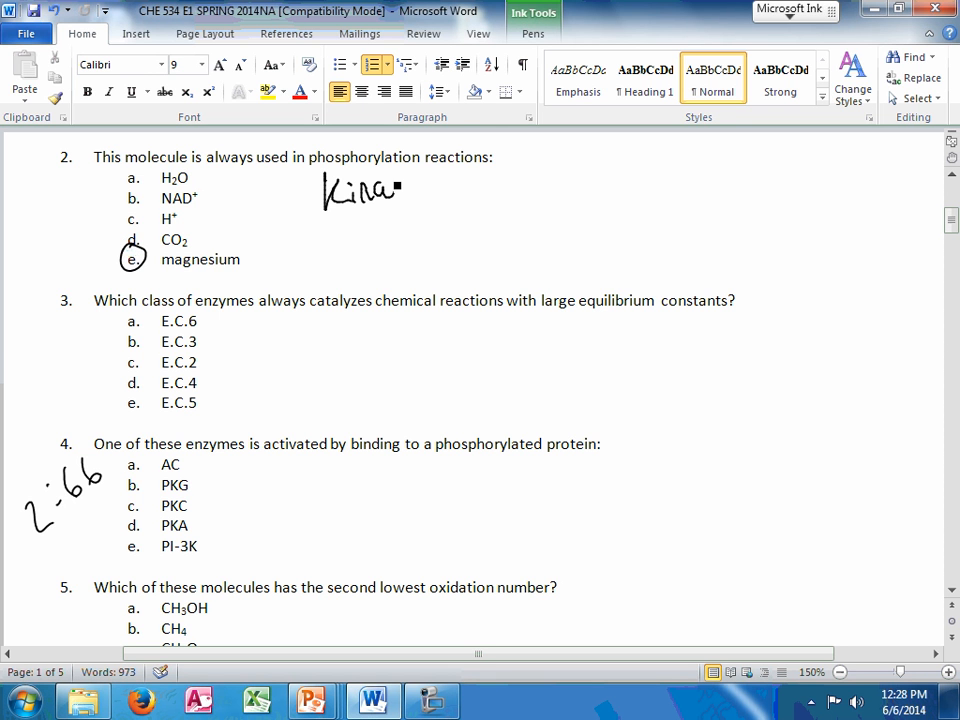
pyautogui.moveTo(400, 190); pyautogui.dragTo(440, 190)
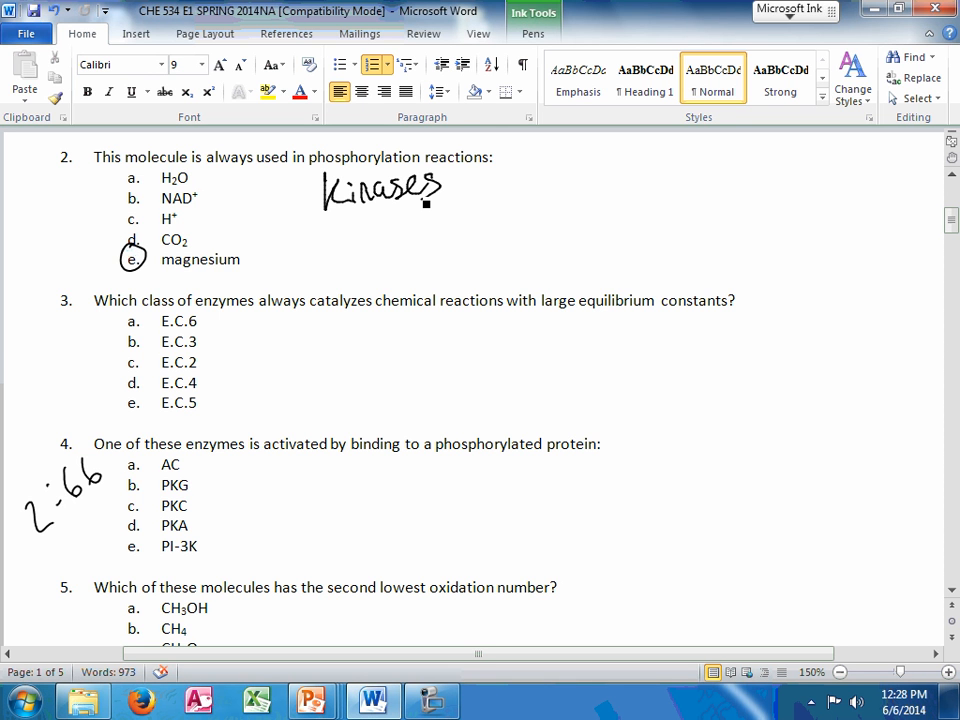
pyautogui.moveTo(325, 213); pyautogui.dragTo(470, 208)
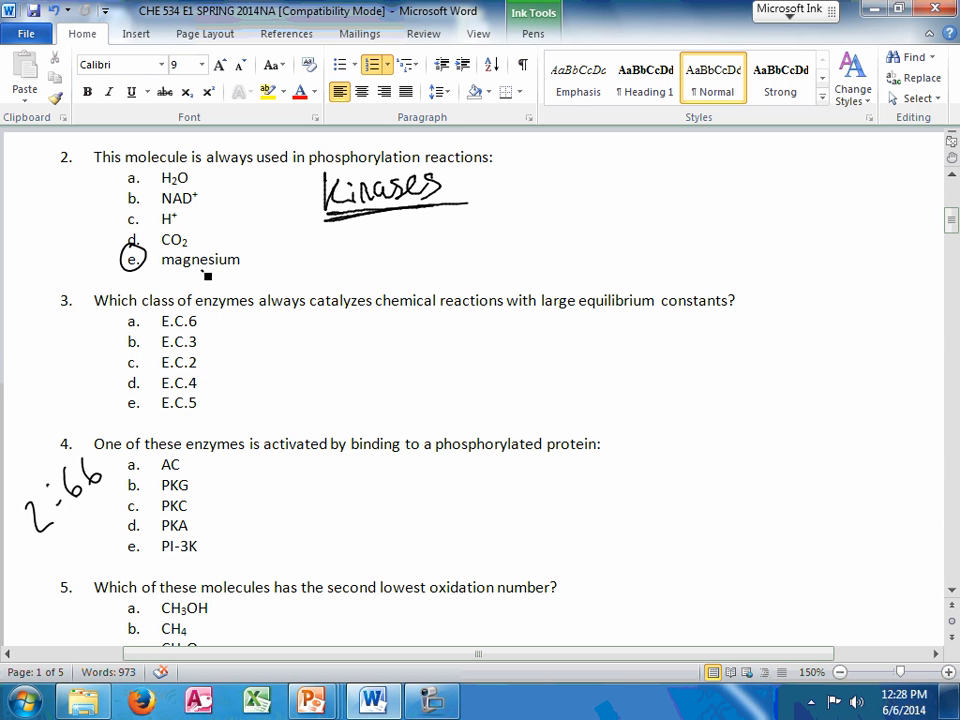
# - Underline 'always' and 'large equilibrium' in question 3
pyautogui.scroll(-3)
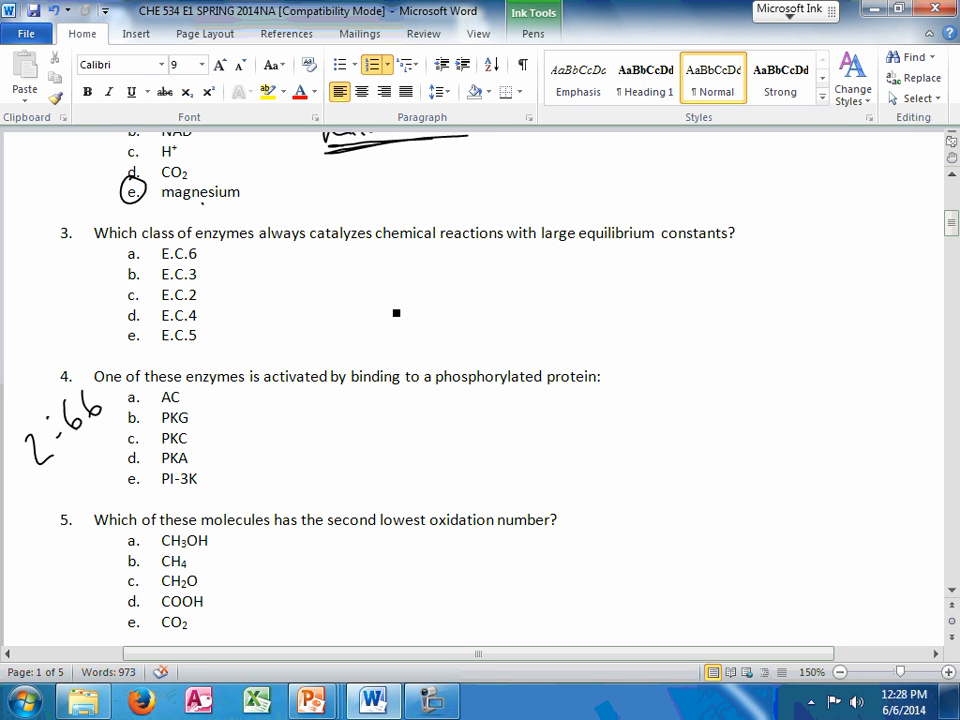
pyautogui.moveTo(258, 248); pyautogui.dragTo(308, 247)
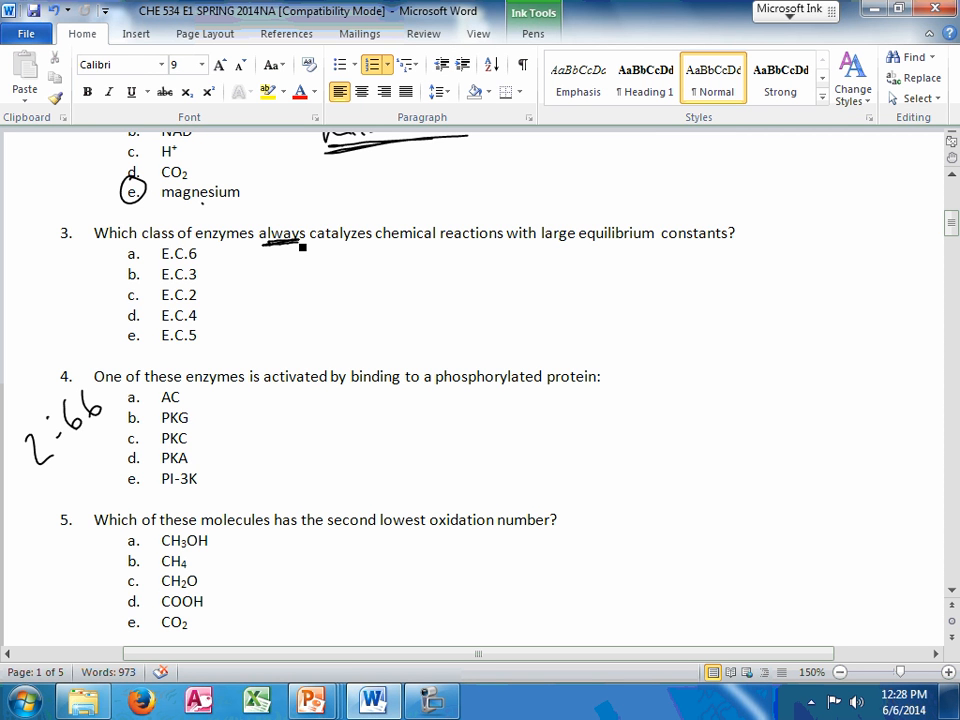
pyautogui.moveTo(550, 247); pyautogui.dragTo(665, 250)
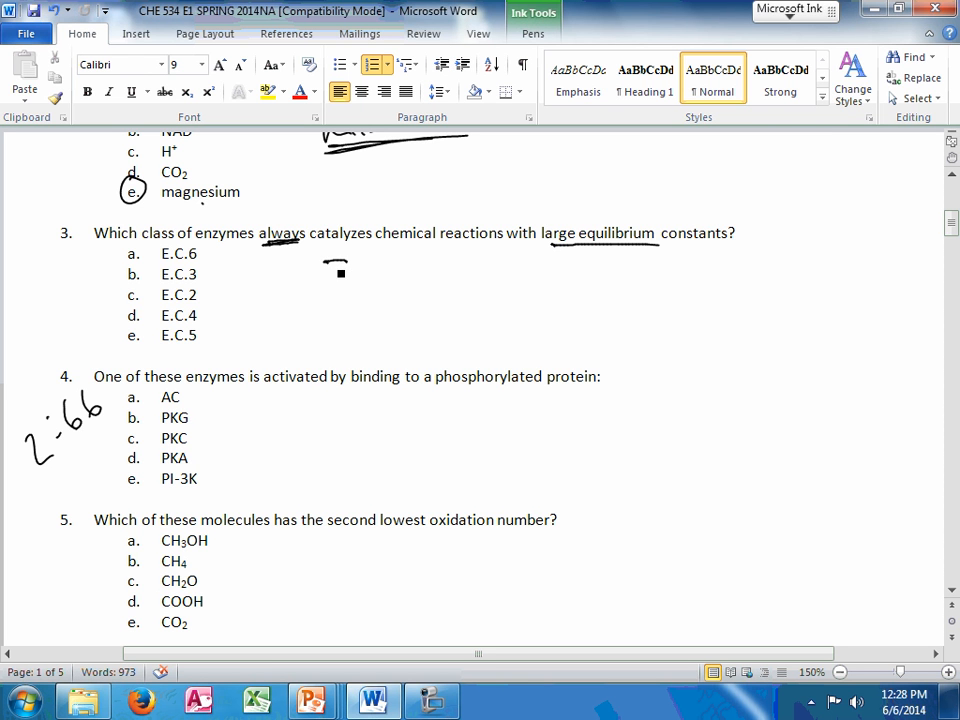
# - Write enzyme class notes 3,6, 1,2 and 4,5 with their reaction arrows
pyautogui.moveTo(330, 280); pyautogui.dragTo(500, 258)
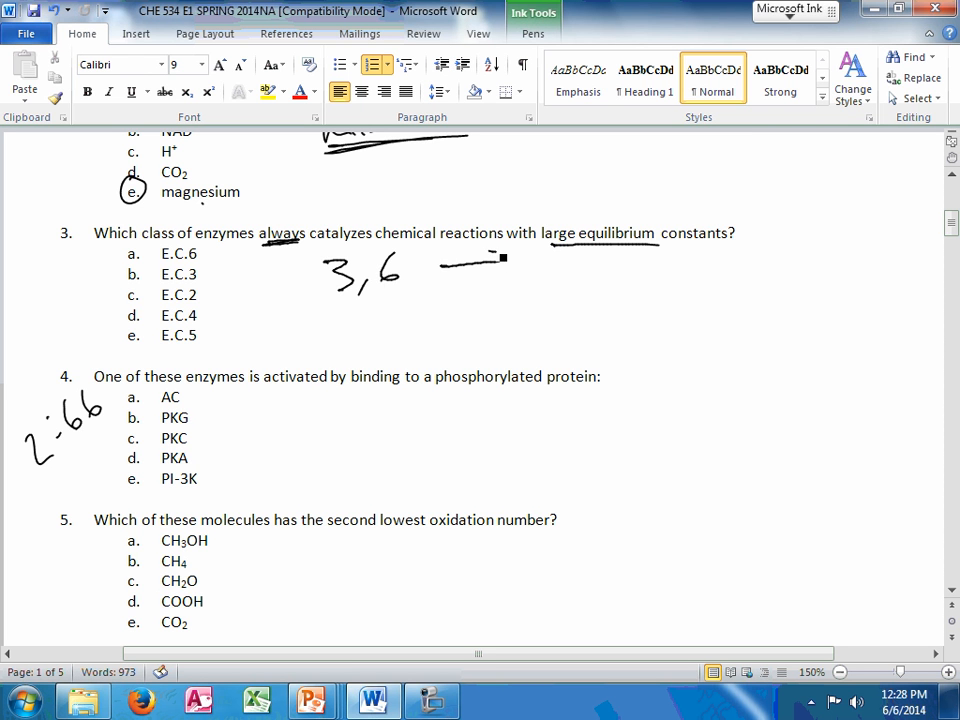
pyautogui.moveTo(480, 255); pyautogui.dragTo(500, 275)
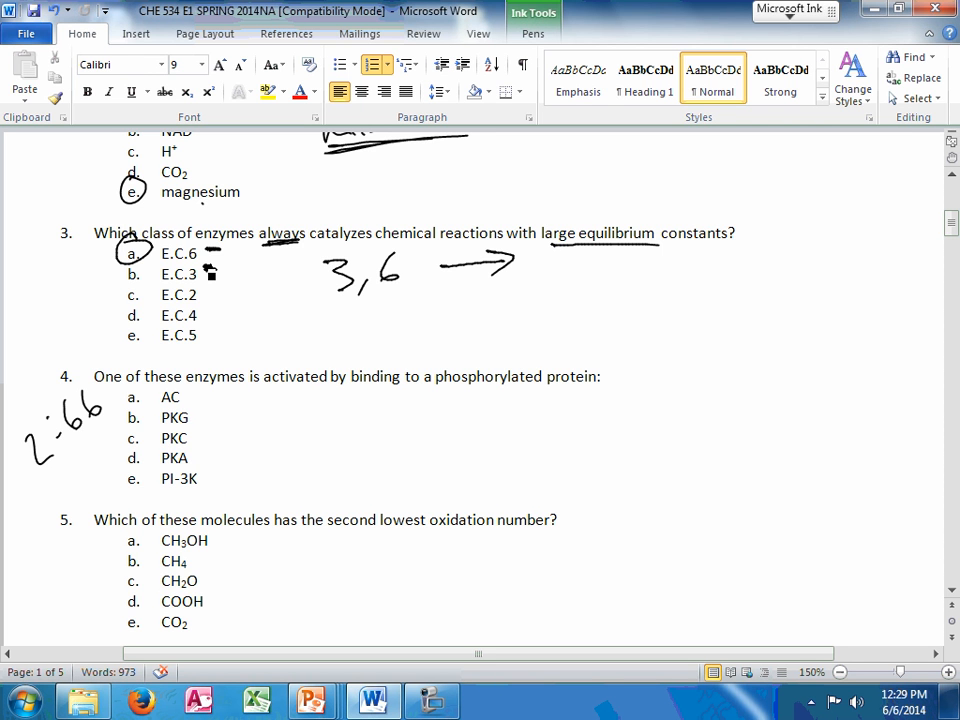
pyautogui.moveTo(340, 310); pyautogui.dragTo(390, 320)
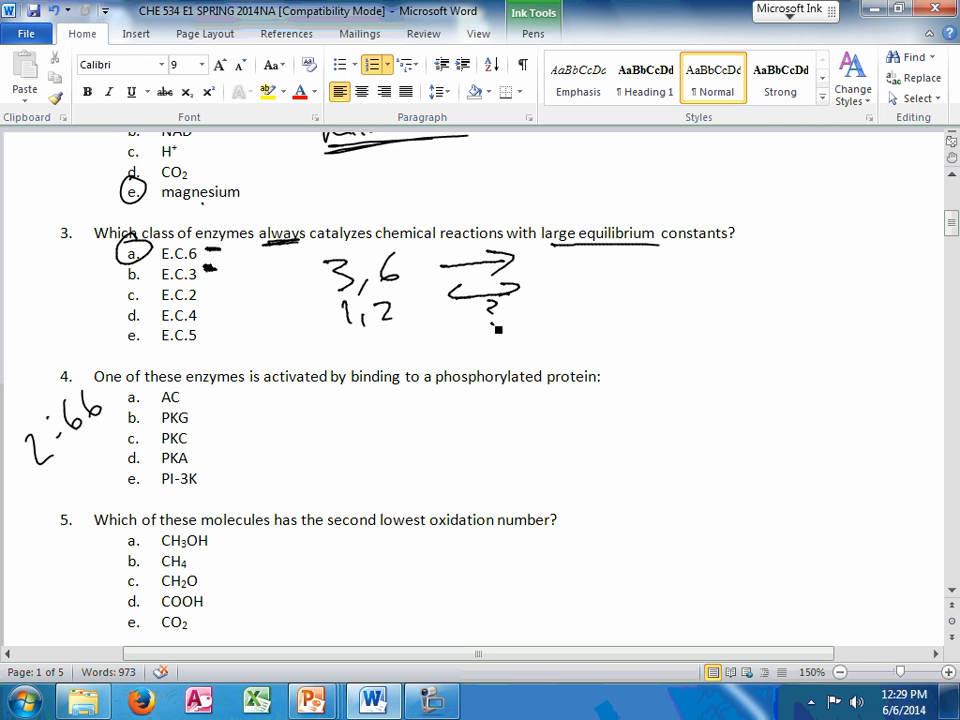
pyautogui.moveTo(345, 340); pyautogui.dragTo(390, 345)
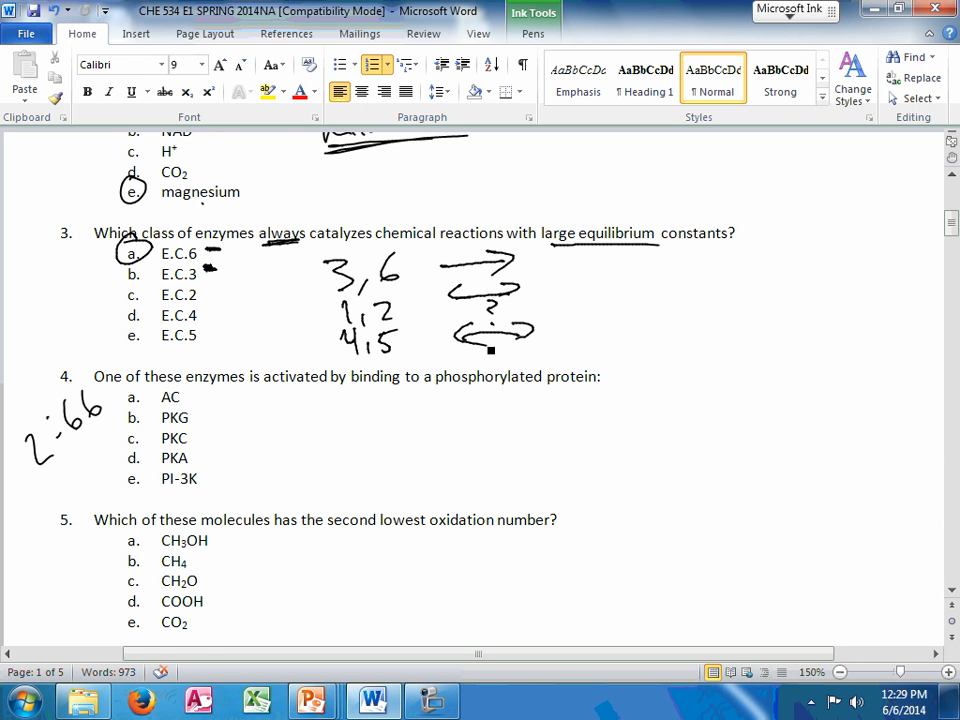
# - Underline 'phosphorylated protein', circle PI-3K and write IRS-1 beside it
pyautogui.scroll(-3)
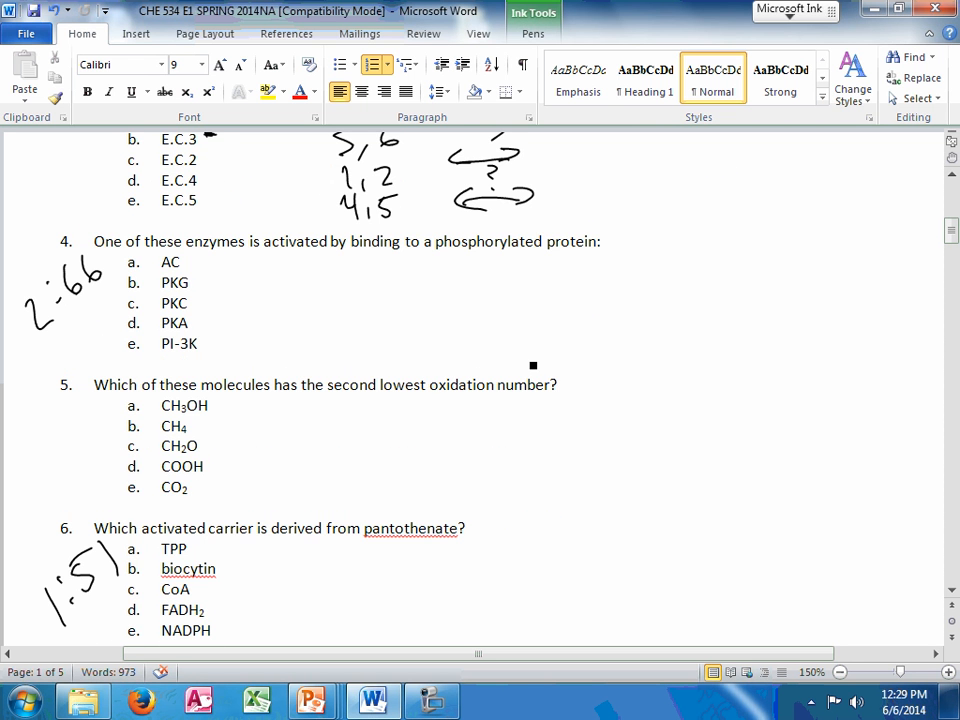
pyautogui.scroll(-3)
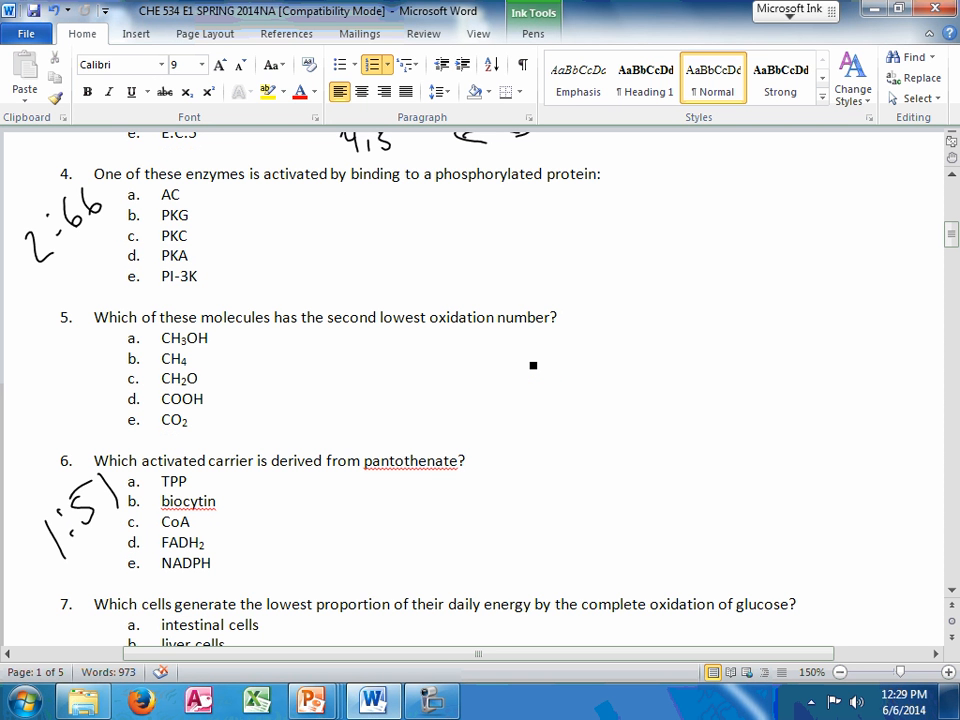
pyautogui.moveTo(445, 190); pyautogui.dragTo(600, 191)
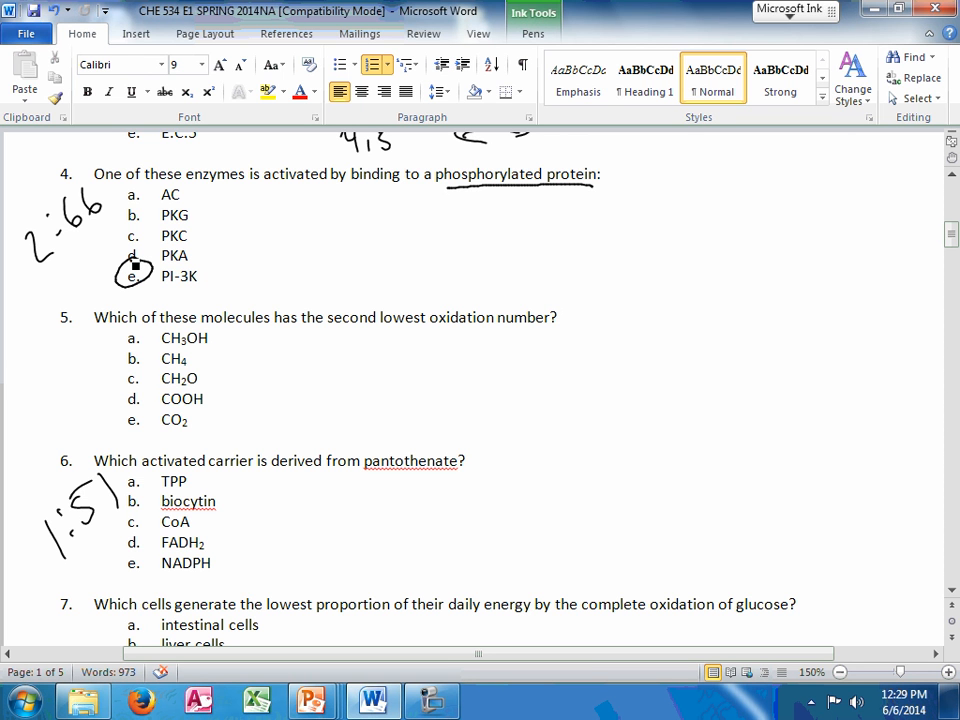
pyautogui.moveTo(230, 285); pyautogui.dragTo(265, 265)
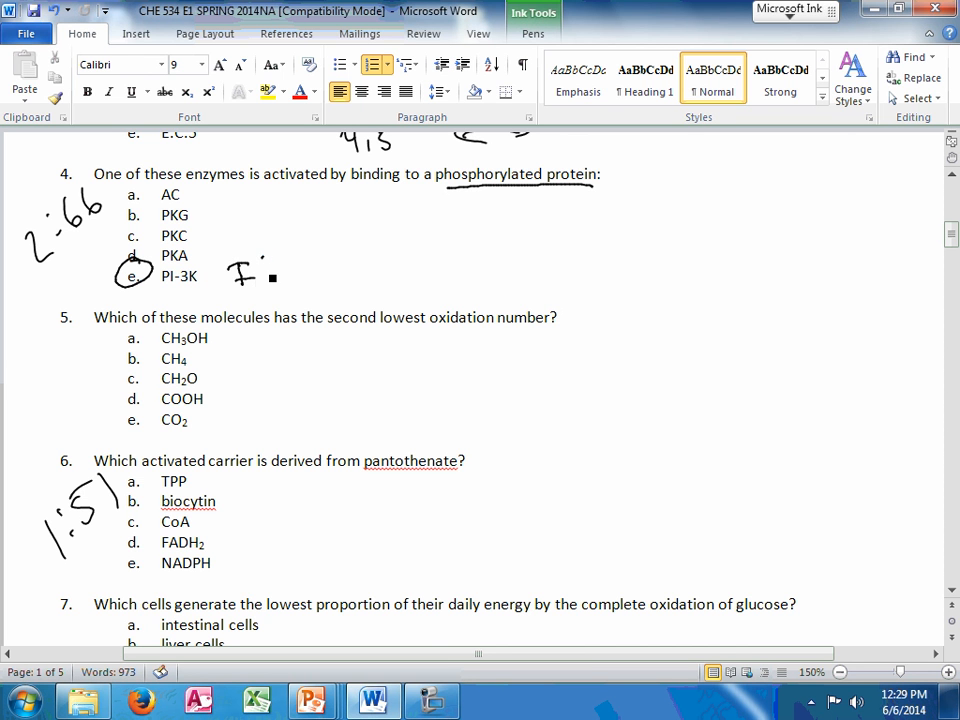
pyautogui.moveTo(280, 262); pyautogui.dragTo(340, 275)
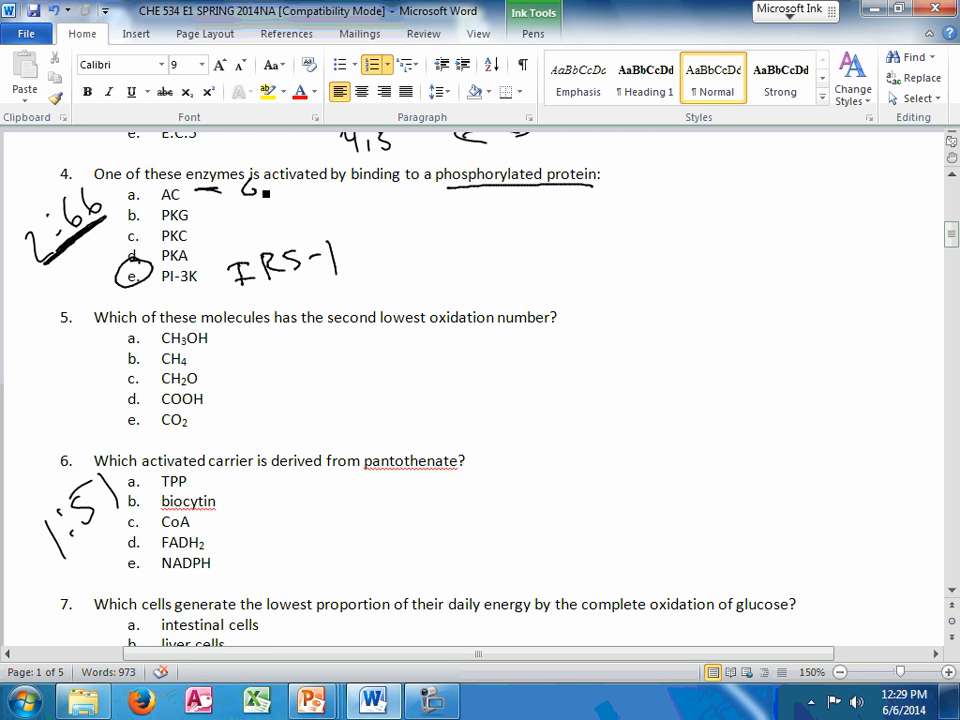
# - Write activator notes: G Pro beside AC and calcium beside PKG
pyautogui.moveTo(270, 185); pyautogui.dragTo(320, 188)
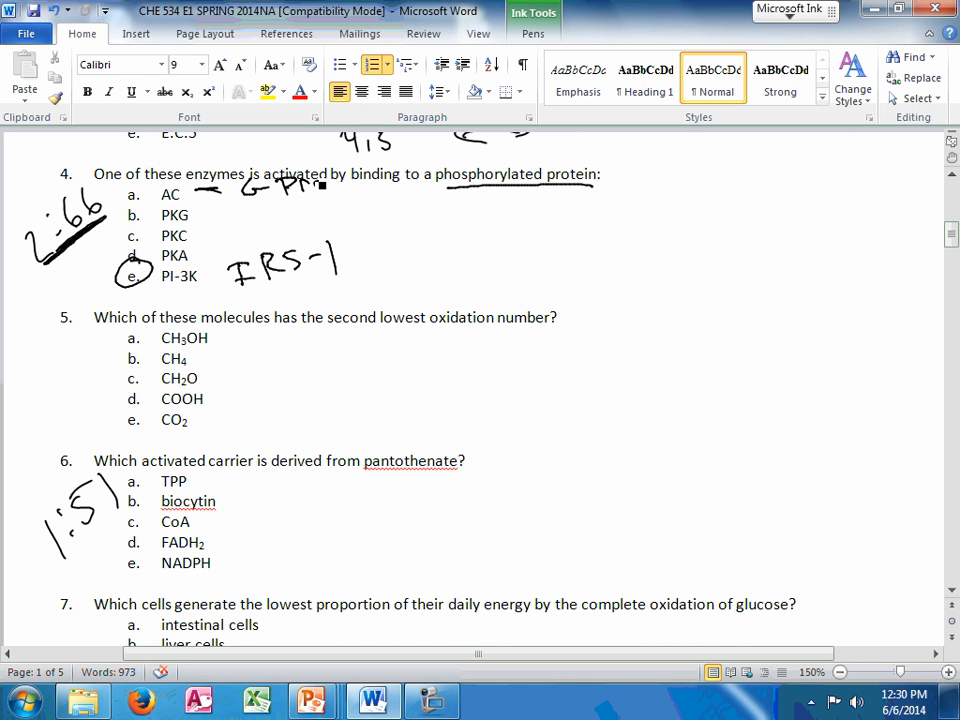
pyautogui.moveTo(210, 228); pyautogui.dragTo(250, 233)
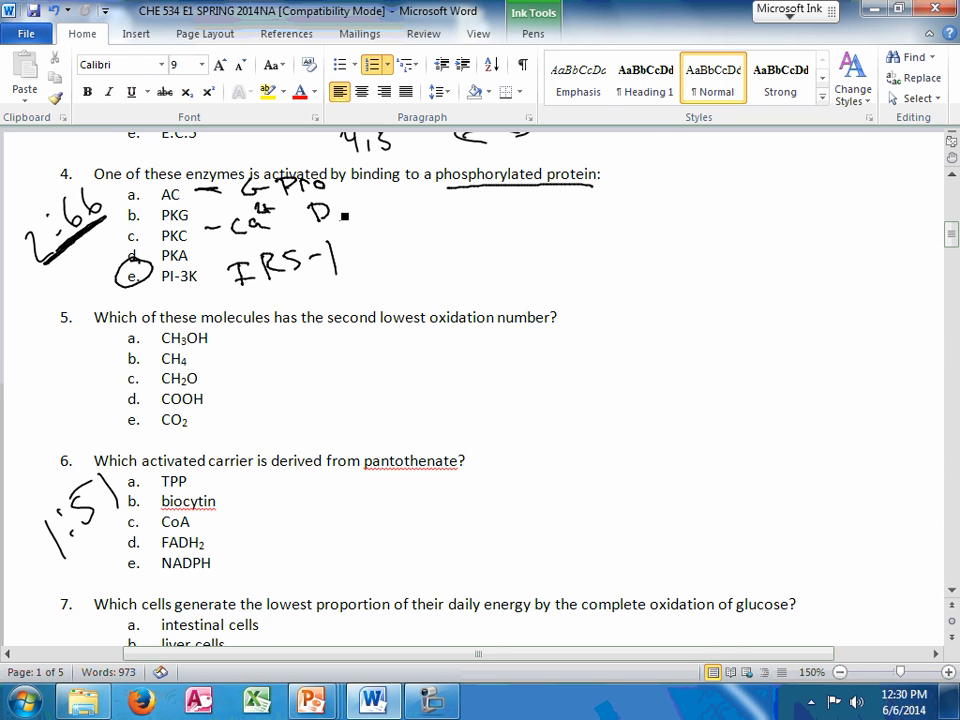
pyautogui.moveTo(325, 210); pyautogui.dragTo(380, 212)
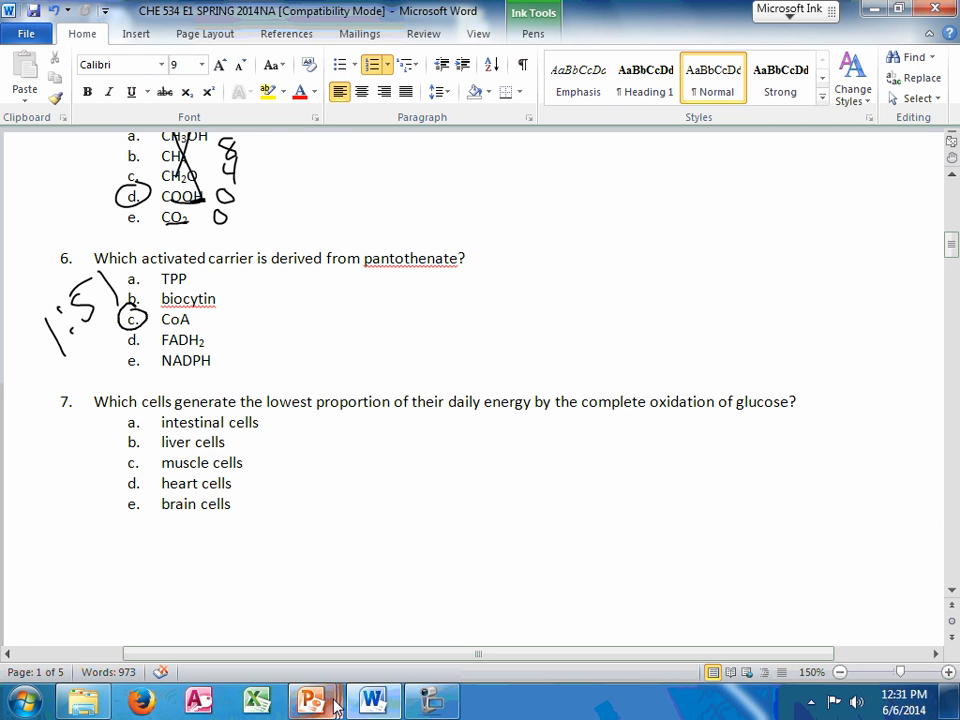
# - On the B Vitamins slide, bracket the vitamins, write TPP and CoA, cross out deficiencies
pyautogui.click(312, 700)
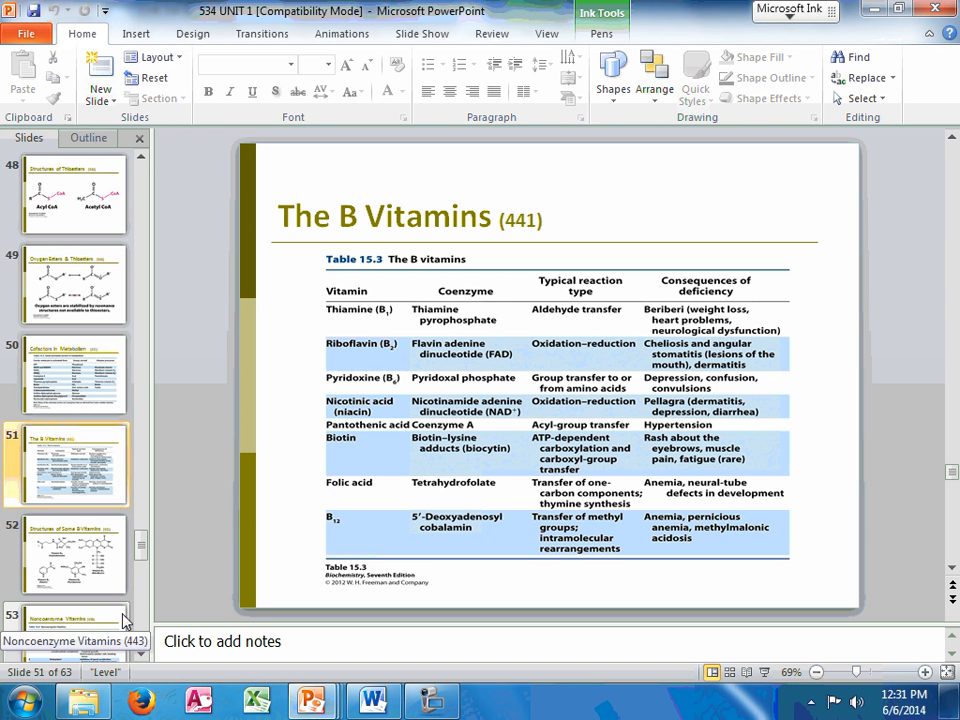
pyautogui.moveTo(318, 298); pyautogui.dragTo(328, 548)
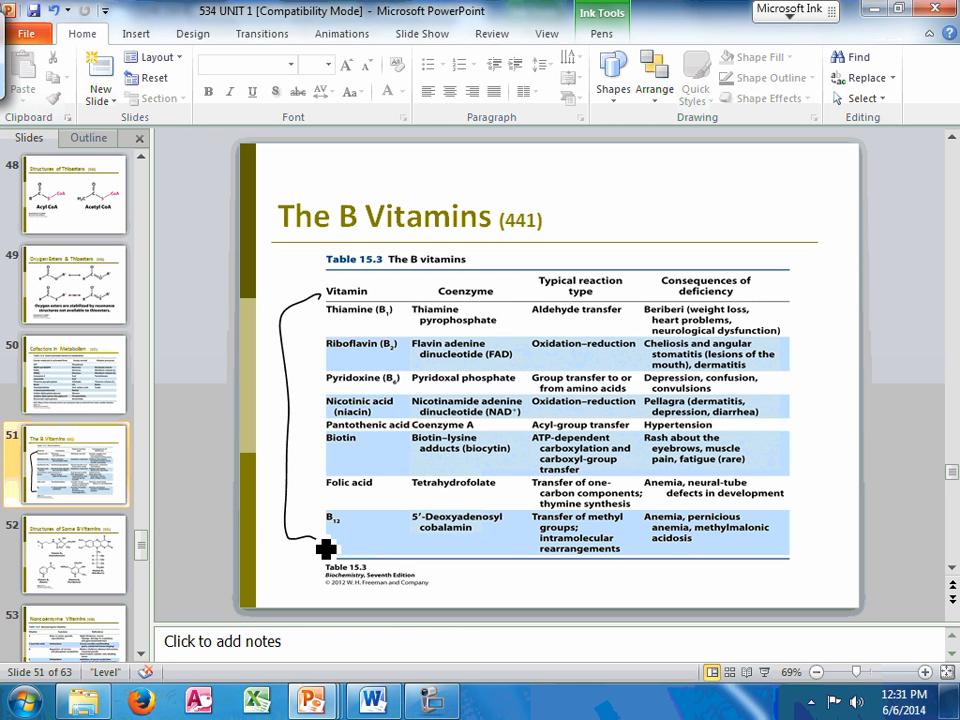
pyautogui.moveTo(328, 549); pyautogui.dragTo(523, 307)
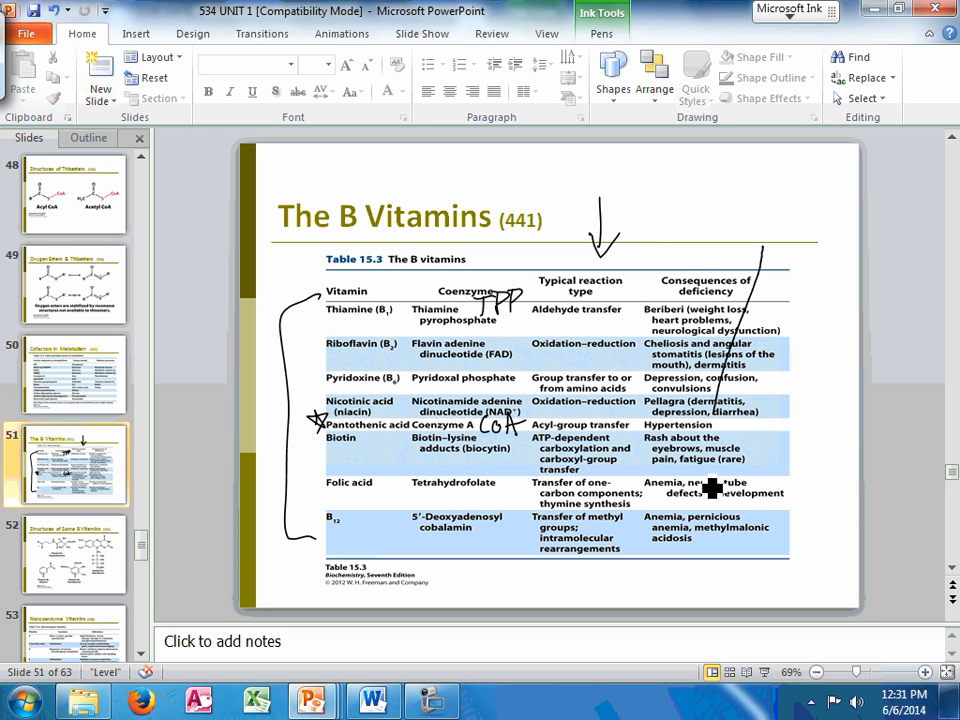
pyautogui.moveTo(760, 245); pyautogui.dragTo(785, 565)
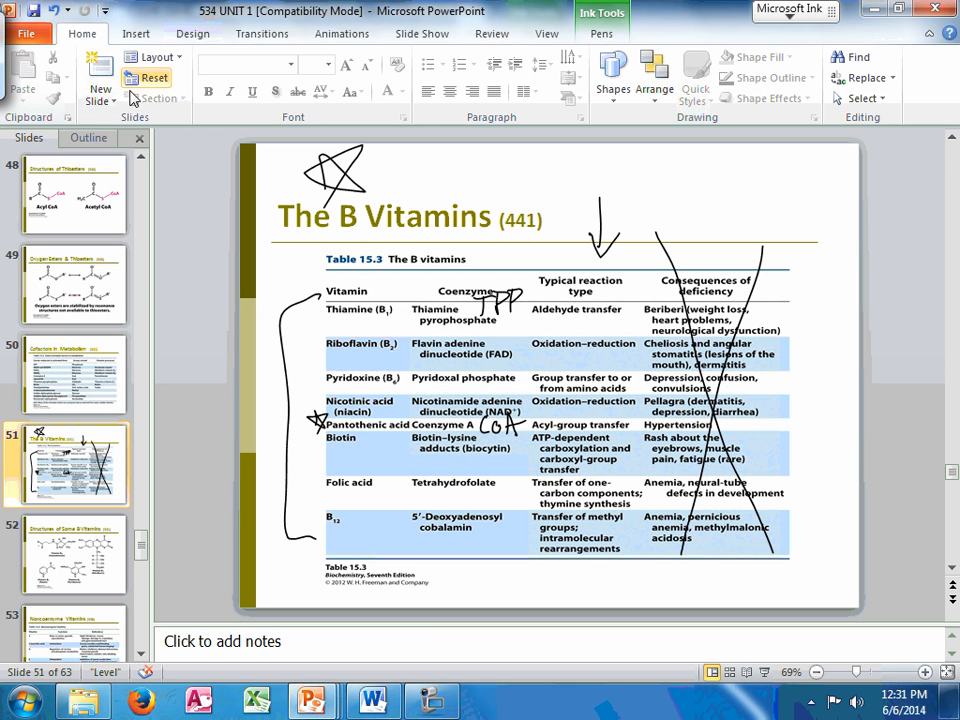
# - On the Cofactors in Metabolism slide, circle Electrons and One-carbon units in ink
pyautogui.click(65, 375)
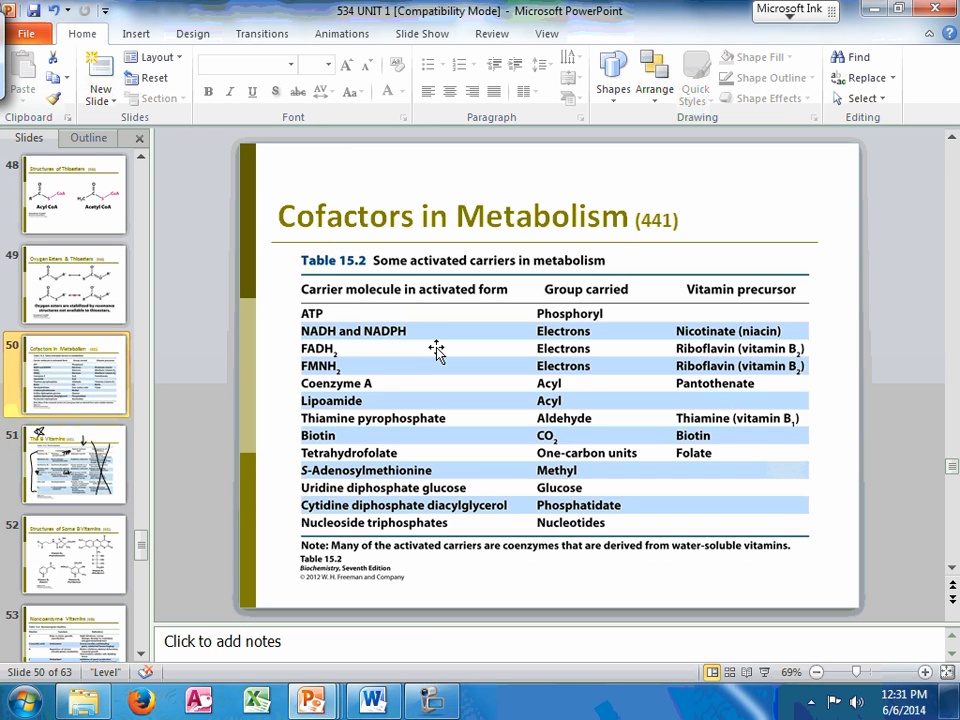
pyautogui.moveTo(667, 365)
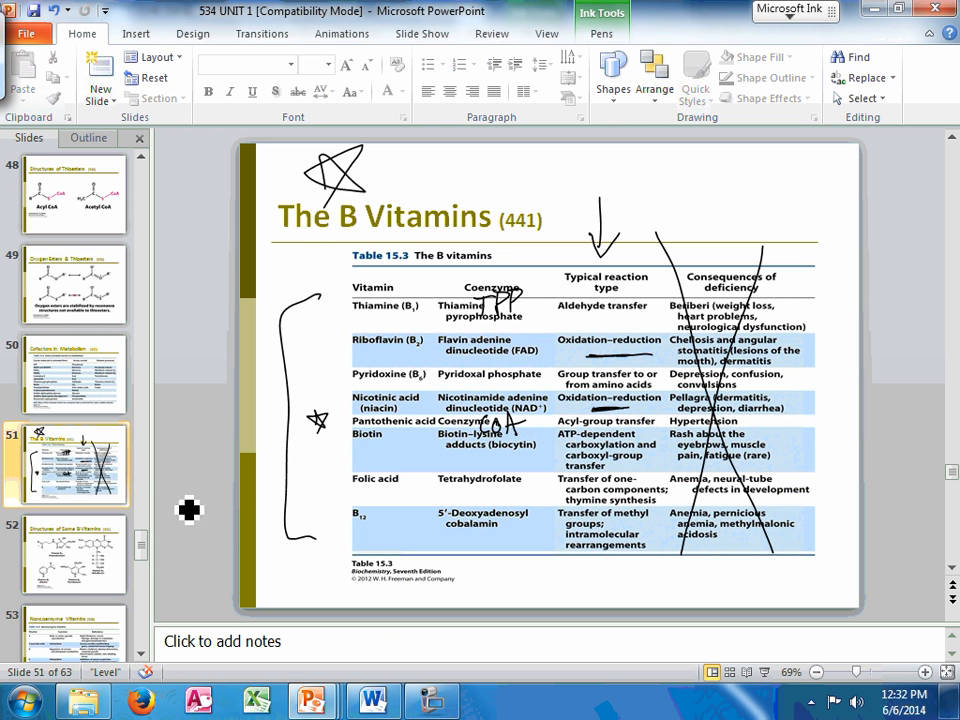
pyautogui.click(75, 375)
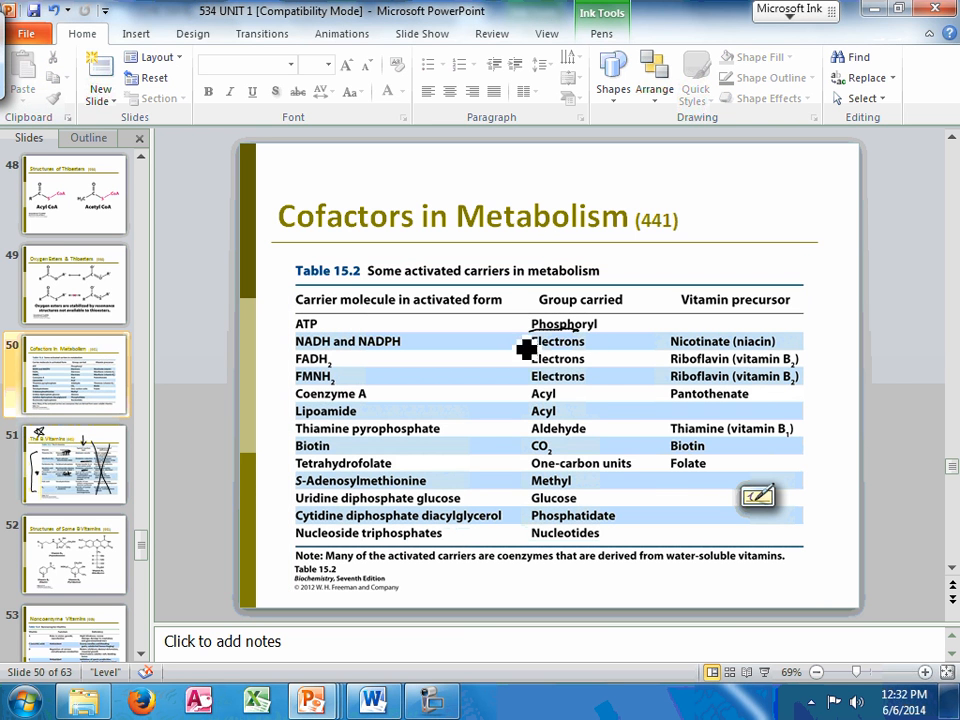
pyautogui.moveTo(520, 345); pyautogui.dragTo(605, 360)
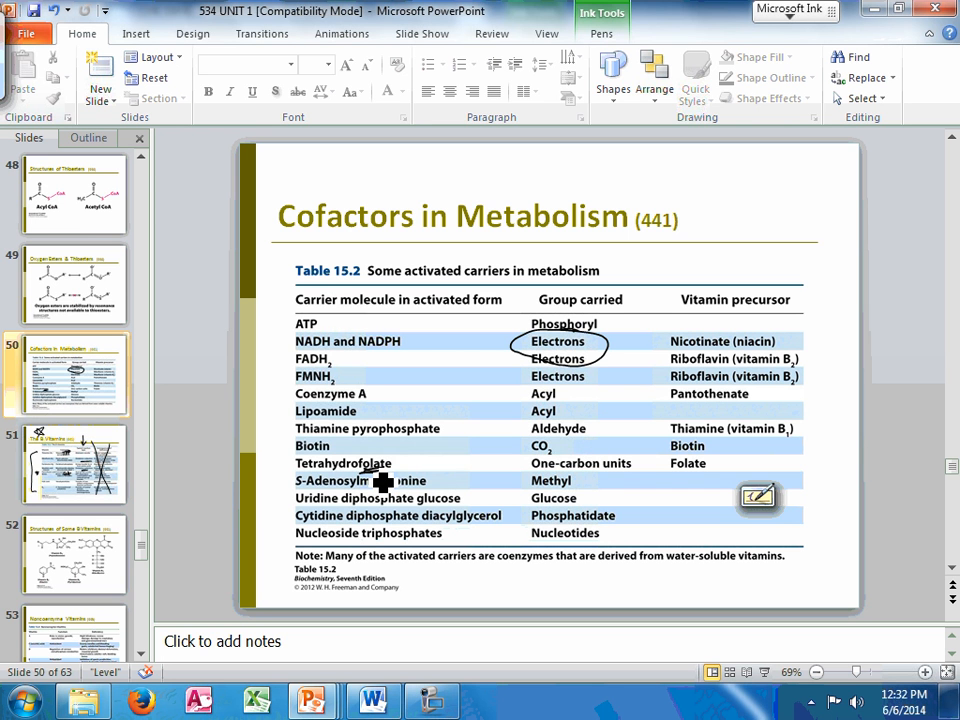
pyautogui.moveTo(520, 470); pyautogui.dragTo(585, 475)
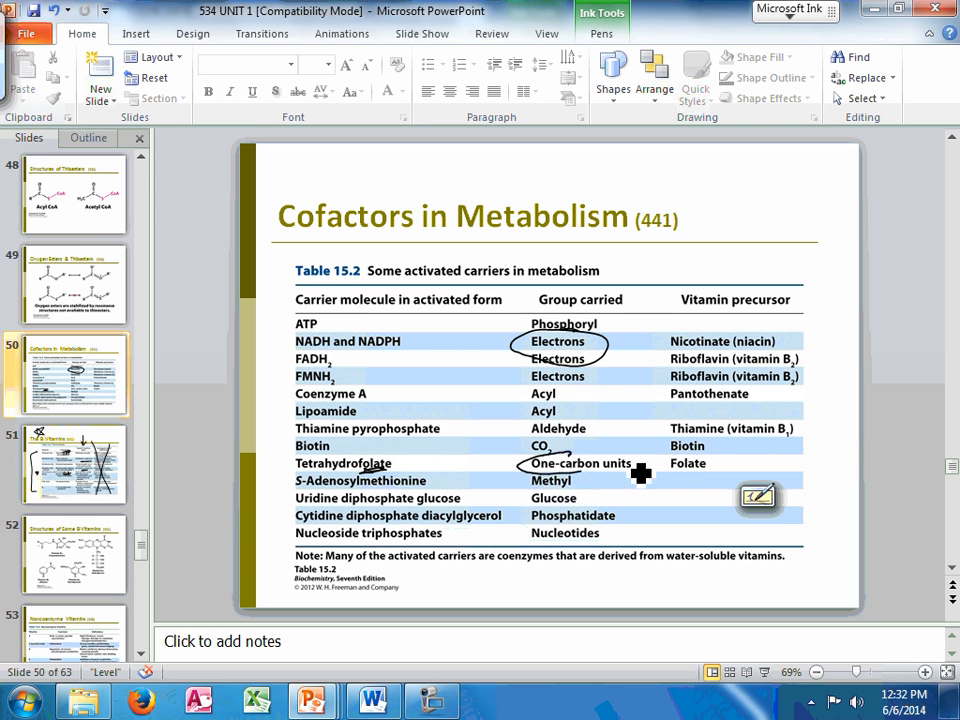
pyautogui.click(65, 464)
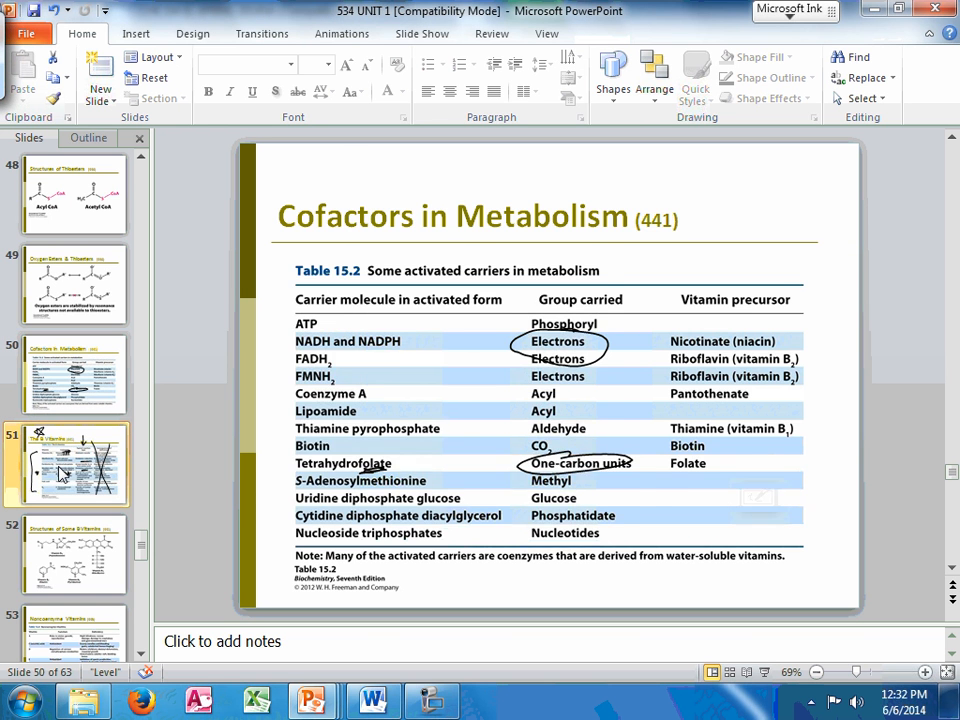
# - Return to the Word exam and scroll down to question 7
pyautogui.click(65, 465)
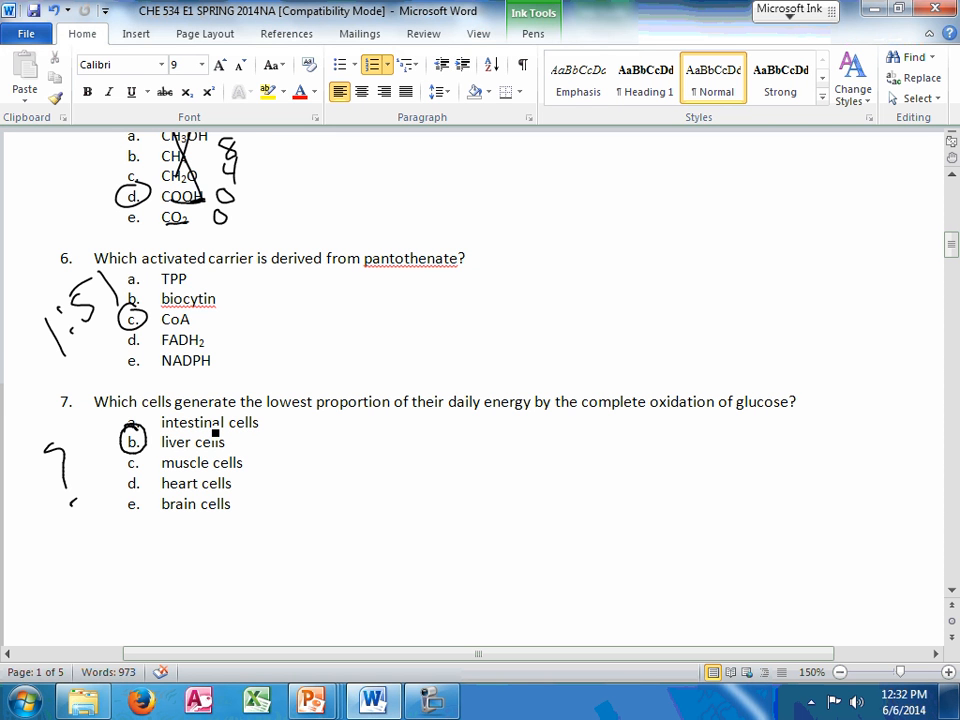
pyautogui.scroll(-3)
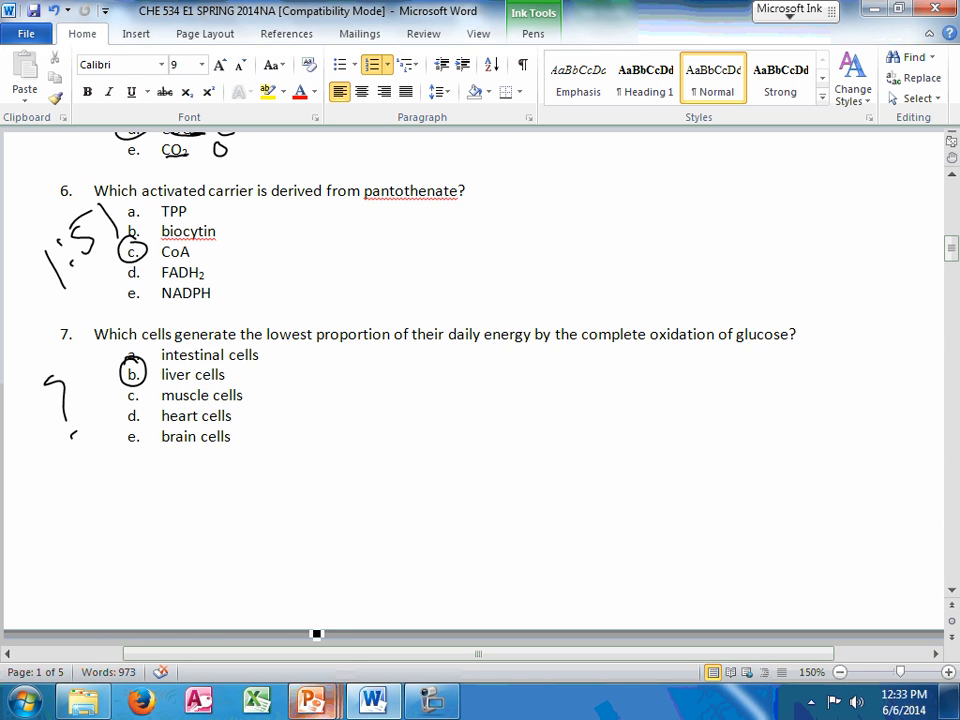
# - Scroll down to question 9 and circle option e in ink
pyautogui.scroll(-3)
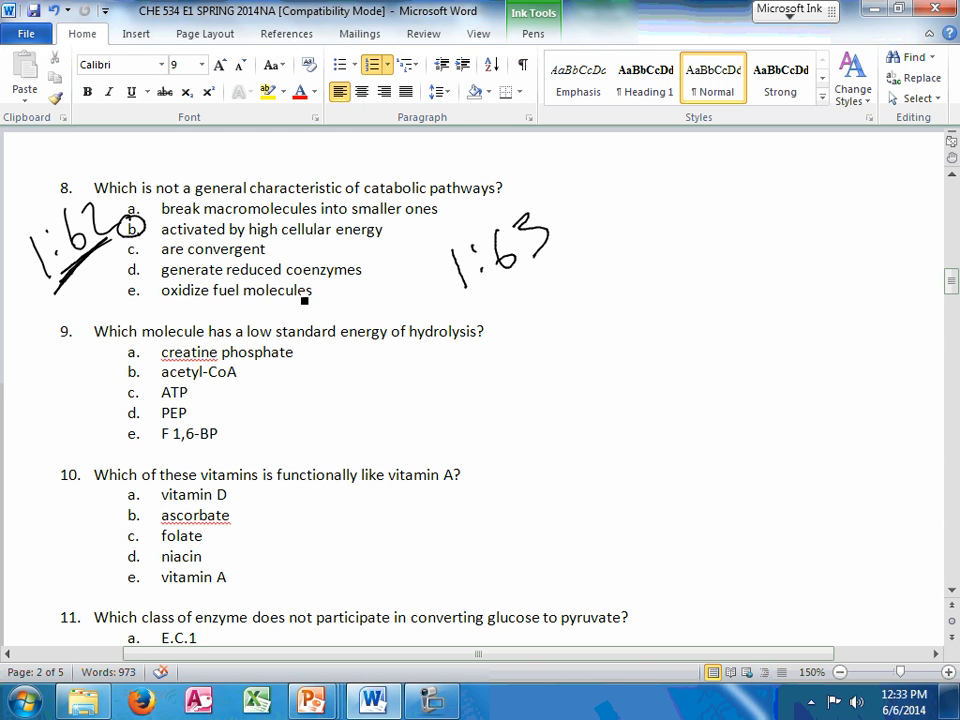
pyautogui.scroll(-3)
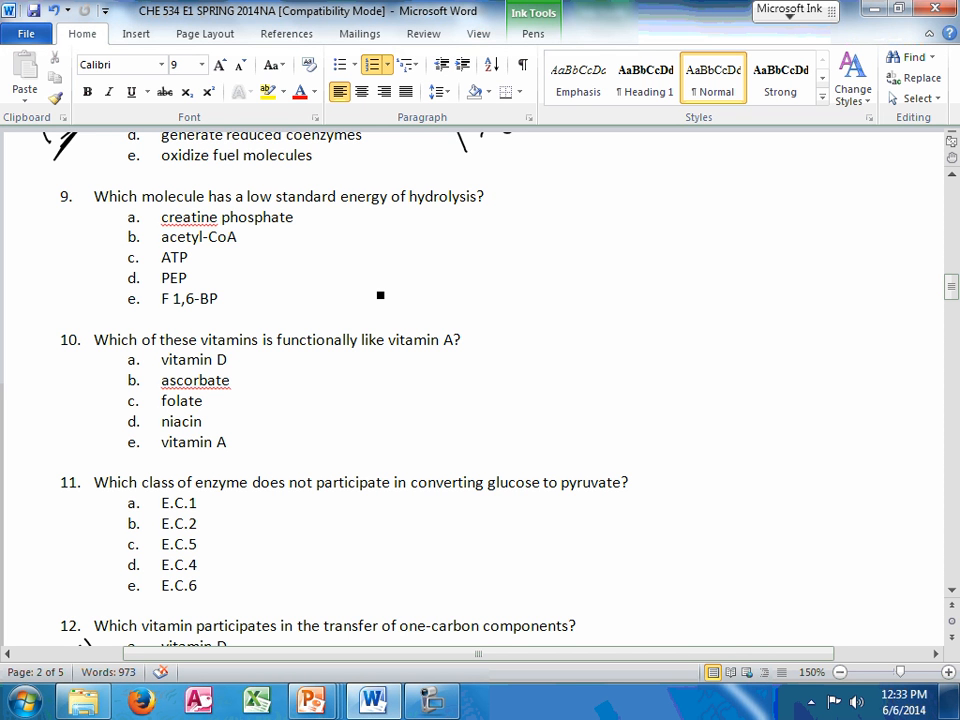
pyautogui.moveTo(200, 257)
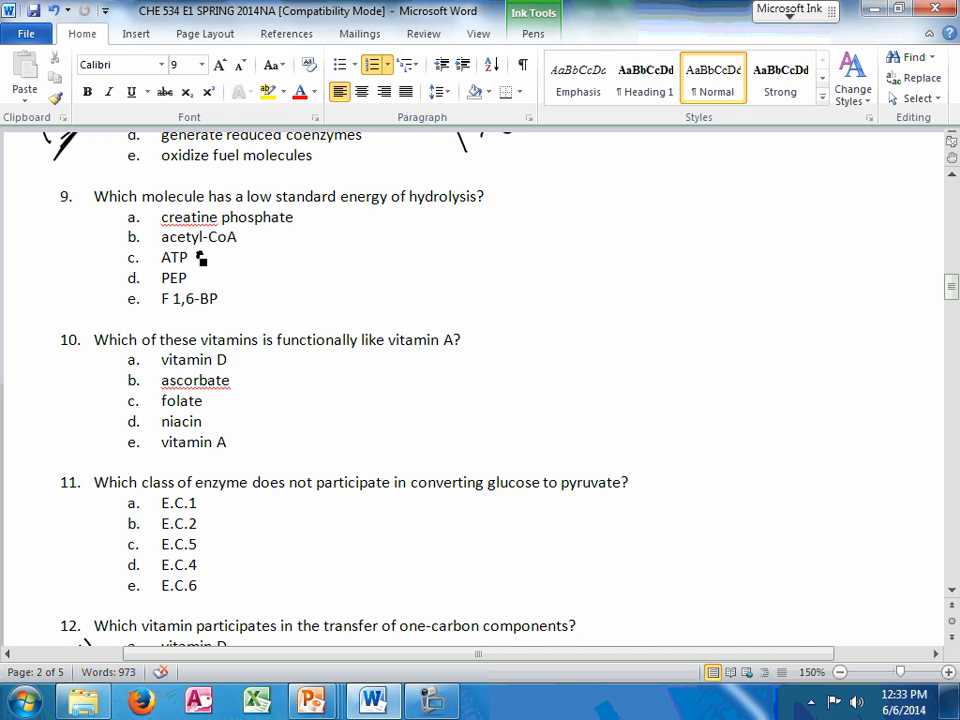
pyautogui.moveTo(247, 237)
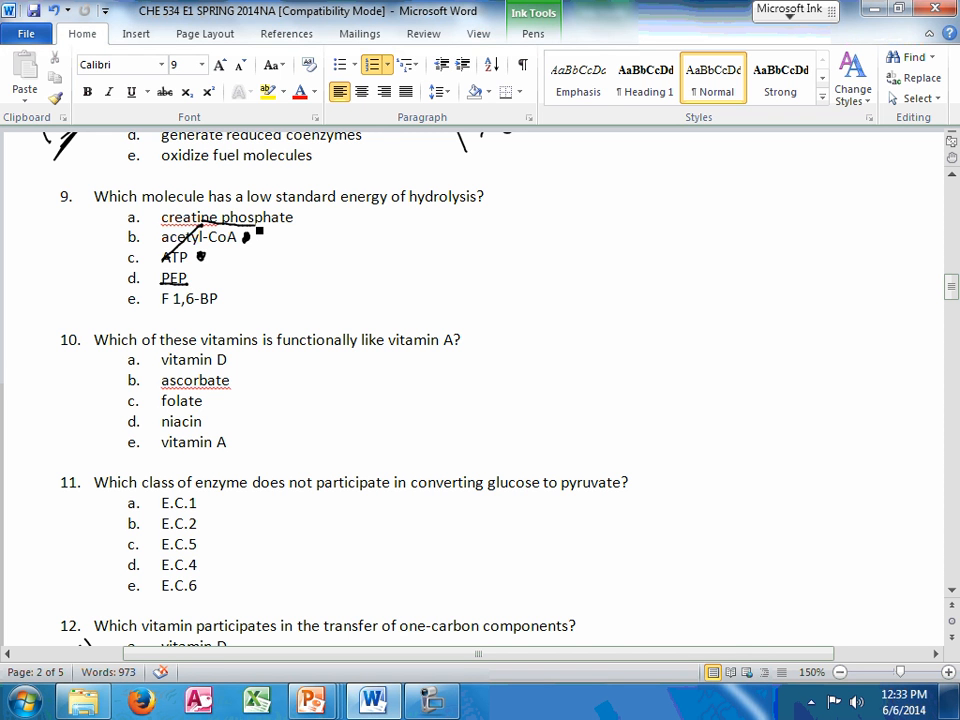
pyautogui.moveTo(355, 230); pyautogui.dragTo(435, 220)
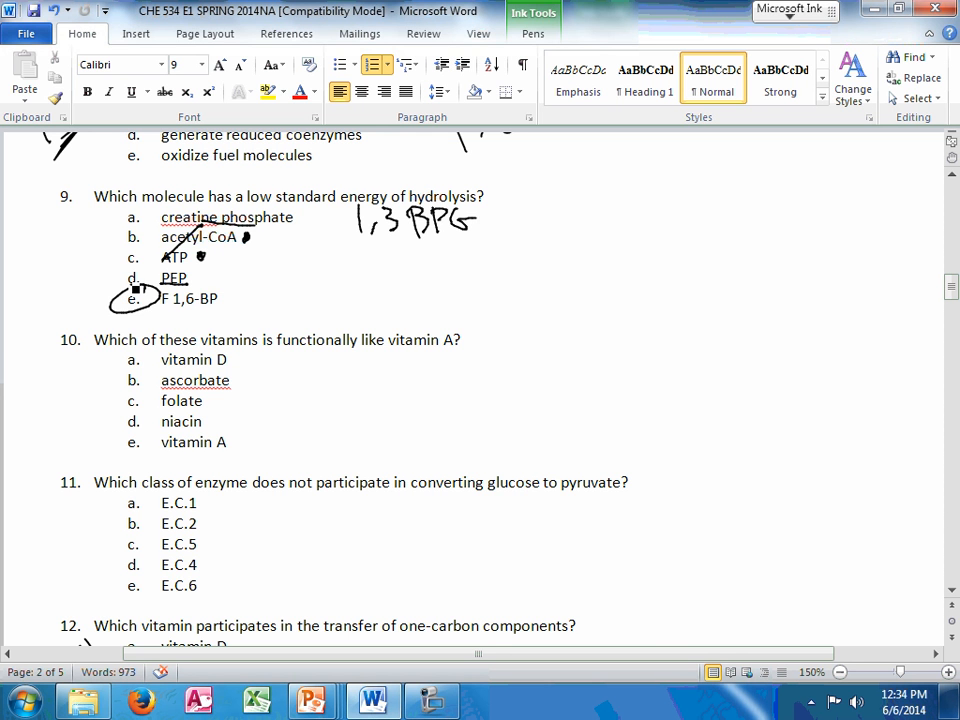
# - Write 'ADEK lipid-sol' and 'B C H2O-sol' notes beside question 10
pyautogui.scroll(-3)
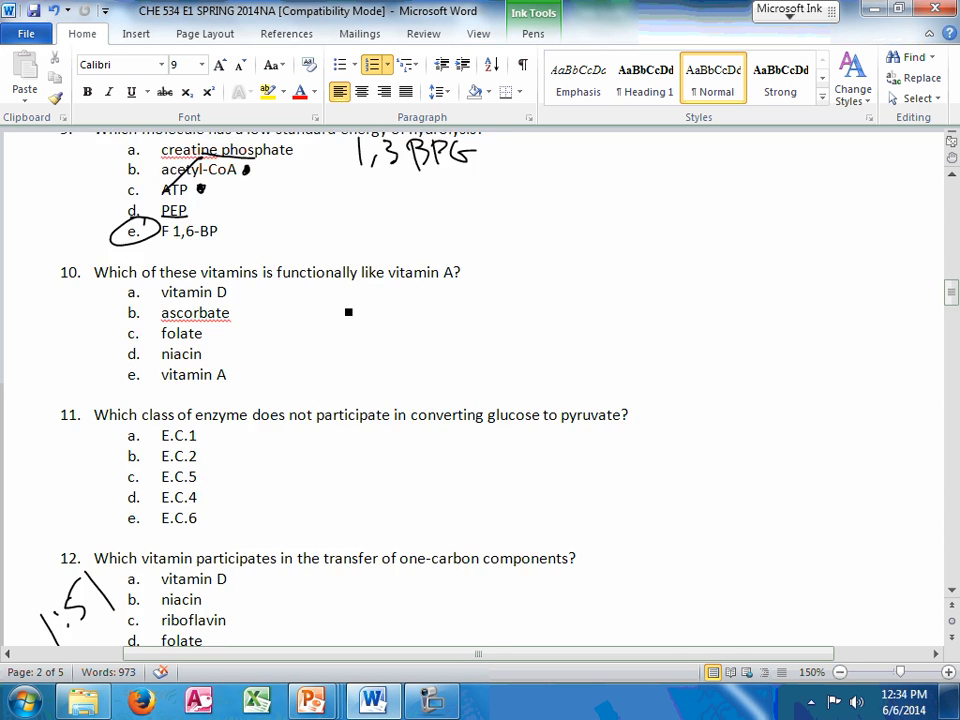
pyautogui.scroll(-3)
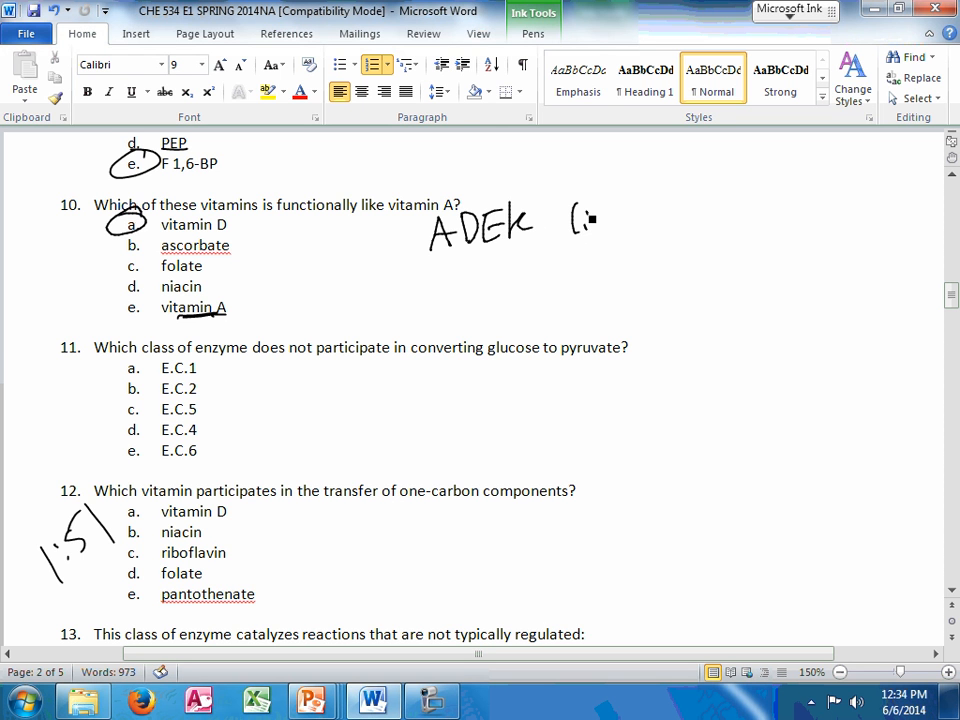
pyautogui.moveTo(585, 220); pyautogui.dragTo(655, 230)
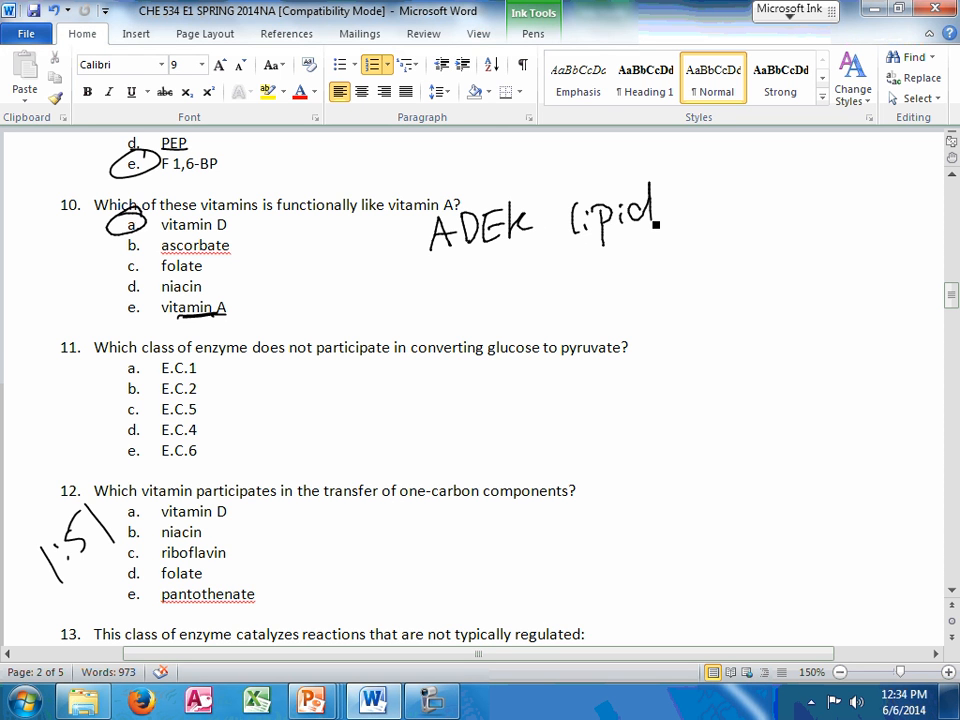
pyautogui.moveTo(435, 270); pyautogui.dragTo(515, 280)
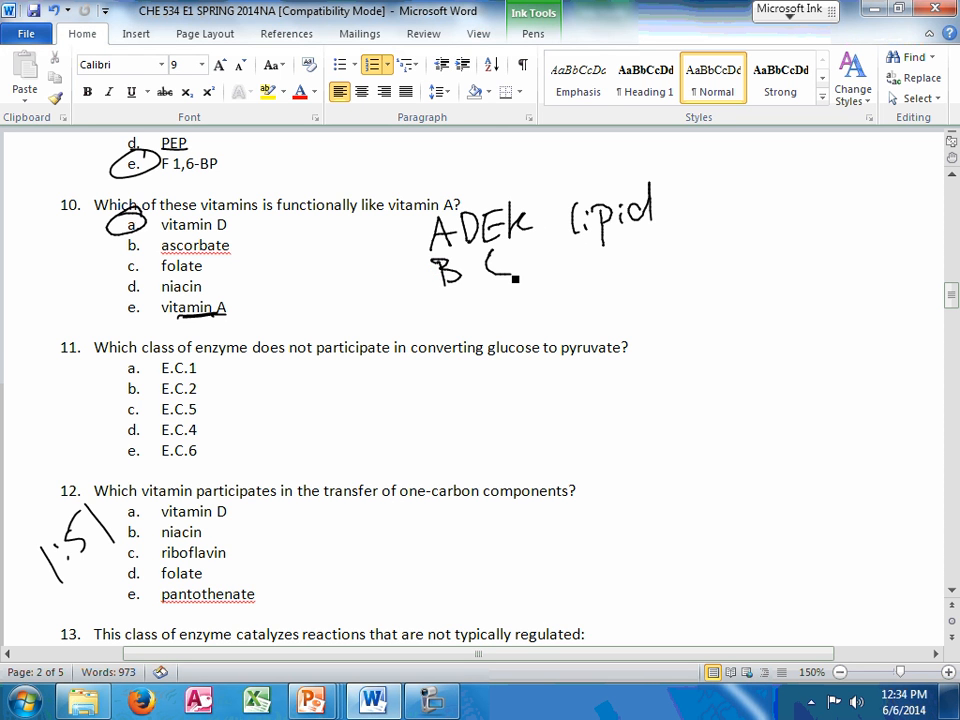
pyautogui.moveTo(580, 255); pyautogui.dragTo(650, 250)
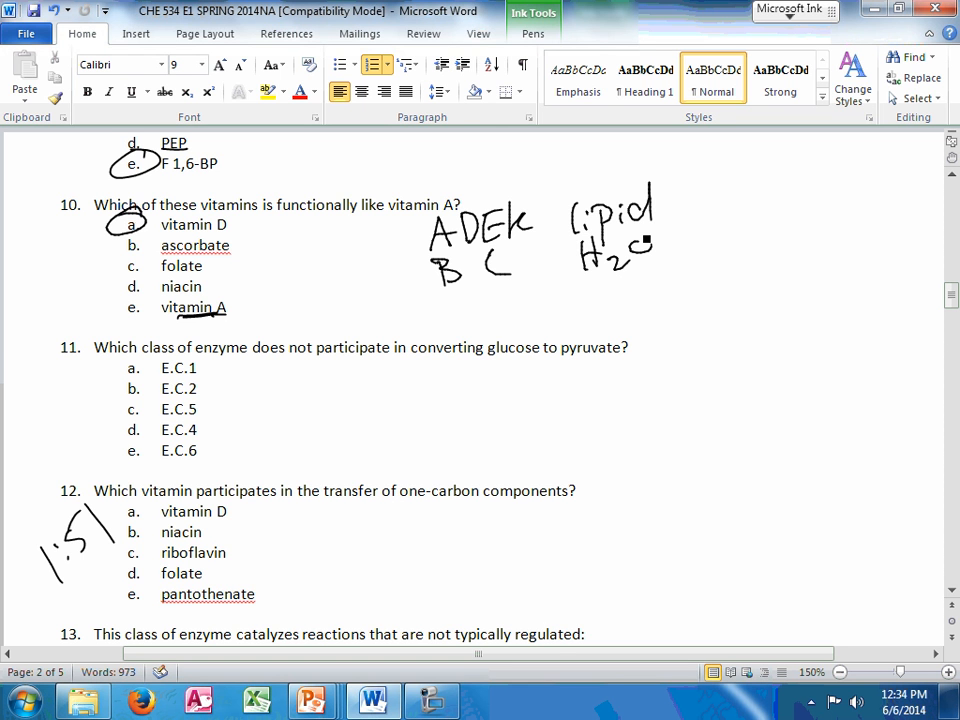
pyautogui.moveTo(670, 205); pyautogui.dragTo(720, 205)
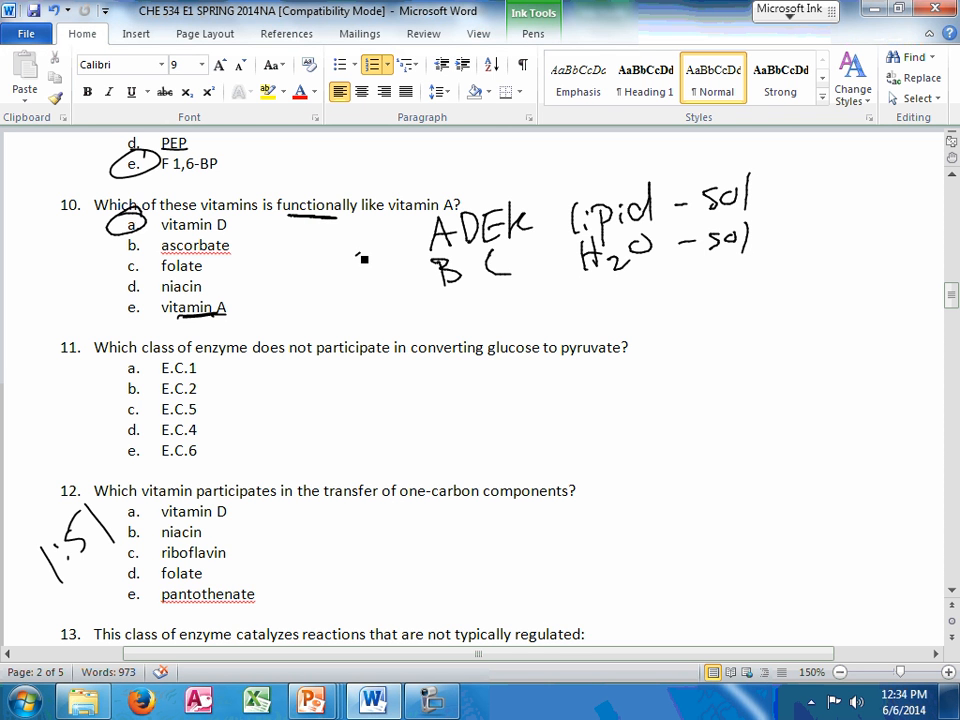
# - Draw an arrow at ADEK, box vitamins E and C, and box 'functionally'
pyautogui.moveTo(360, 258); pyautogui.dragTo(400, 247)
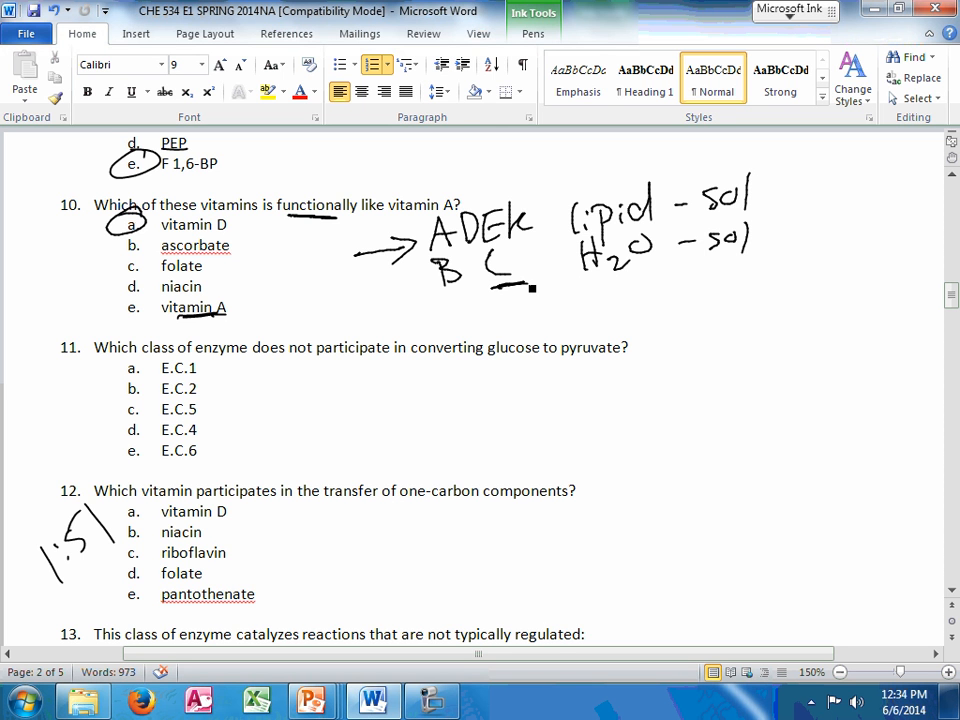
pyautogui.moveTo(505, 200); pyautogui.dragTo(530, 290)
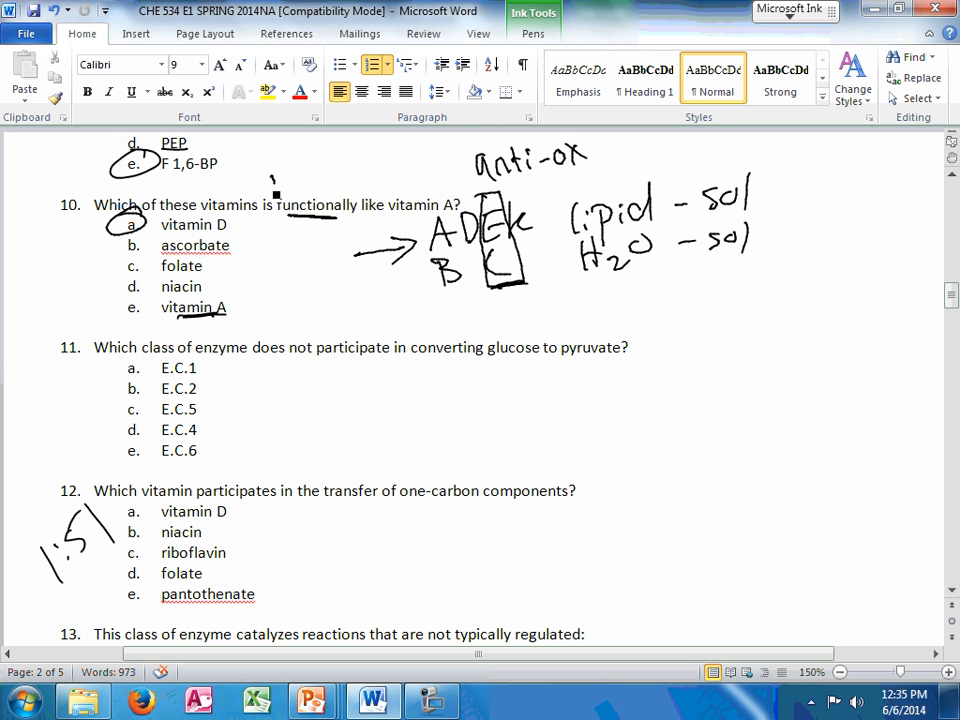
pyautogui.moveTo(270, 188); pyautogui.dragTo(358, 210)
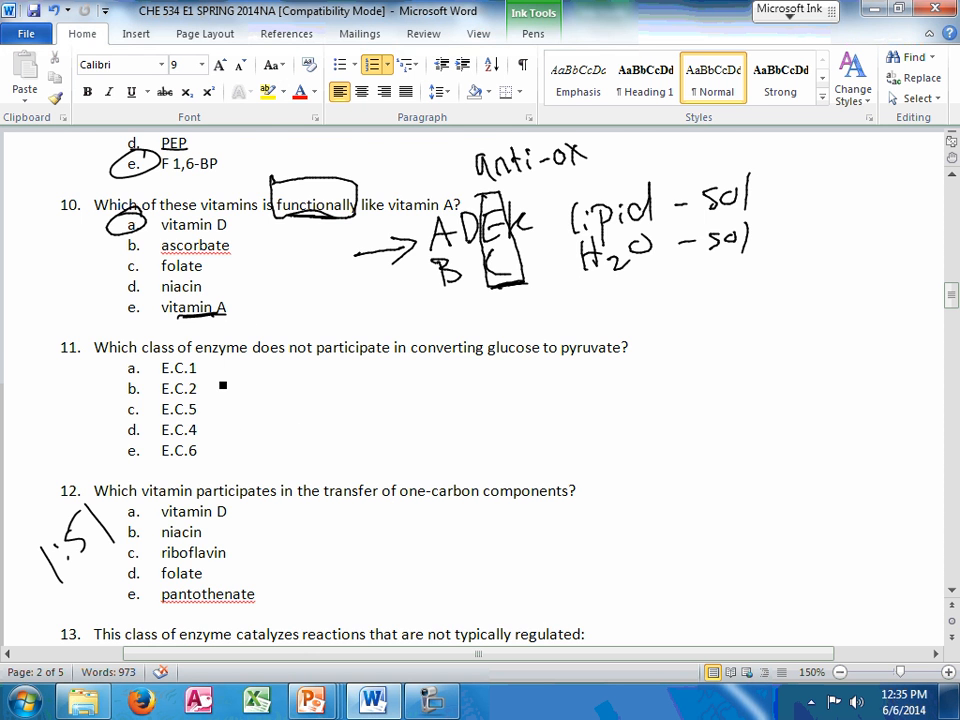
# - Write /3 beside E.C.6 and a circled 3: 9-10 note for question 11
pyautogui.scroll(-3)
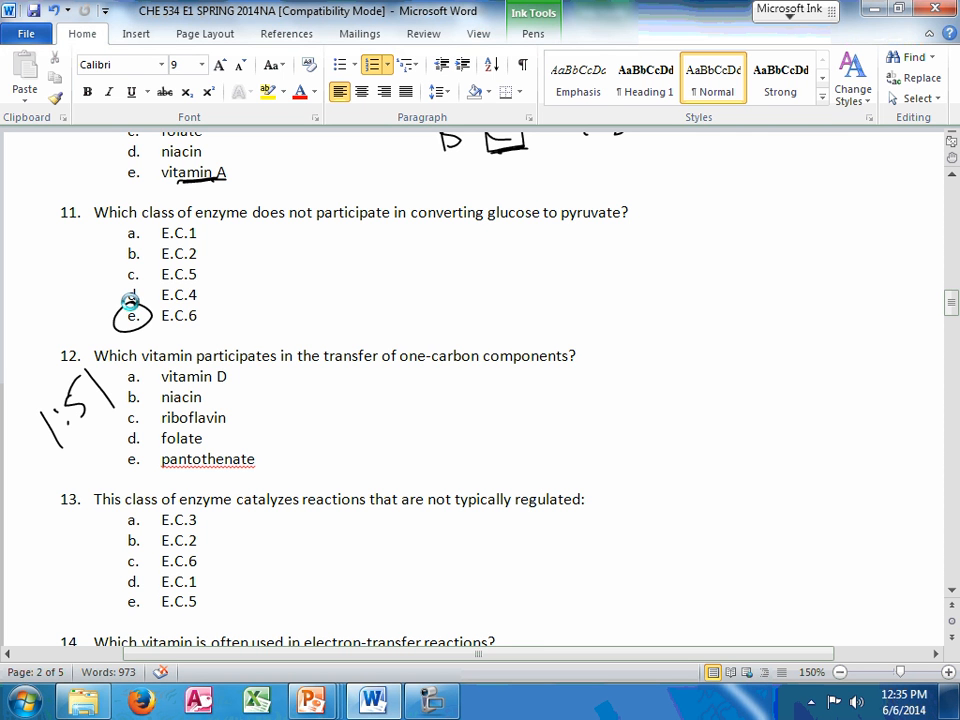
pyautogui.moveTo(205, 330); pyautogui.dragTo(225, 305)
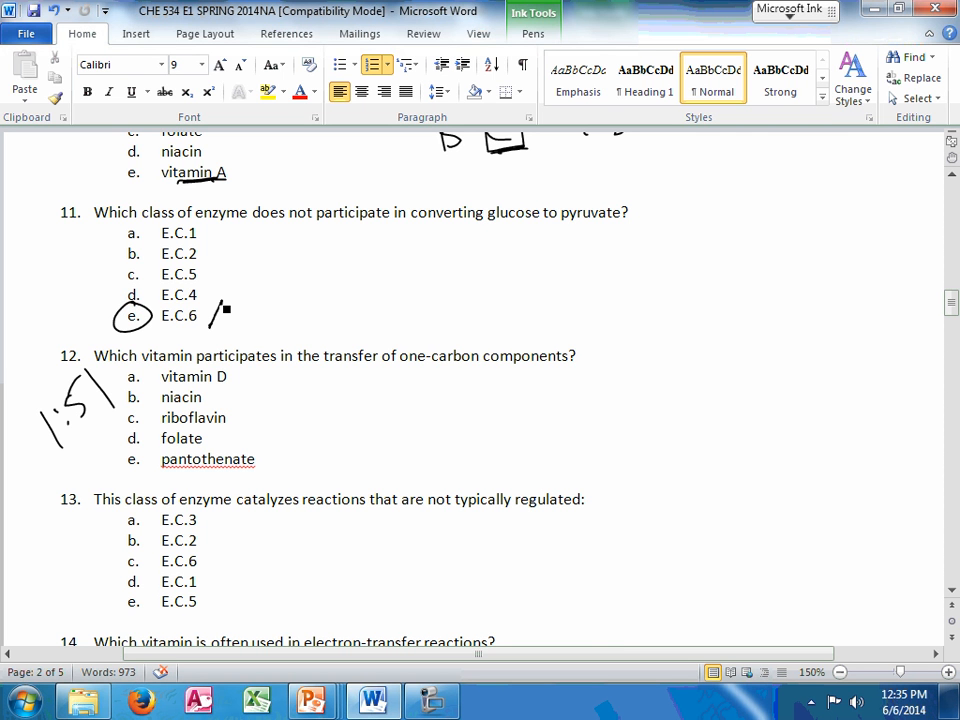
pyautogui.moveTo(245, 310); pyautogui.dragTo(238, 340)
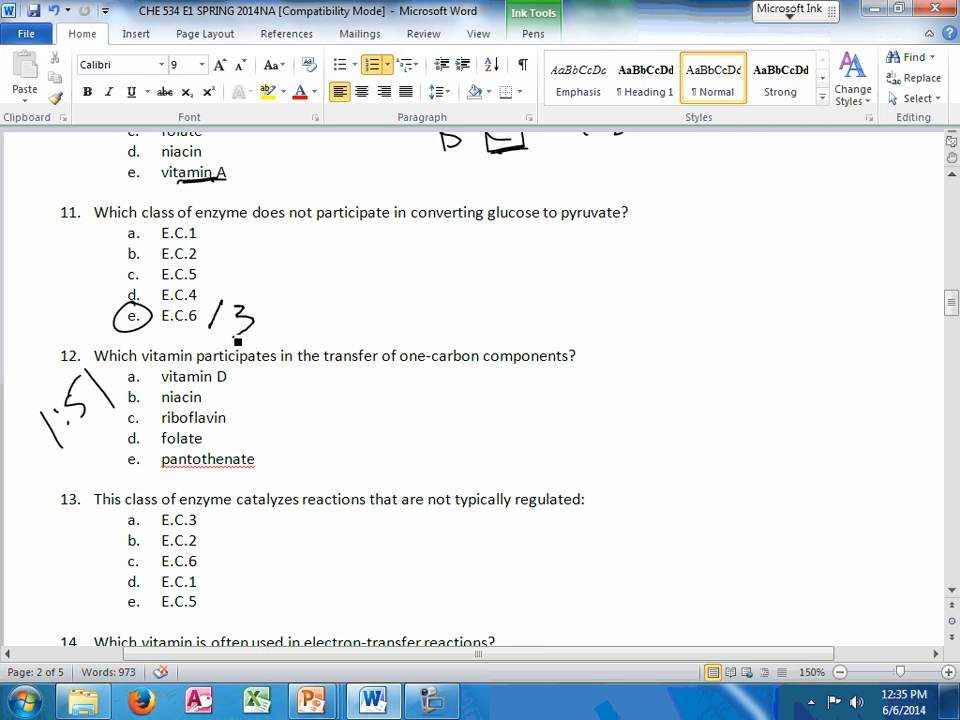
pyautogui.moveTo(45, 290); pyautogui.dragTo(75, 275)
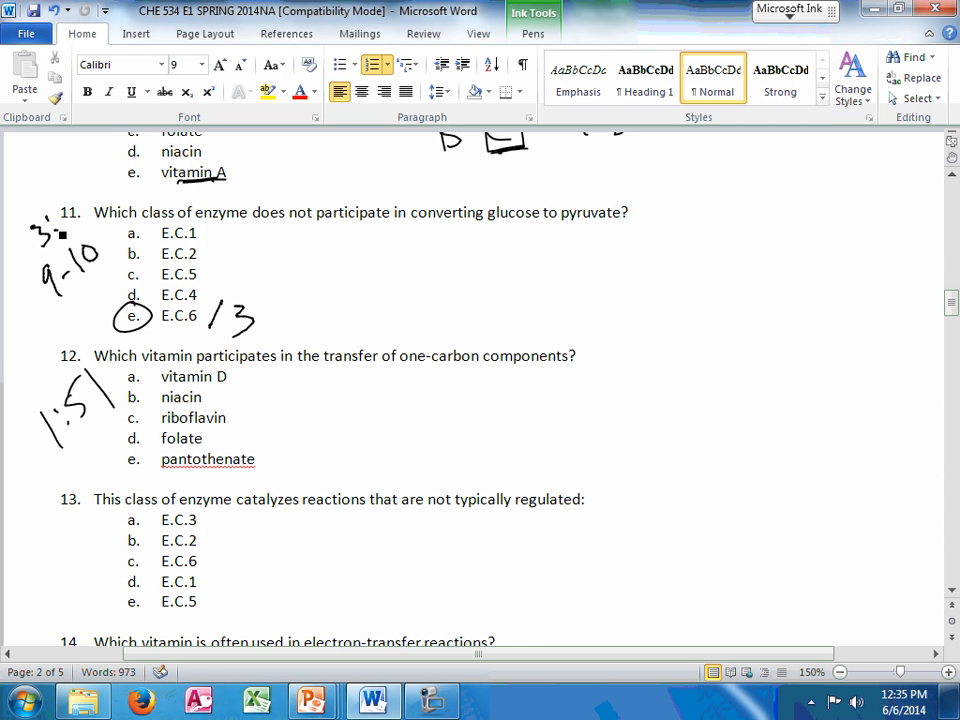
pyautogui.moveTo(45, 220); pyautogui.dragTo(95, 280)
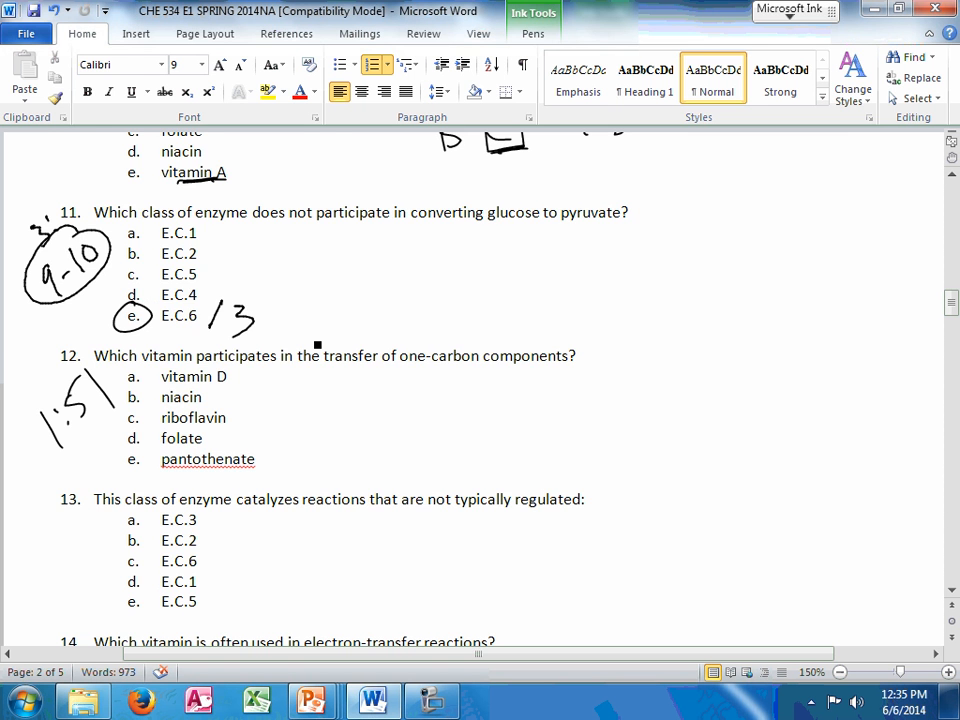
pyautogui.scroll(-3)
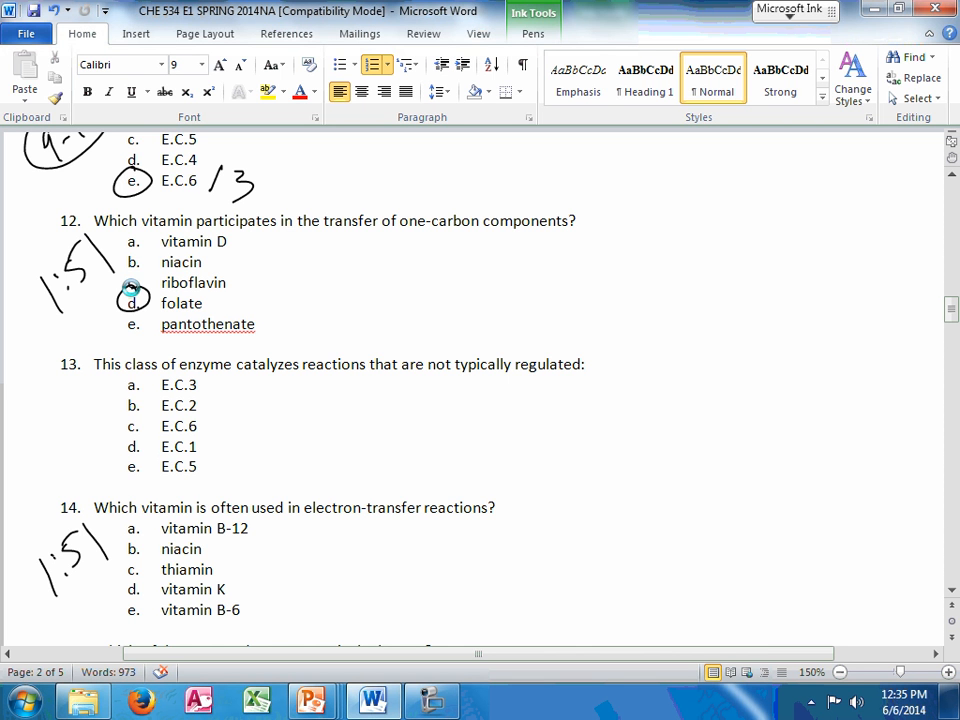
# - Underline 'not typically regulated' in question 13
pyautogui.moveTo(408, 383); pyautogui.dragTo(613, 388)
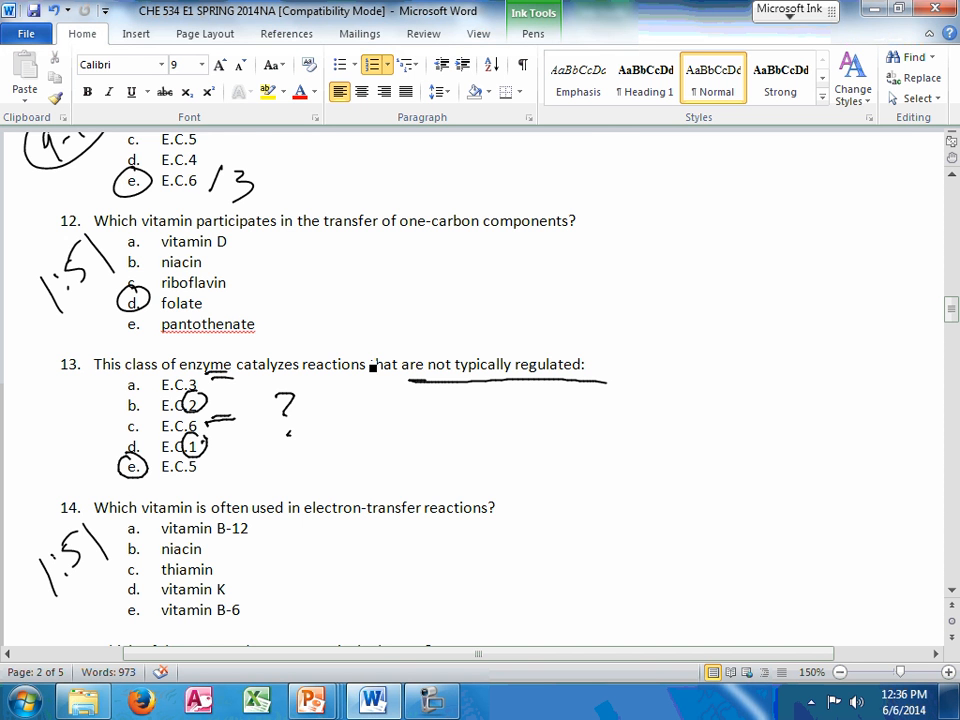
pyautogui.scroll(-3)
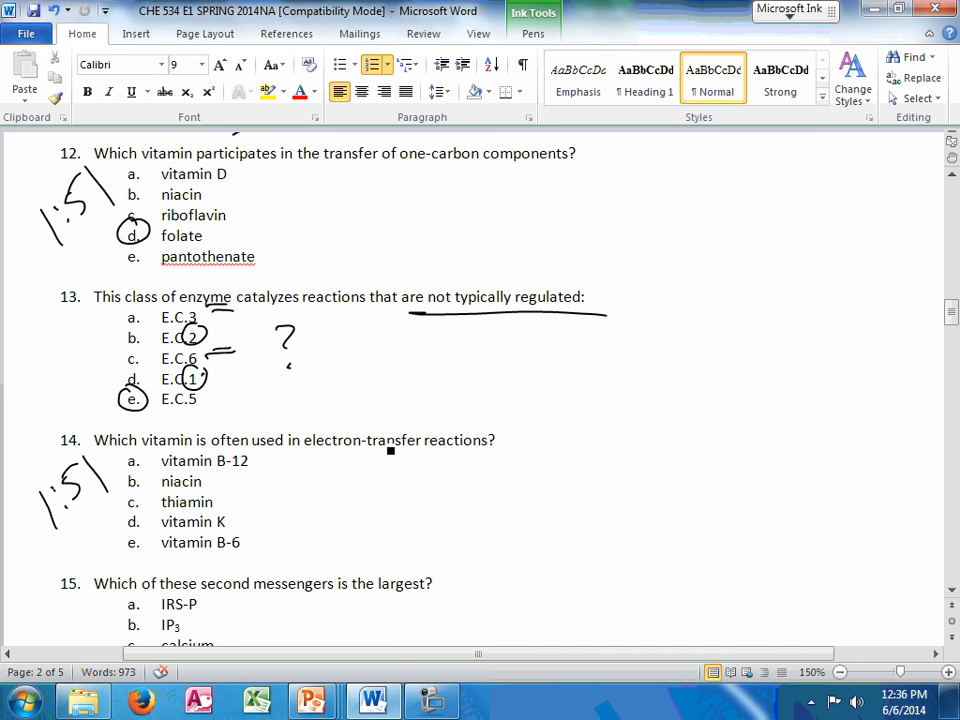
pyautogui.scroll(-3)
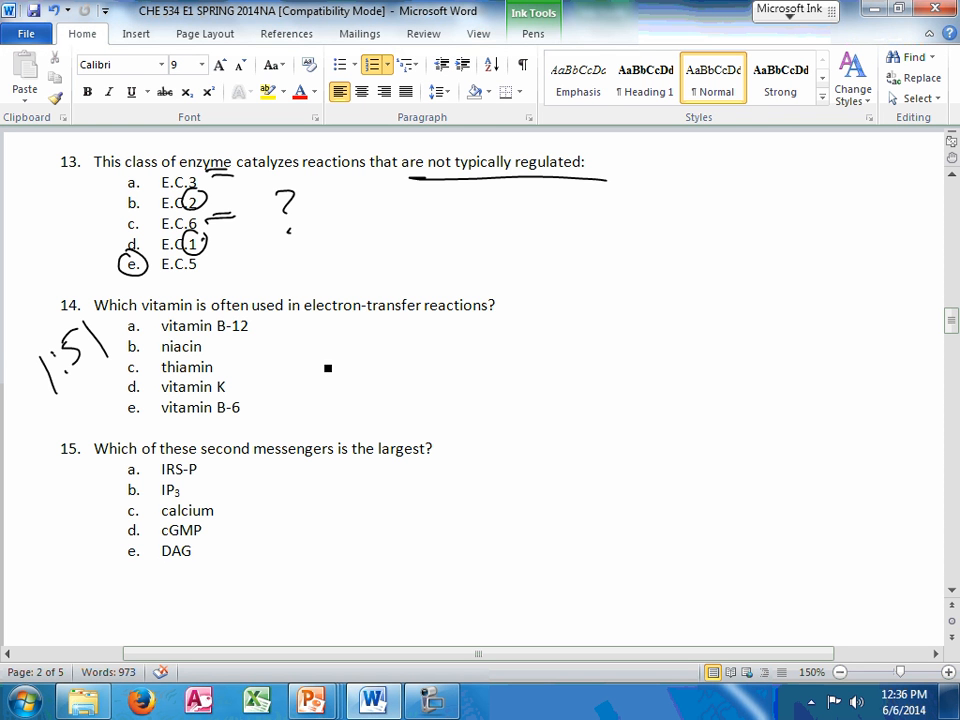
# - Write riboflavin beside question 14 and circle IRS-P for question 15
pyautogui.scroll(-3)
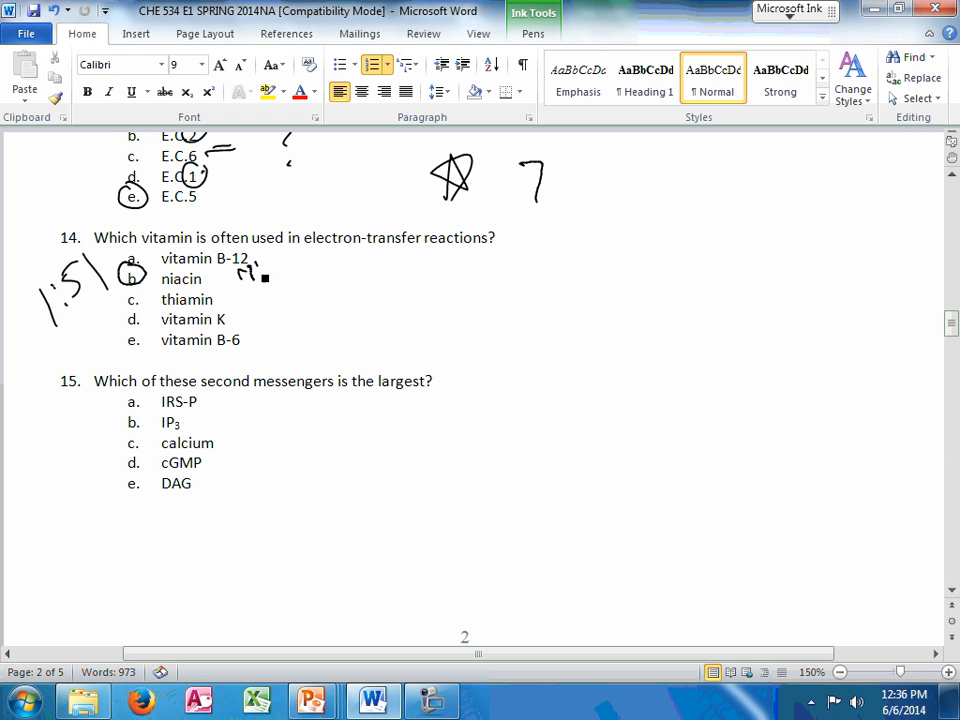
pyautogui.moveTo(250, 270); pyautogui.dragTo(320, 270)
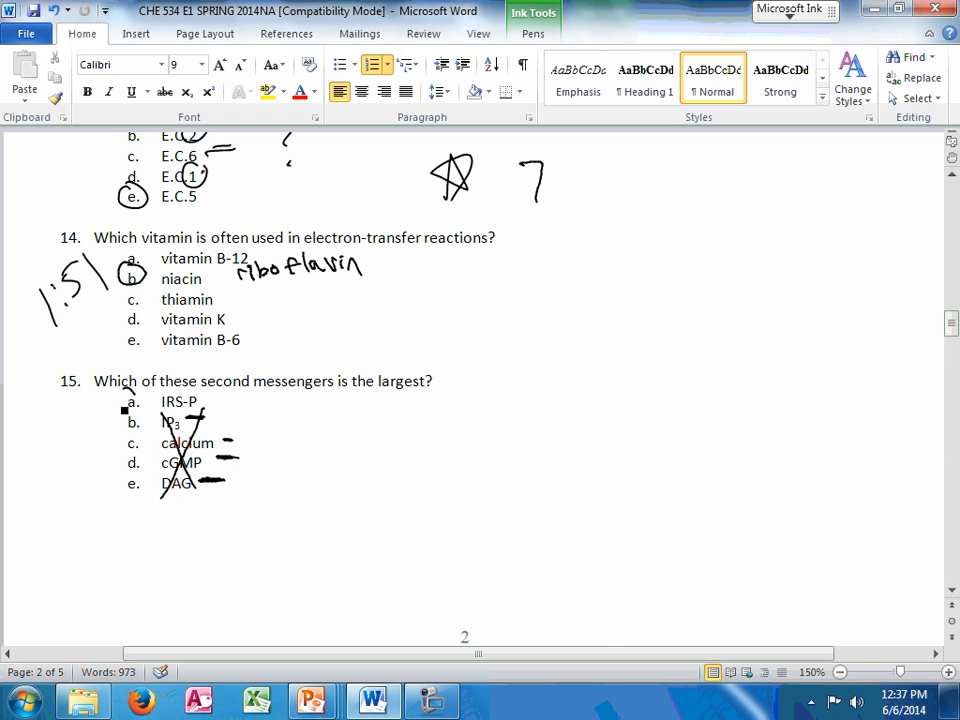
pyautogui.moveTo(130, 410); pyautogui.dragTo(140, 395)
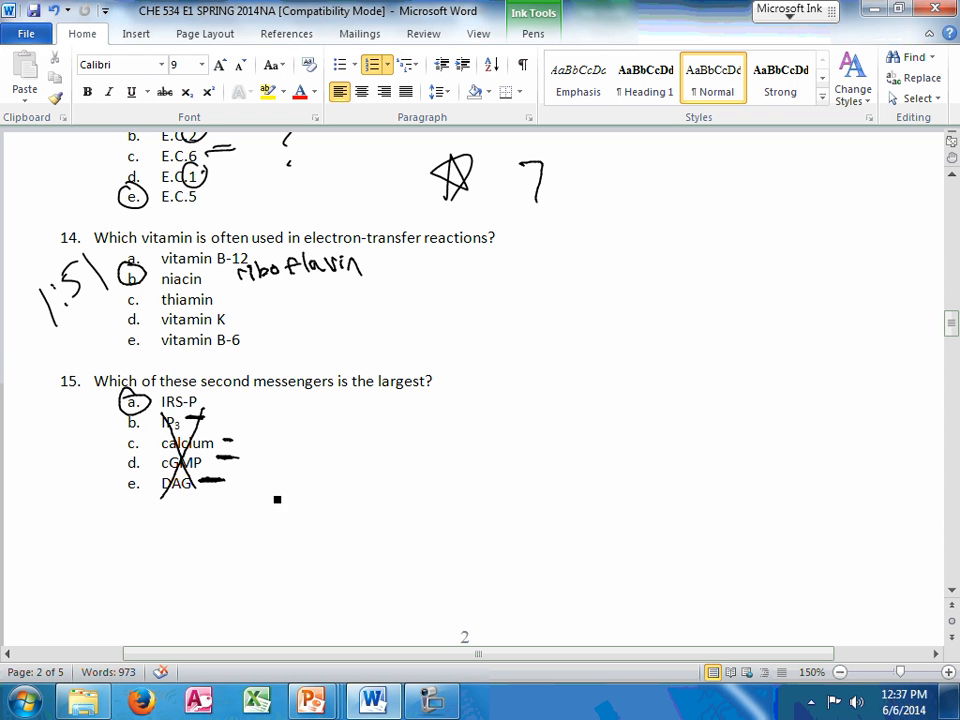
pyautogui.moveTo(224, 400)
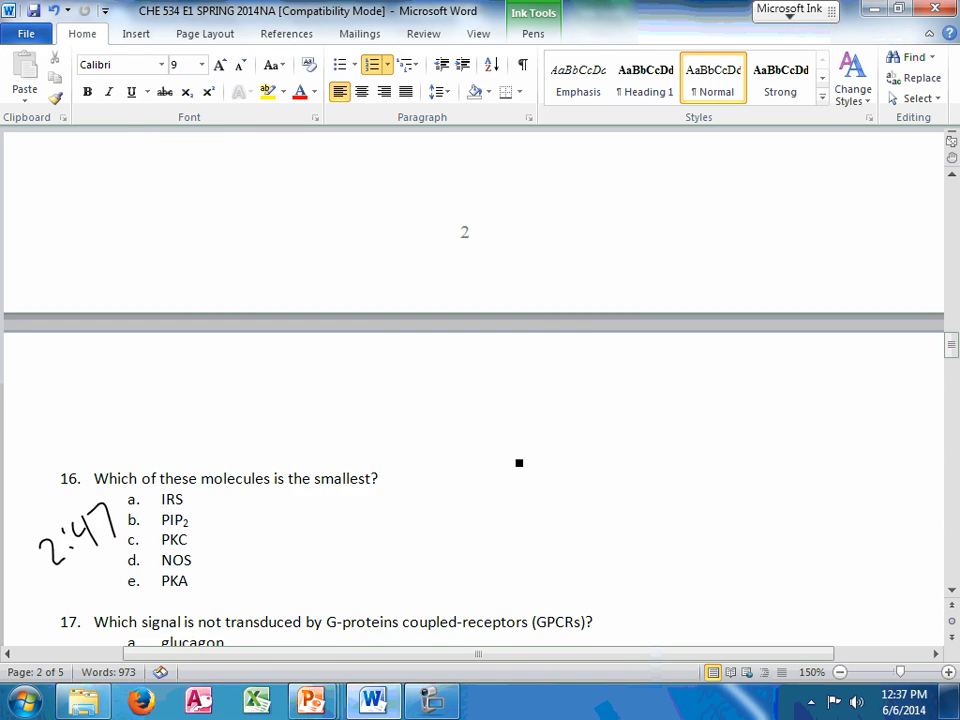
# - Circle insulin and write a Tyr kinase note for question 17
pyautogui.scroll(-3)
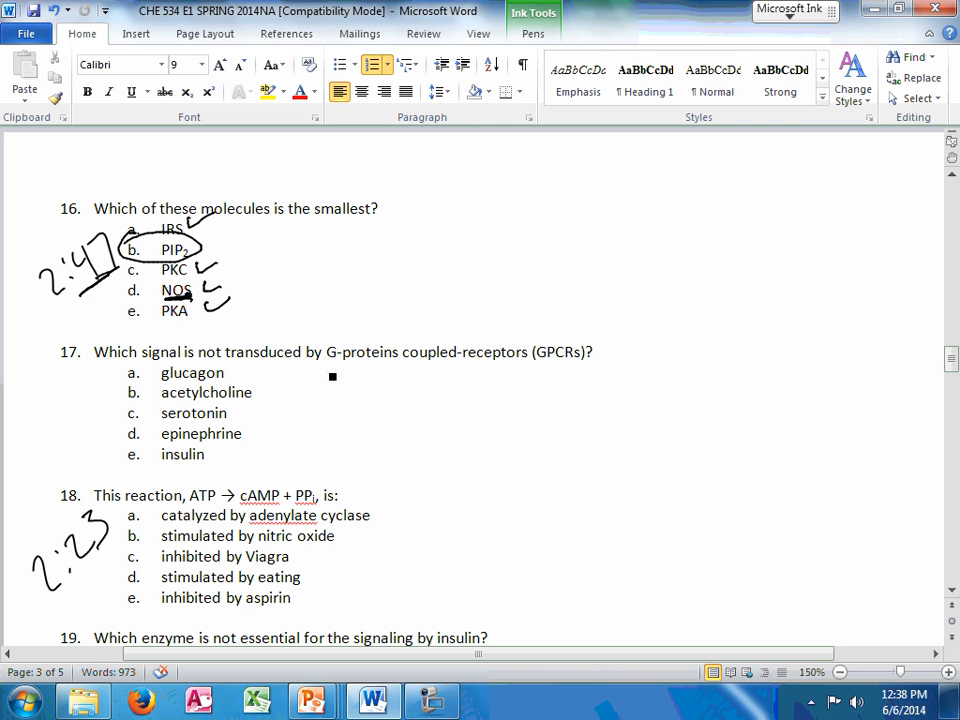
pyautogui.moveTo(328, 375); pyautogui.dragTo(422, 377)
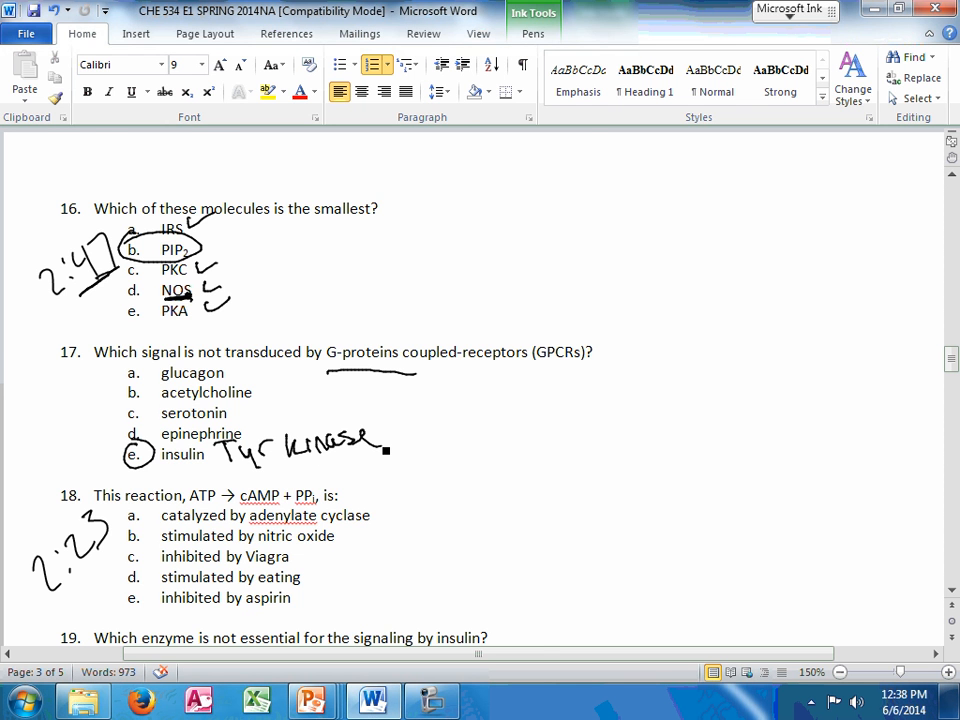
pyautogui.scroll(-3)
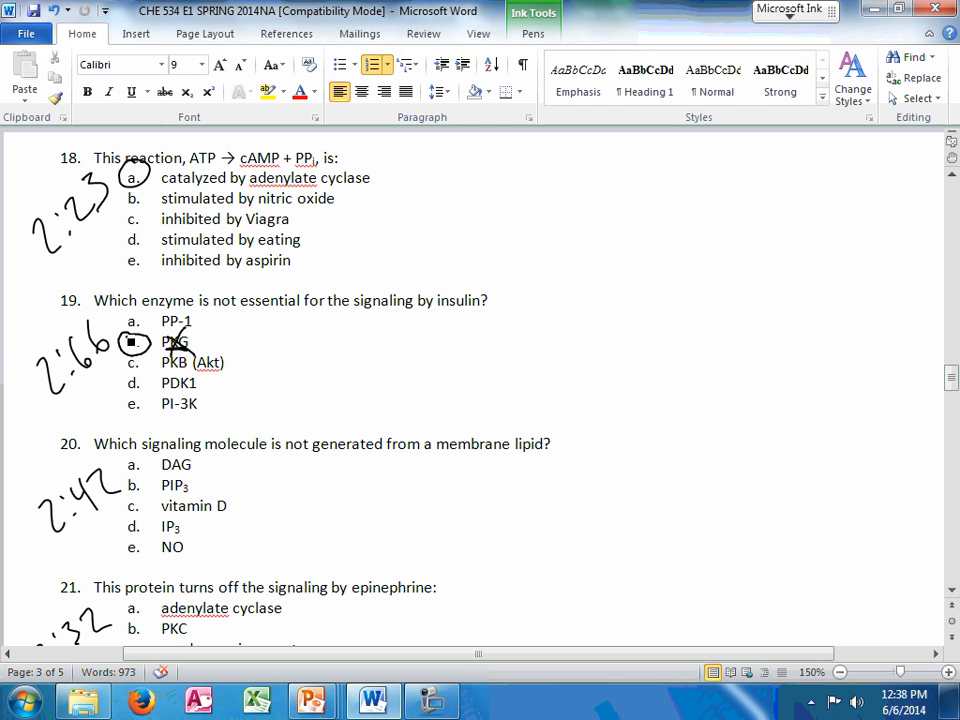
# - Write Cholesterol and Arg notes and circle NO for question 20
pyautogui.scroll(-3)
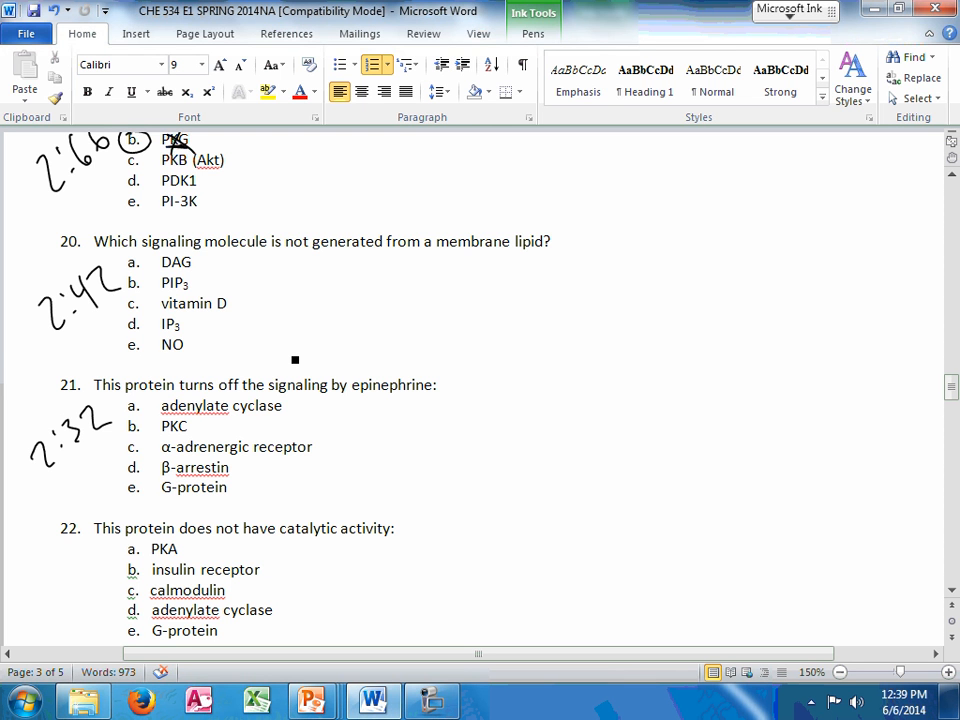
pyautogui.moveTo(455, 270); pyautogui.dragTo(550, 260)
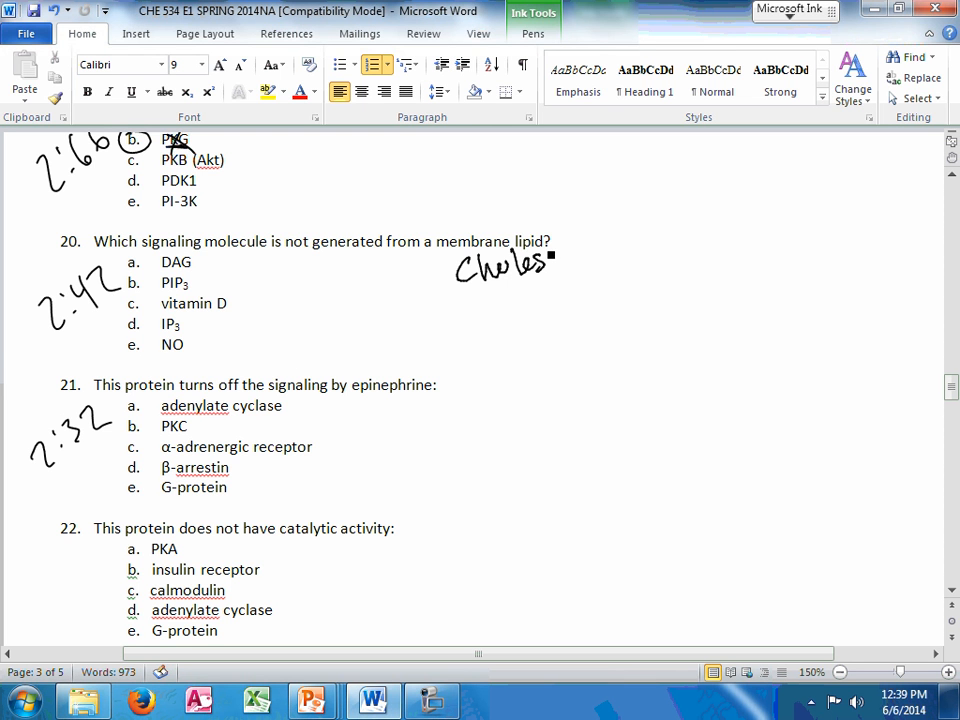
pyautogui.moveTo(548, 262); pyautogui.dragTo(600, 262)
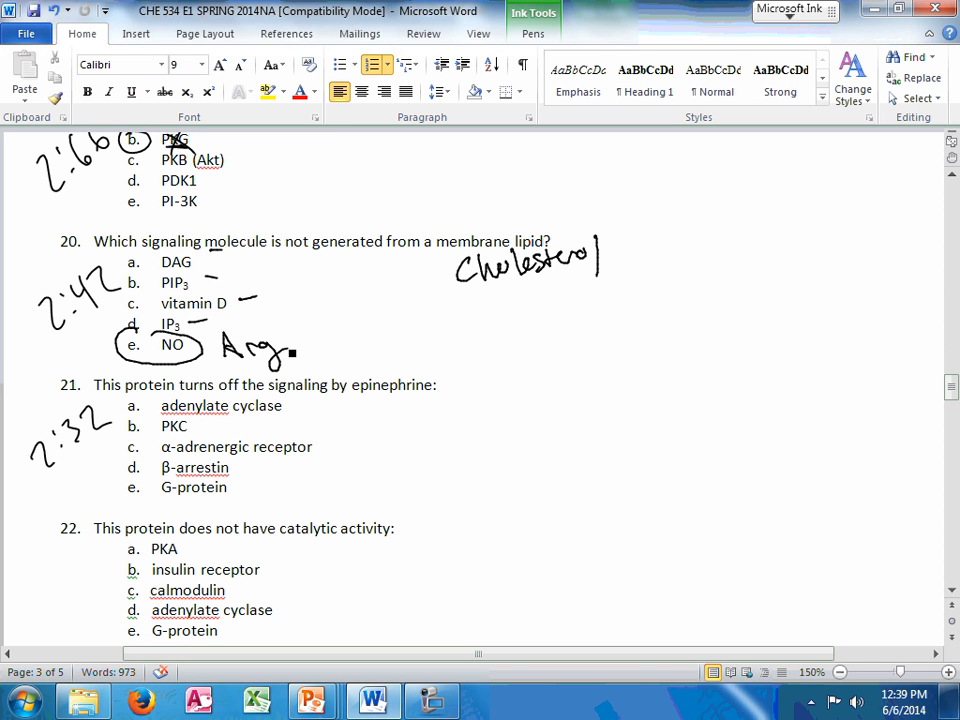
# - In question 21, strike the time note, write and underline glucagon, and underline epinephrine
pyautogui.scroll(-3)
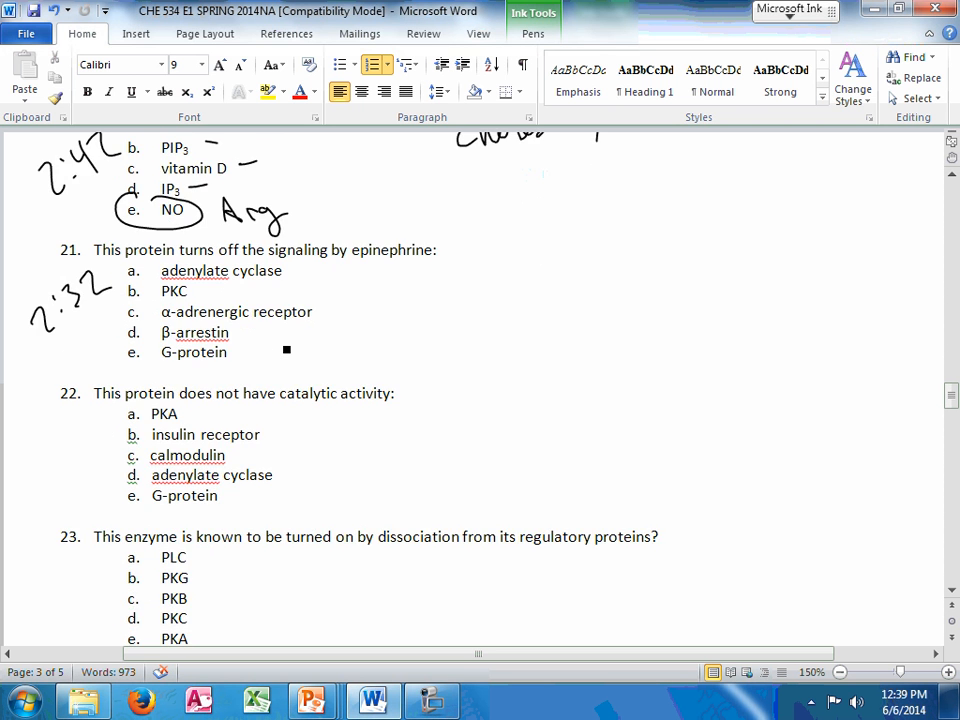
pyautogui.scroll(-3)
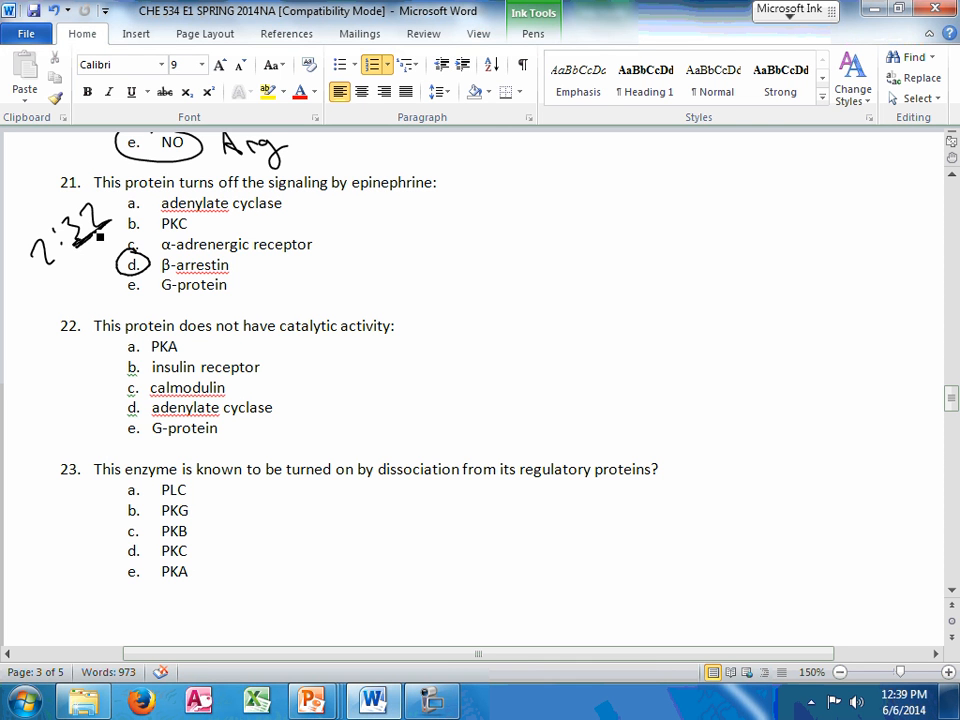
pyautogui.moveTo(435, 195); pyautogui.dragTo(515, 185)
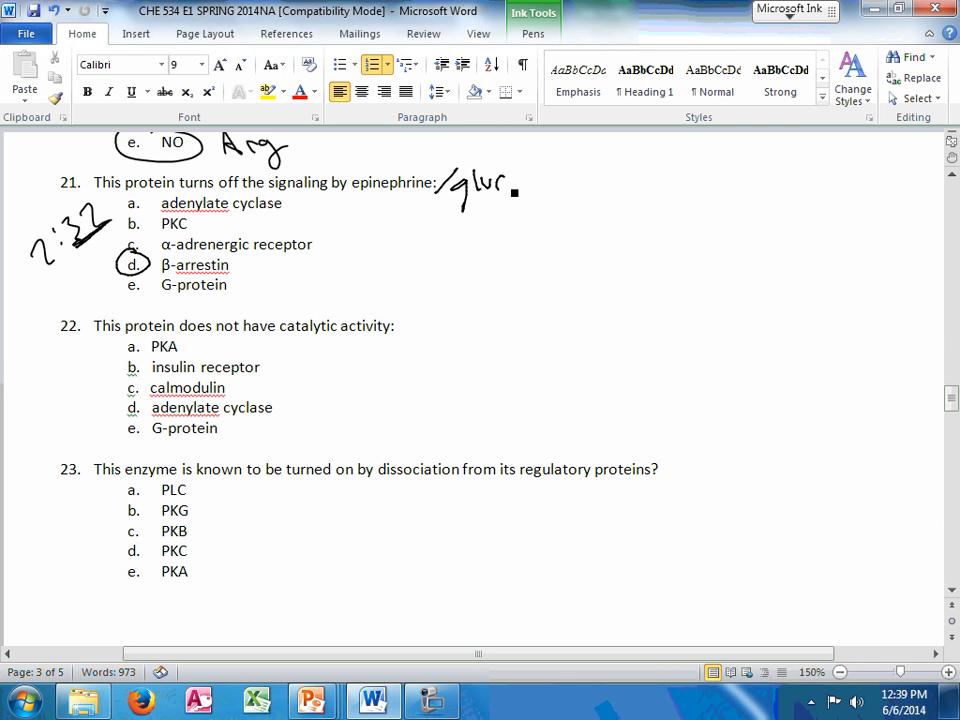
pyautogui.moveTo(490, 185); pyautogui.dragTo(570, 190)
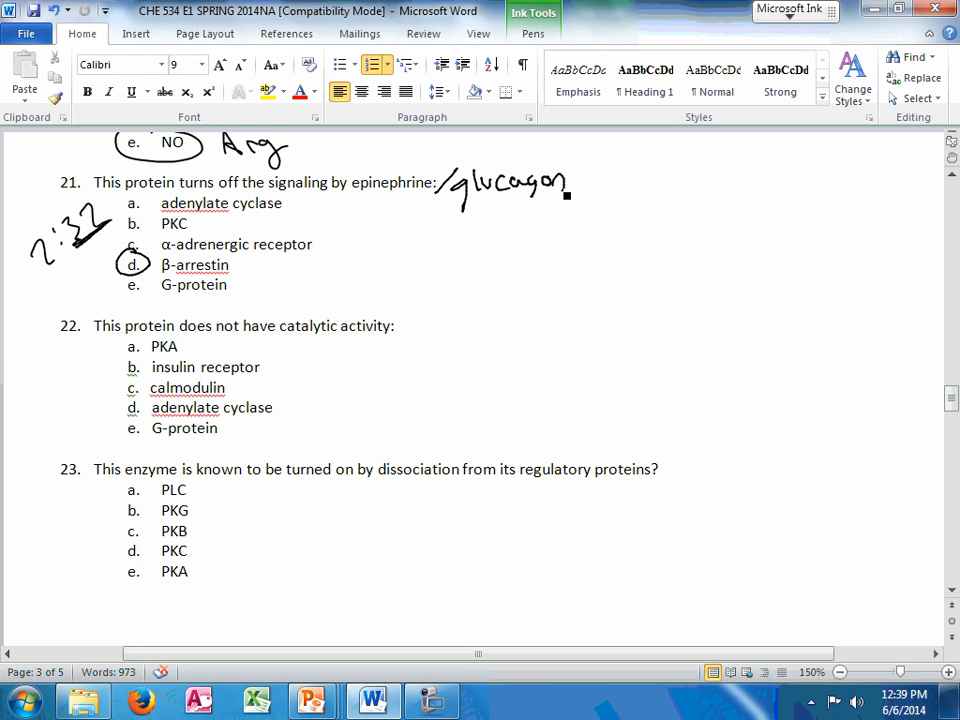
pyautogui.moveTo(460, 200); pyautogui.dragTo(560, 200)
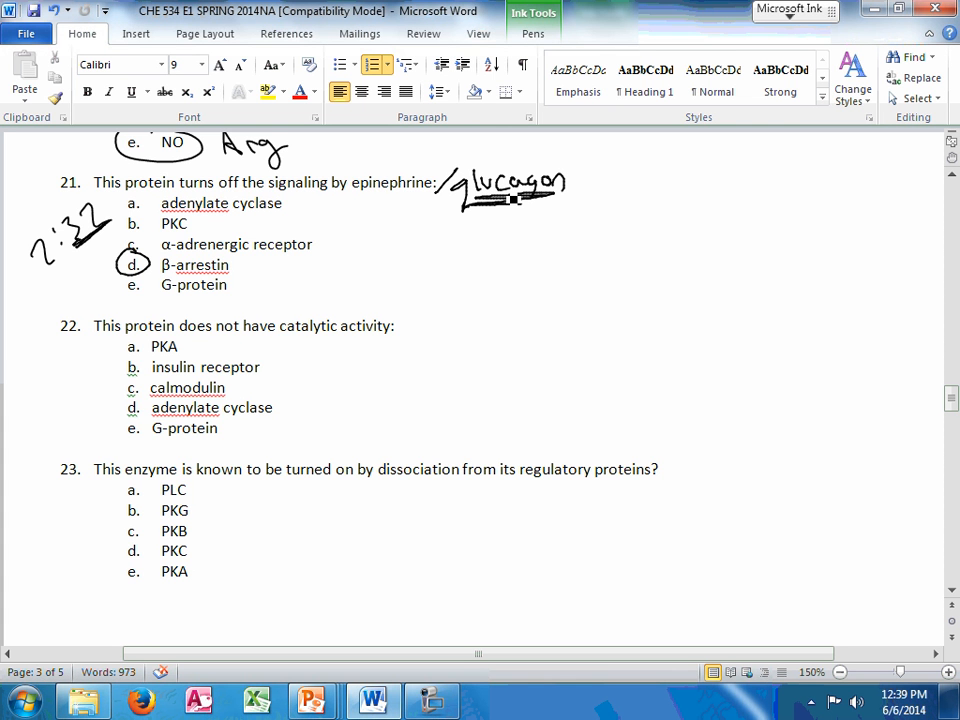
pyautogui.moveTo(360, 197); pyautogui.dragTo(430, 198)
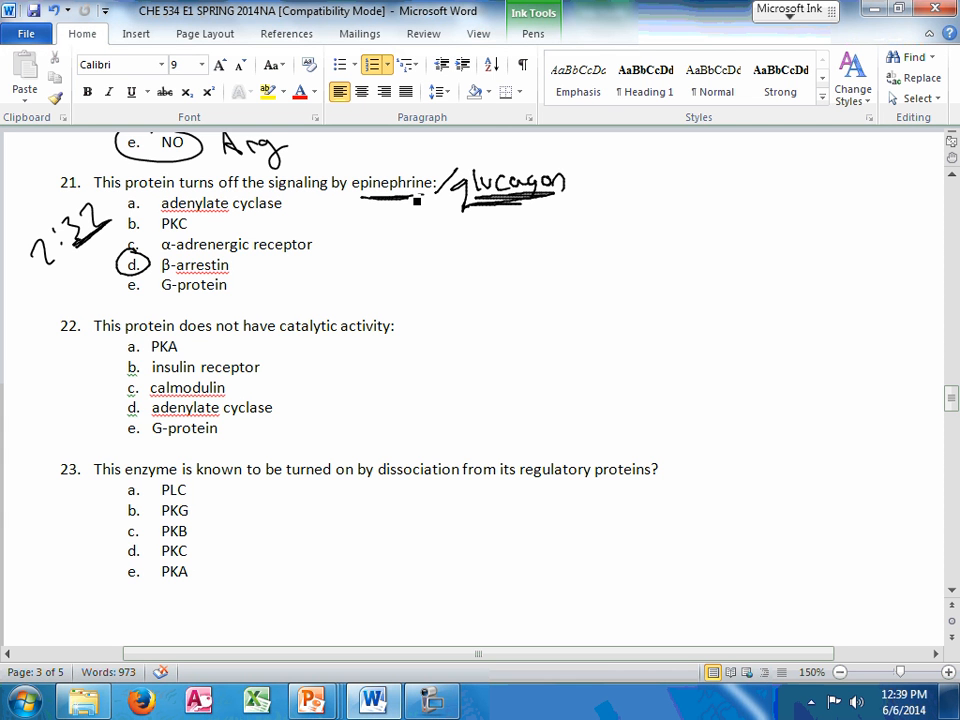
# - Add Ca, IRS and cAMP→PKA arrow notes beside calmodulin in question 22
pyautogui.scroll(-3)
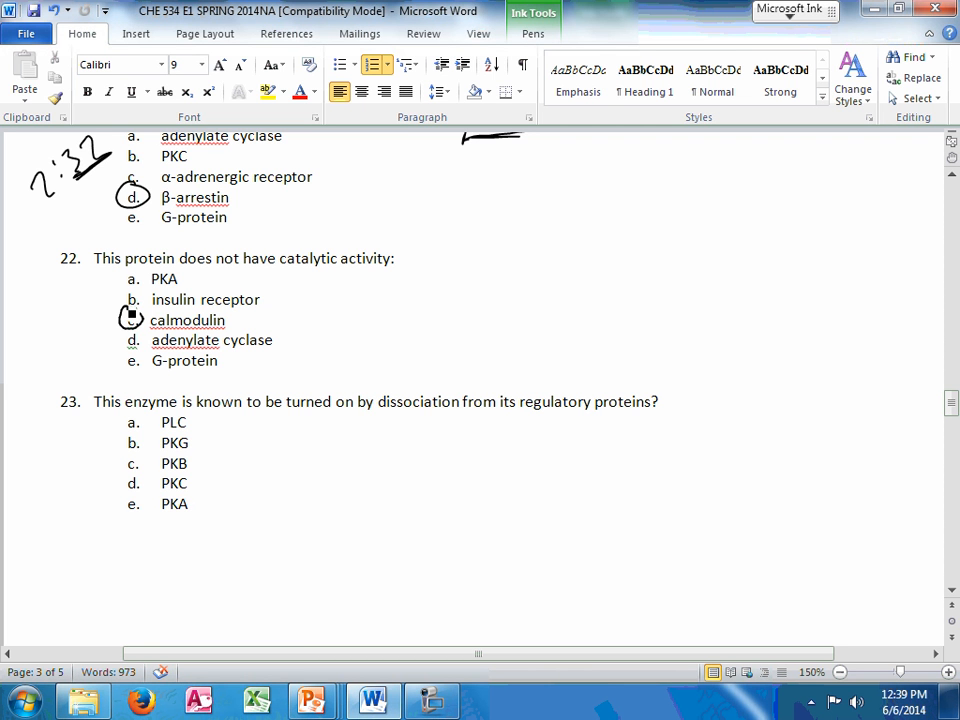
pyautogui.moveTo(245, 315); pyautogui.dragTo(315, 315)
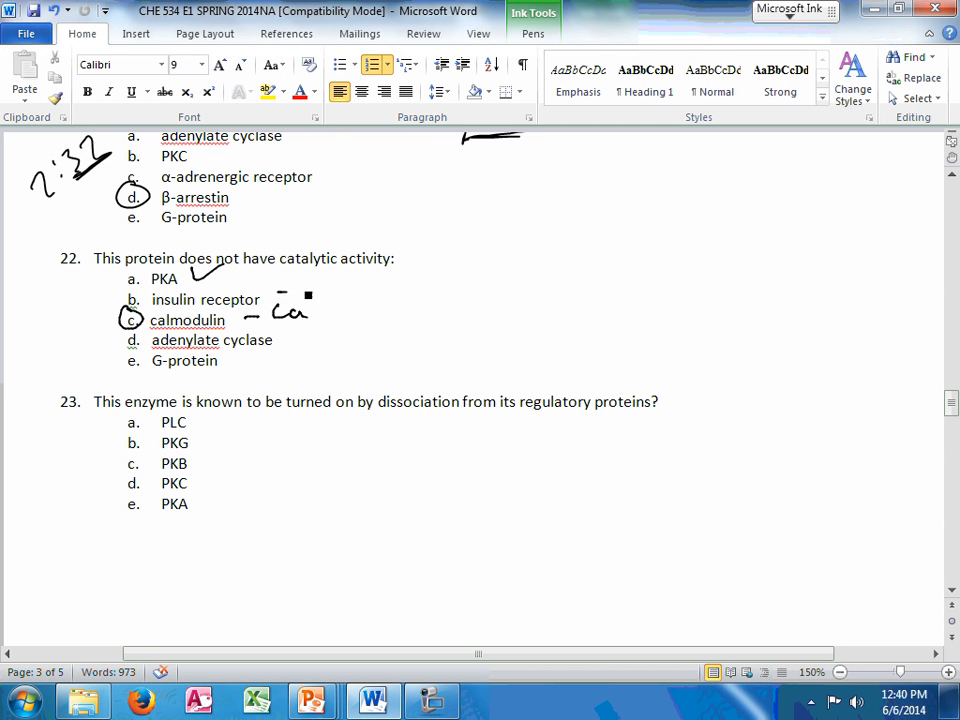
pyautogui.moveTo(300, 295); pyautogui.dragTo(385, 290)
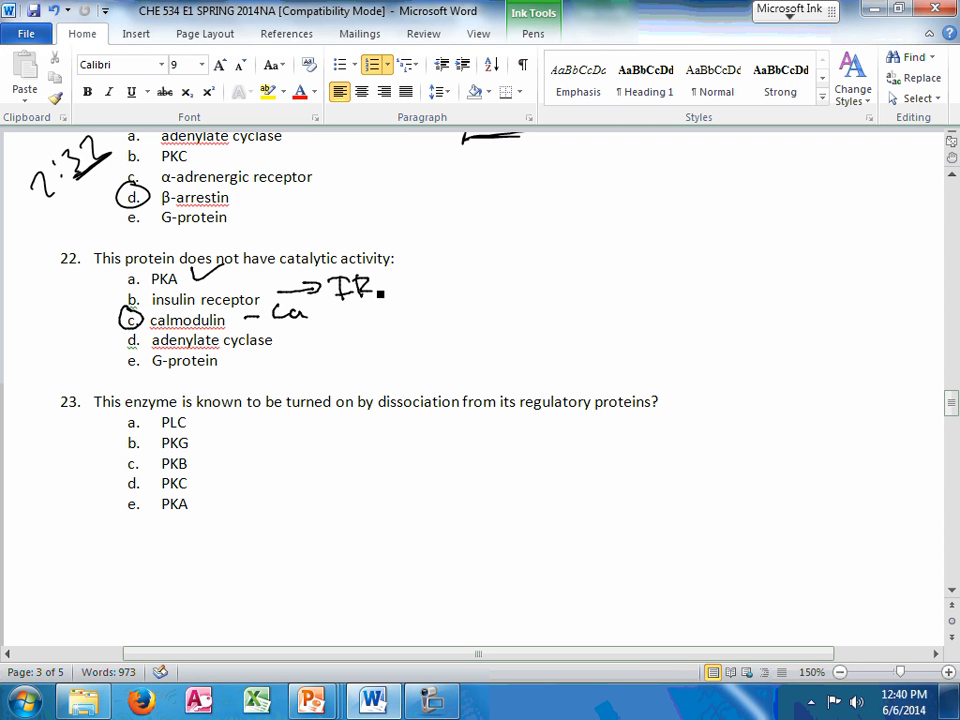
pyautogui.moveTo(360, 285); pyautogui.dragTo(385, 300)
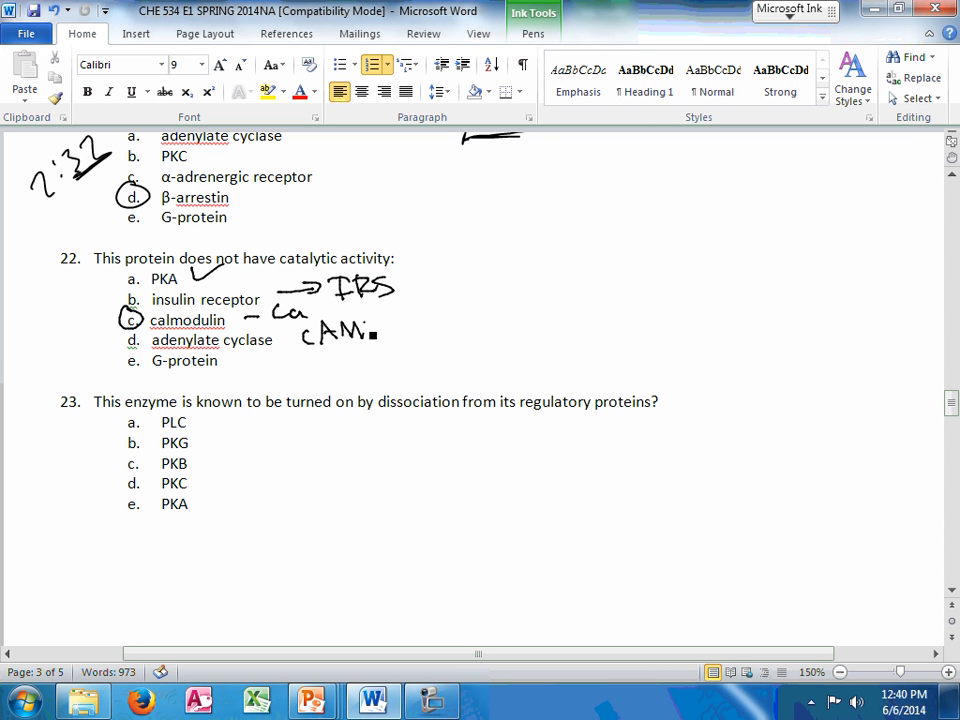
pyautogui.moveTo(375, 330); pyautogui.dragTo(450, 320)
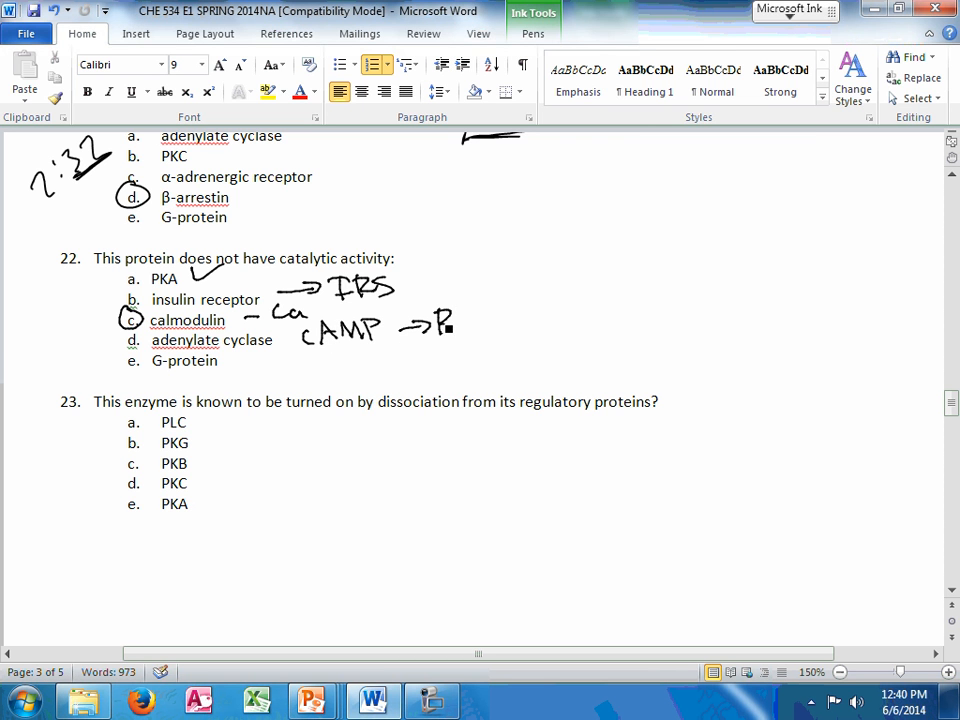
pyautogui.moveTo(455, 318); pyautogui.dragTo(490, 318)
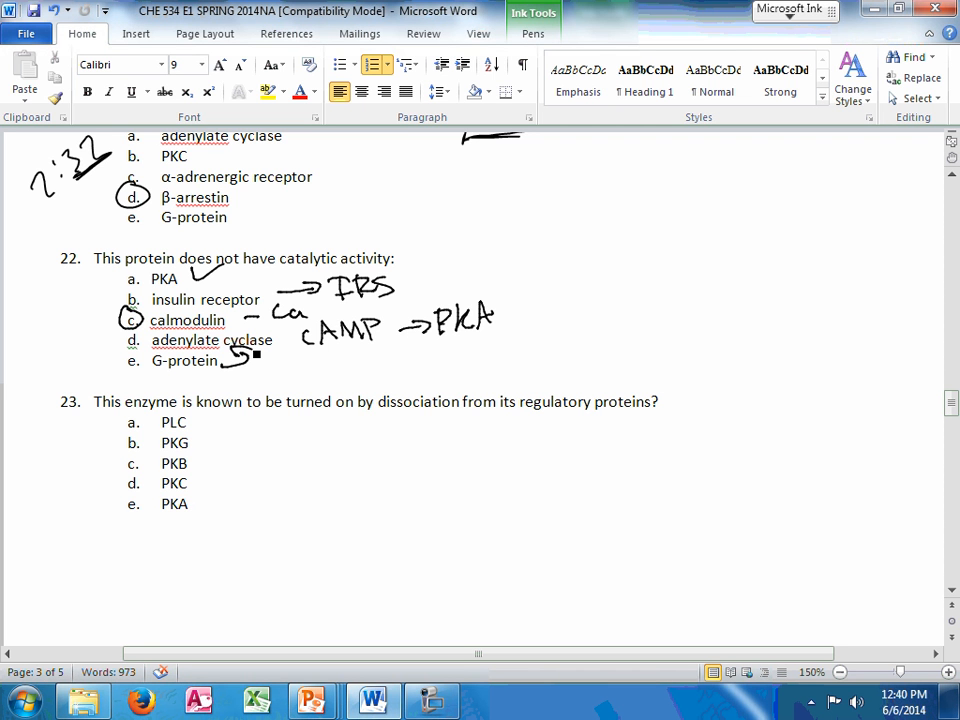
# - Underline 'dissociation from its regulatory proteins' and circle PKA for question 23
pyautogui.moveTo(380, 418); pyautogui.dragTo(705, 428)
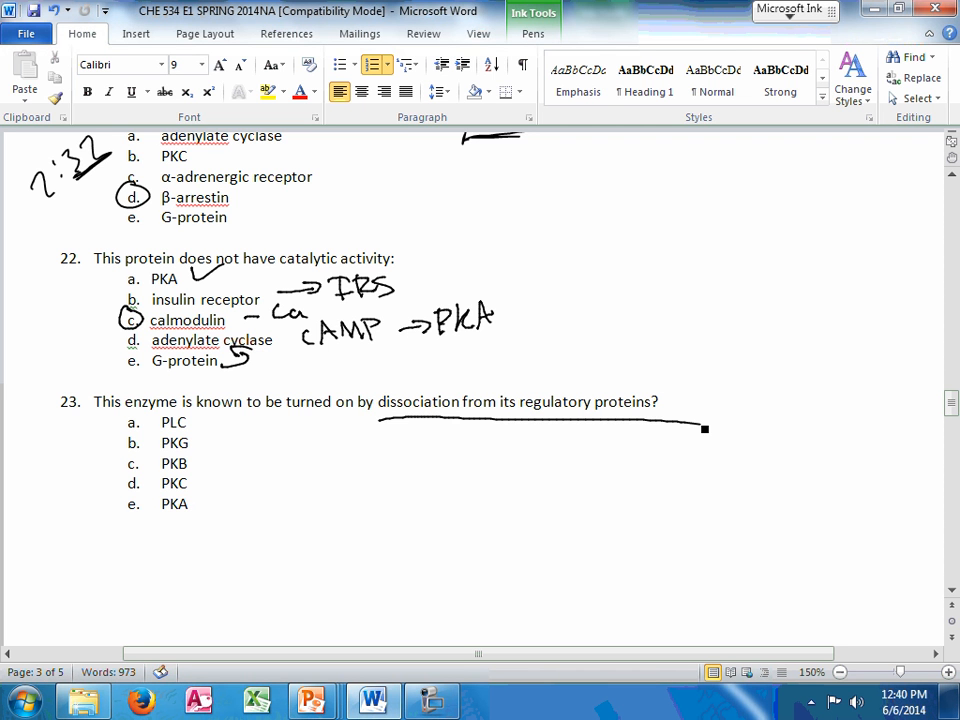
pyautogui.moveTo(130, 525); pyautogui.dragTo(130, 524)
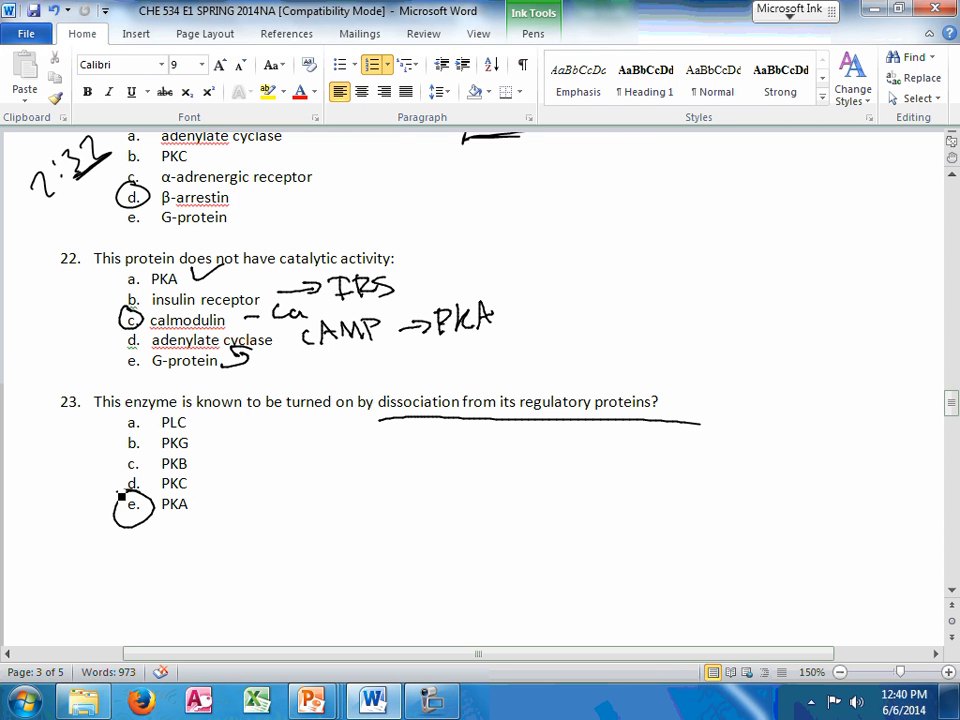
pyautogui.scroll(-3)
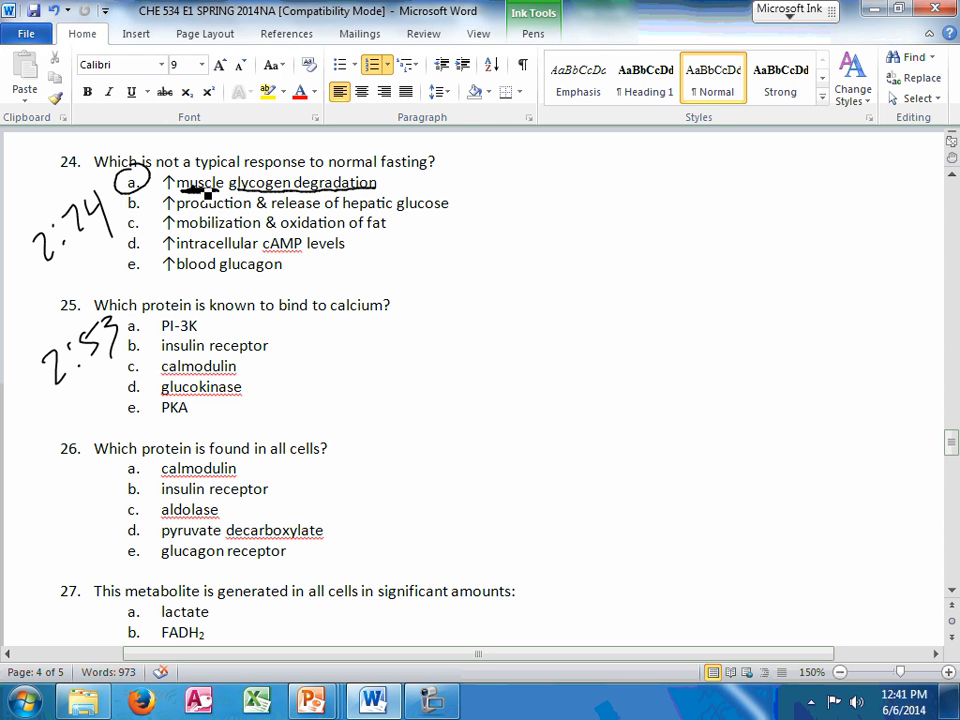
# - Write 'exercise' beside question 24
pyautogui.moveTo(455, 160); pyautogui.dragTo(525, 160)
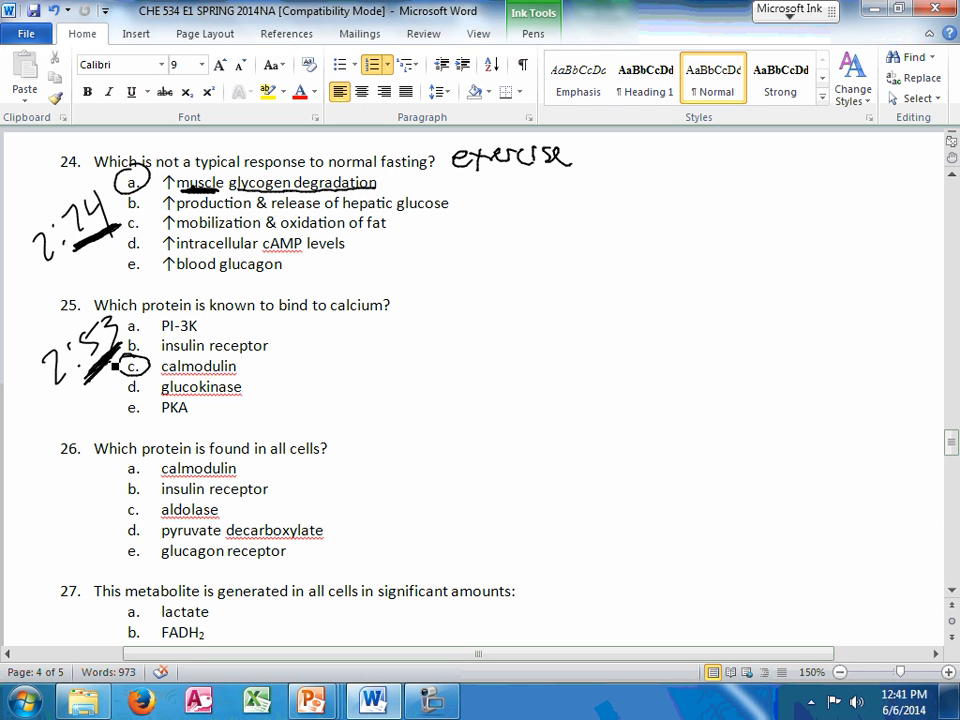
pyautogui.scroll(-3)
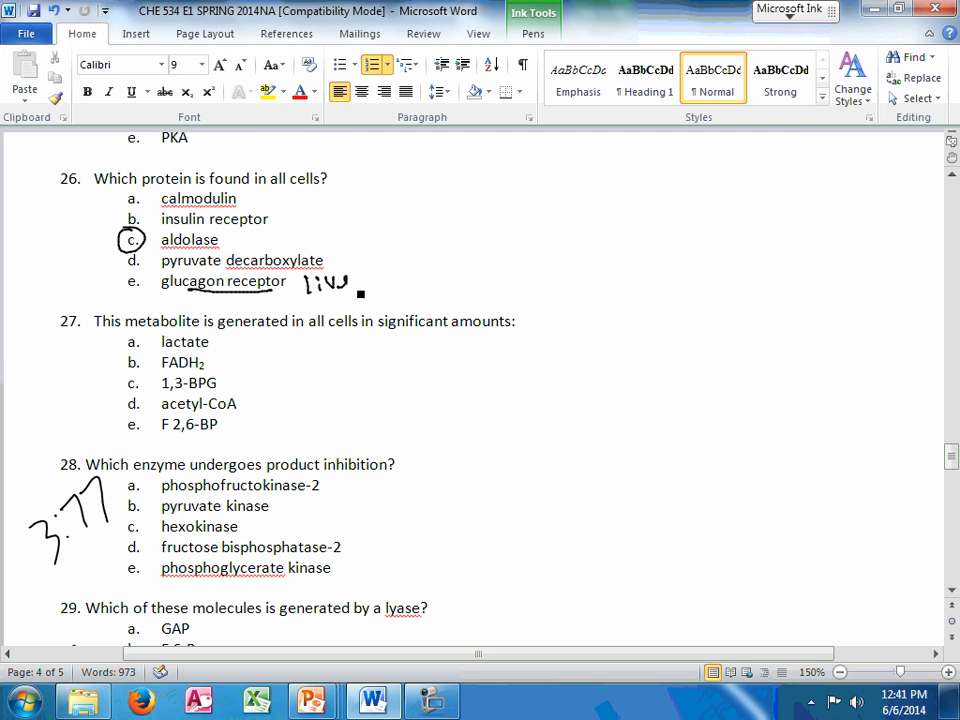
# - Mark question 26, circle 1,3-BPG, note RBC muscle by lactate, and arrow F 2,6-BP
pyautogui.moveTo(255, 245); pyautogui.dragTo(290, 285)
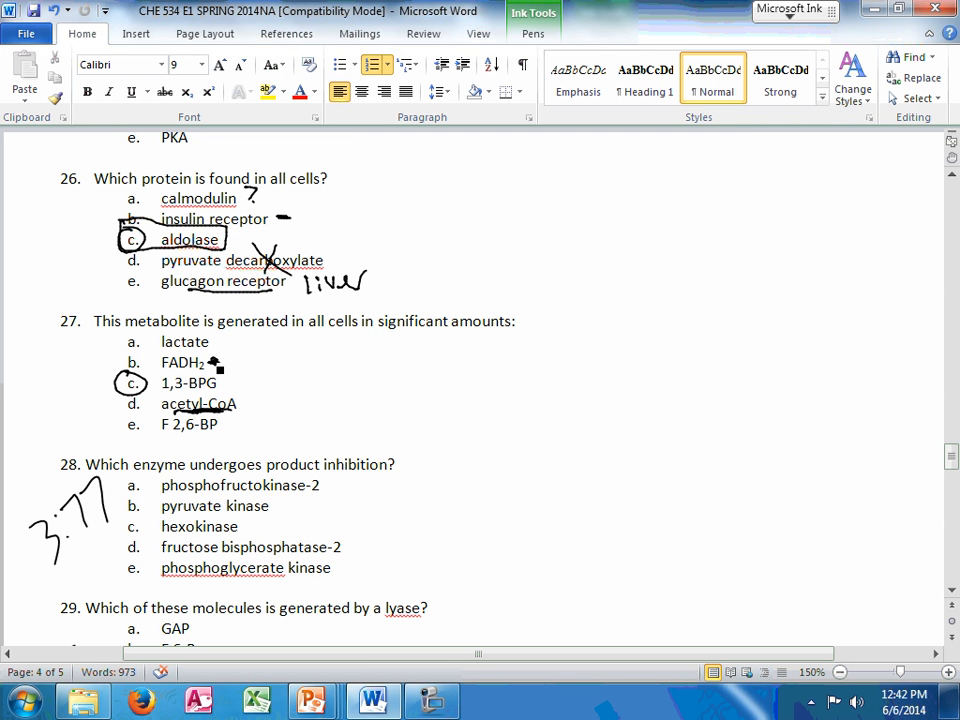
pyautogui.moveTo(222, 338); pyautogui.dragTo(280, 342)
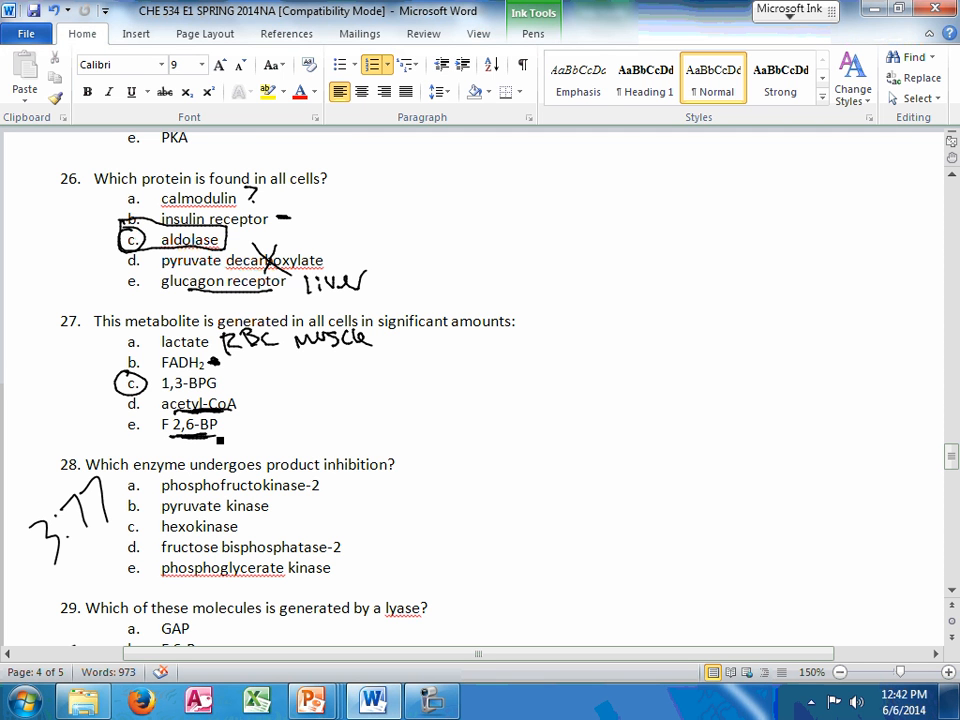
pyautogui.moveTo(230, 425); pyautogui.dragTo(255, 450)
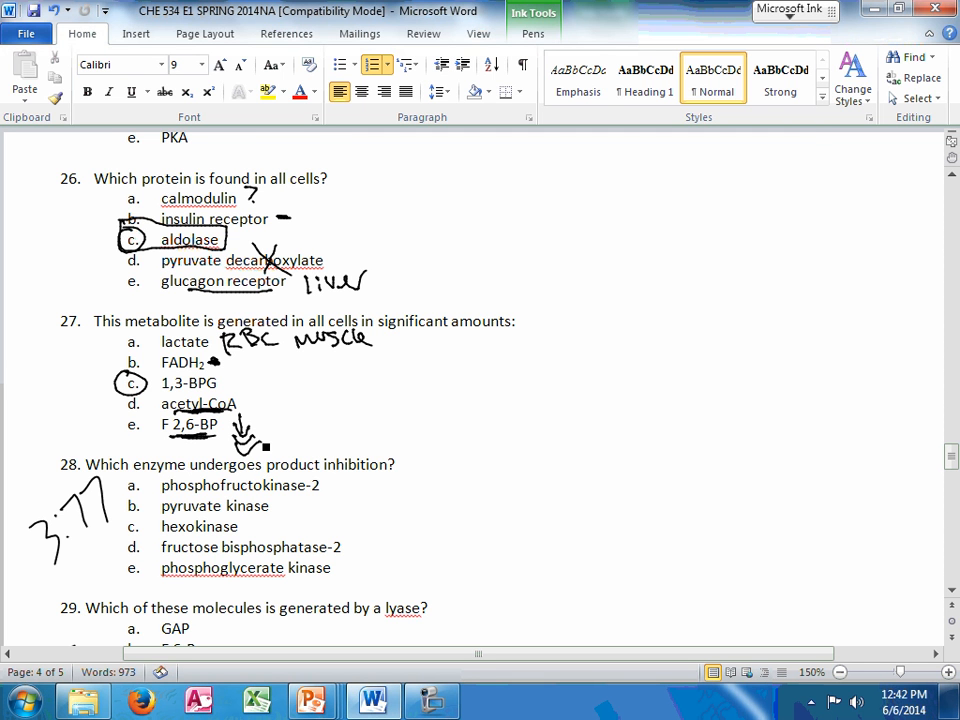
pyautogui.moveTo(380, 335); pyautogui.dragTo(465, 340)
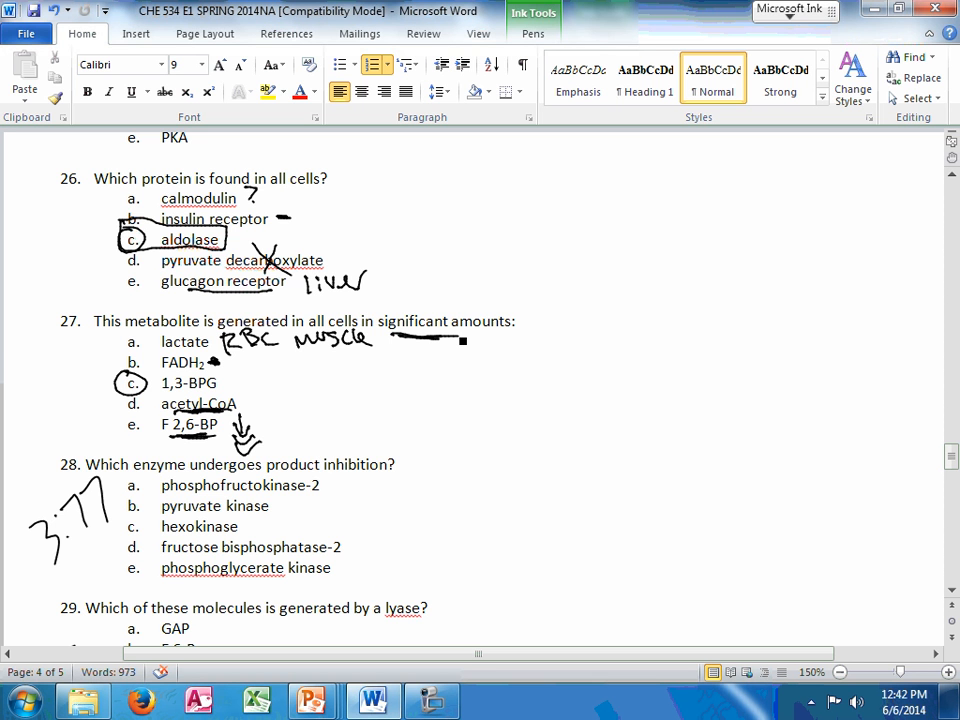
pyautogui.scroll(-3)
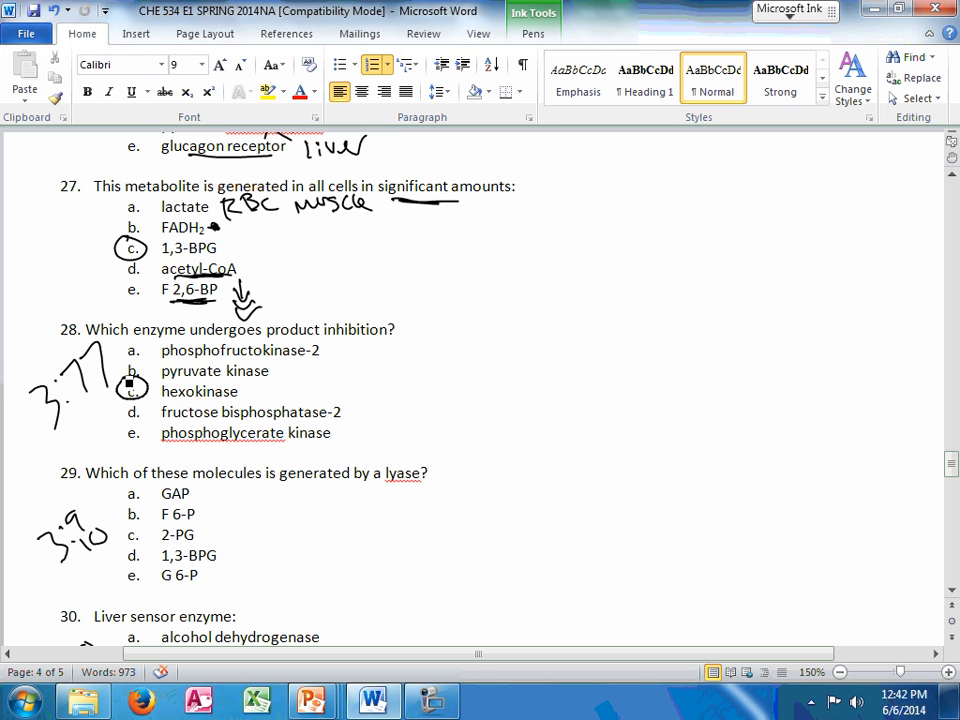
# - Sketch Glc → G6P ⊣ HK beside question 28's hexokinase answer
pyautogui.moveTo(450, 345); pyautogui.dragTo(495, 340)
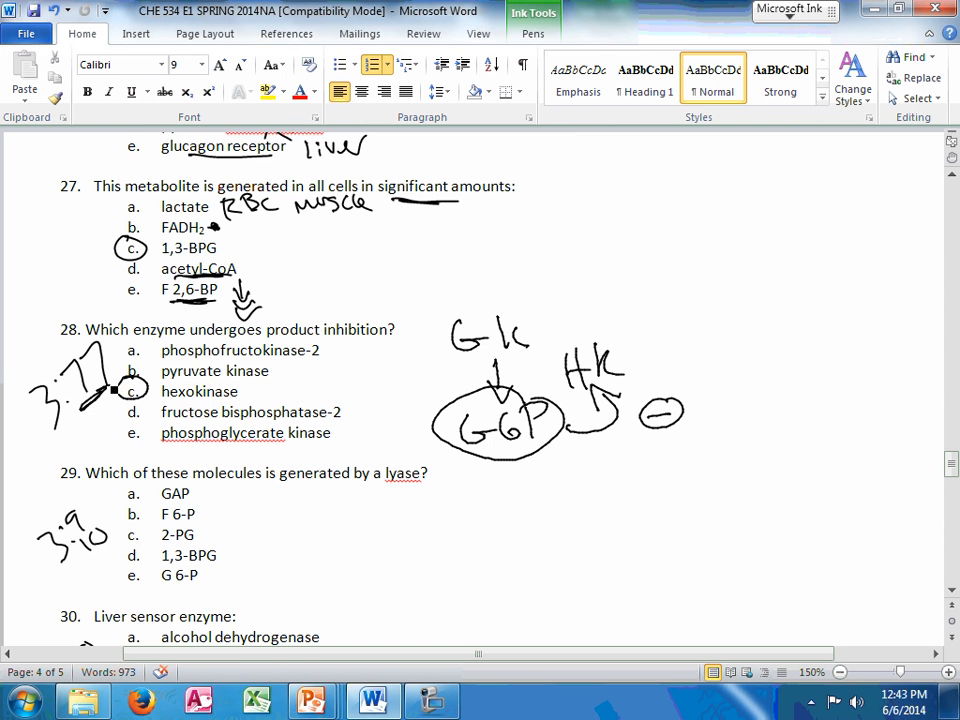
pyautogui.scroll(-3)
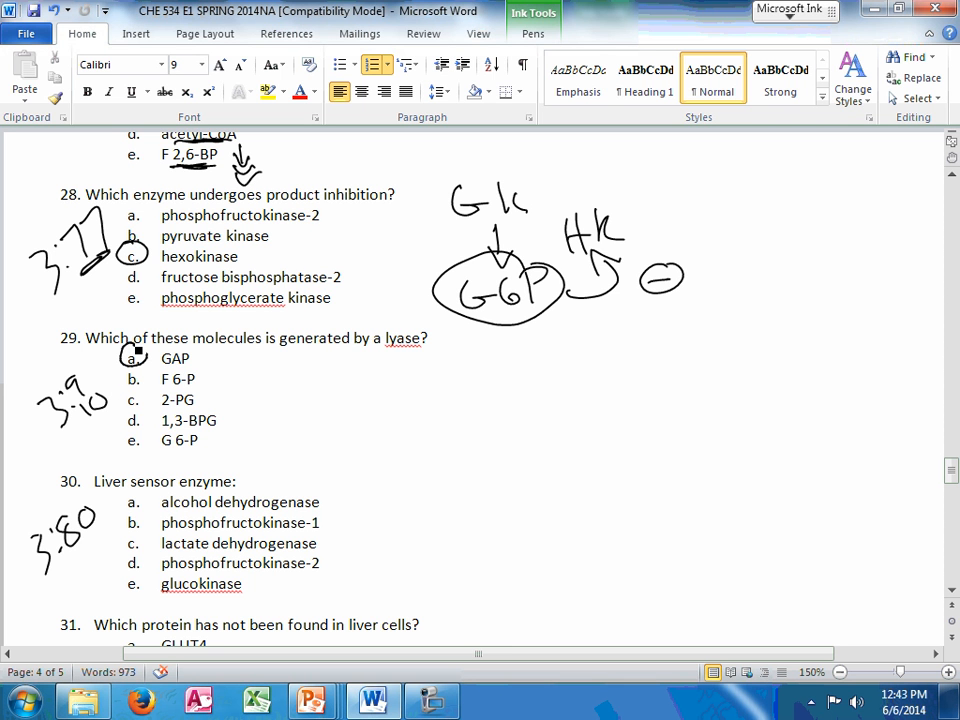
# - Circle option a (GAP) of question 29 and handwrite aldolase and PEP beside it
pyautogui.moveTo(222, 352); pyautogui.dragTo(245, 370)
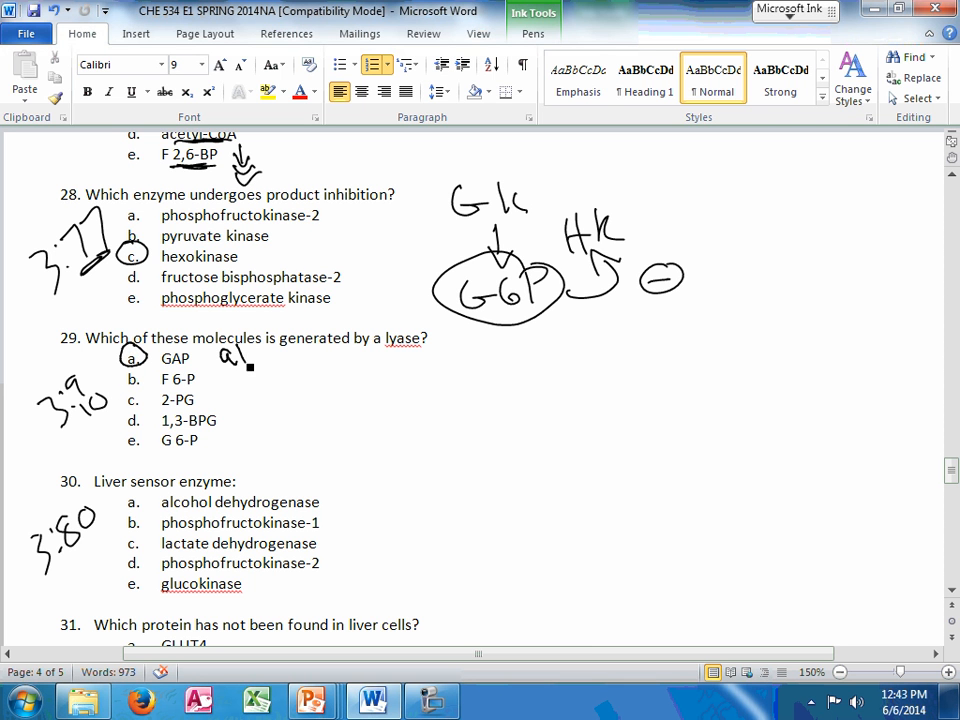
pyautogui.moveTo(225, 358); pyautogui.dragTo(320, 358)
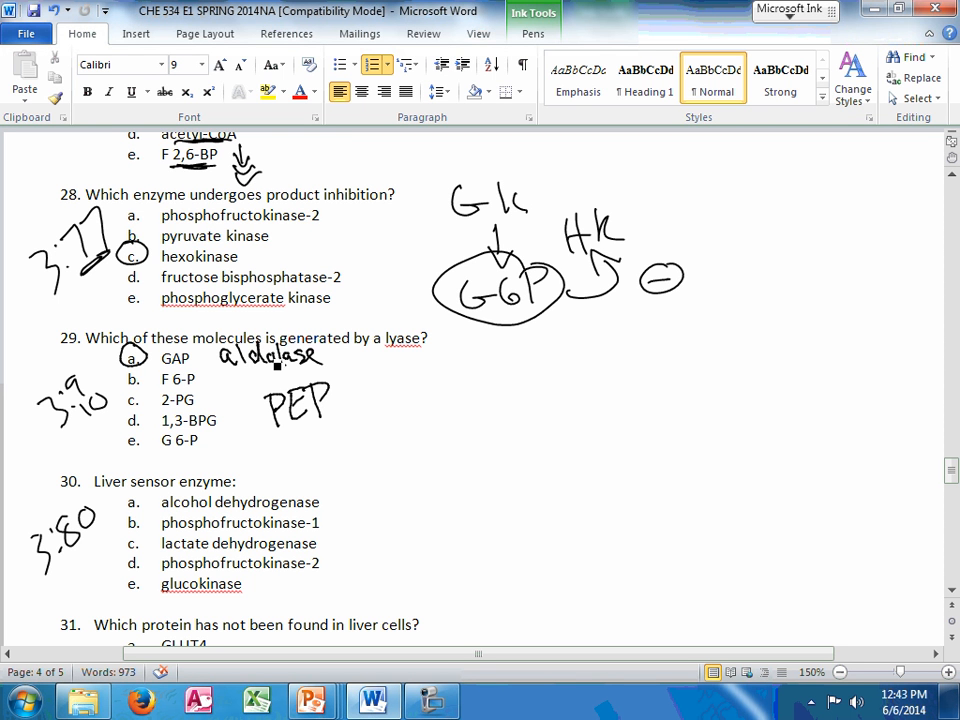
pyautogui.scroll(-3)
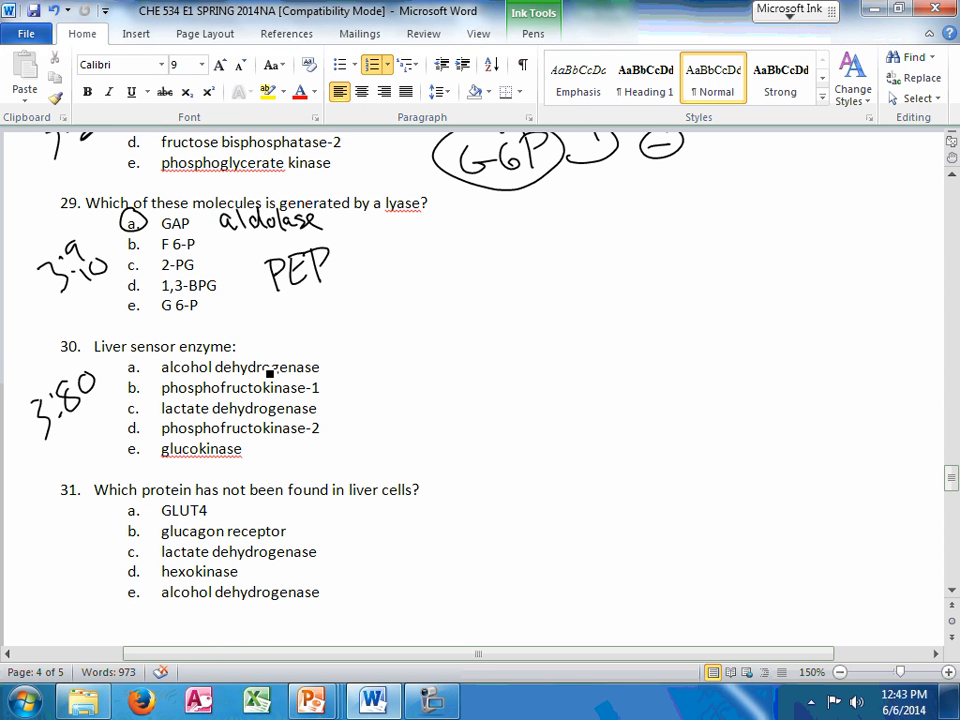
# - Circle glucokinase for question 30 and label it HK IV glucose sensor
pyautogui.moveTo(135, 430); pyautogui.dragTo(135, 470)
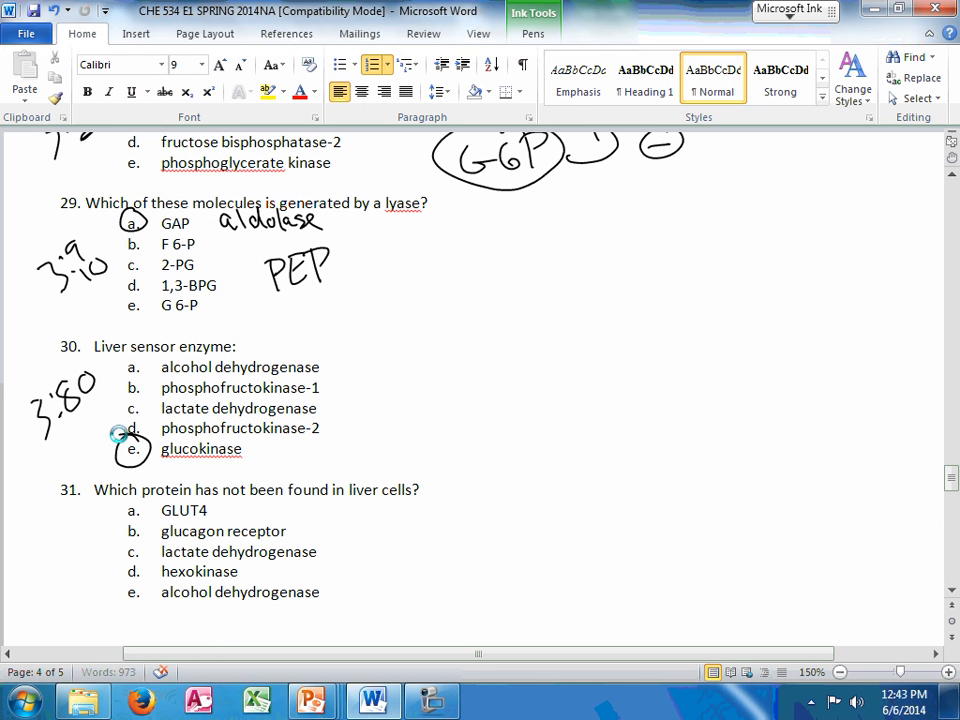
pyautogui.moveTo(258, 450); pyautogui.dragTo(305, 455)
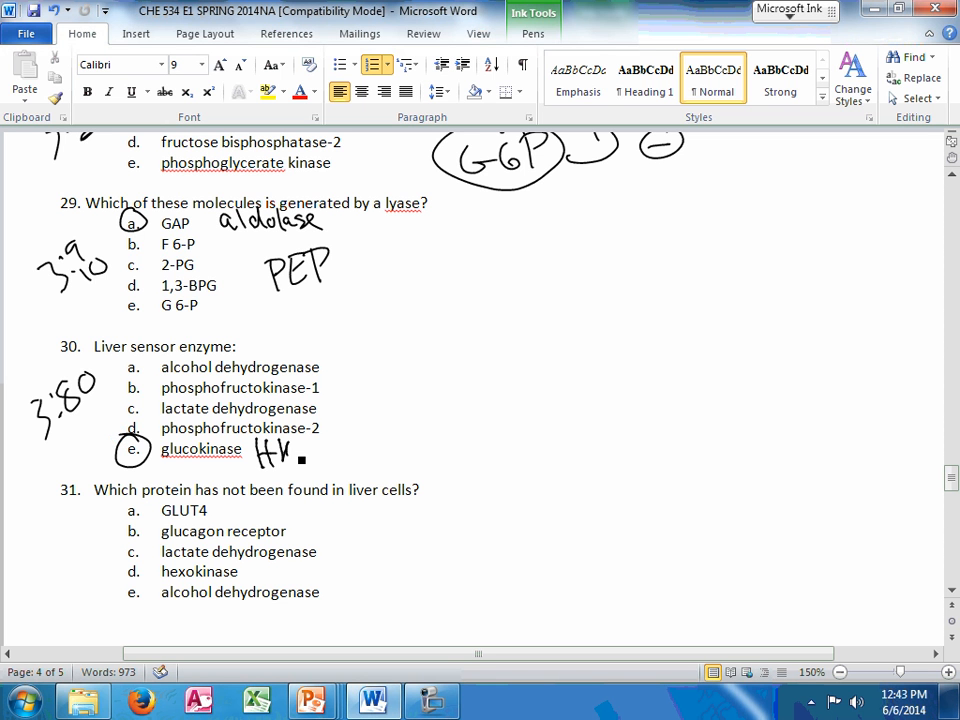
pyautogui.moveTo(300, 440); pyautogui.dragTo(345, 460)
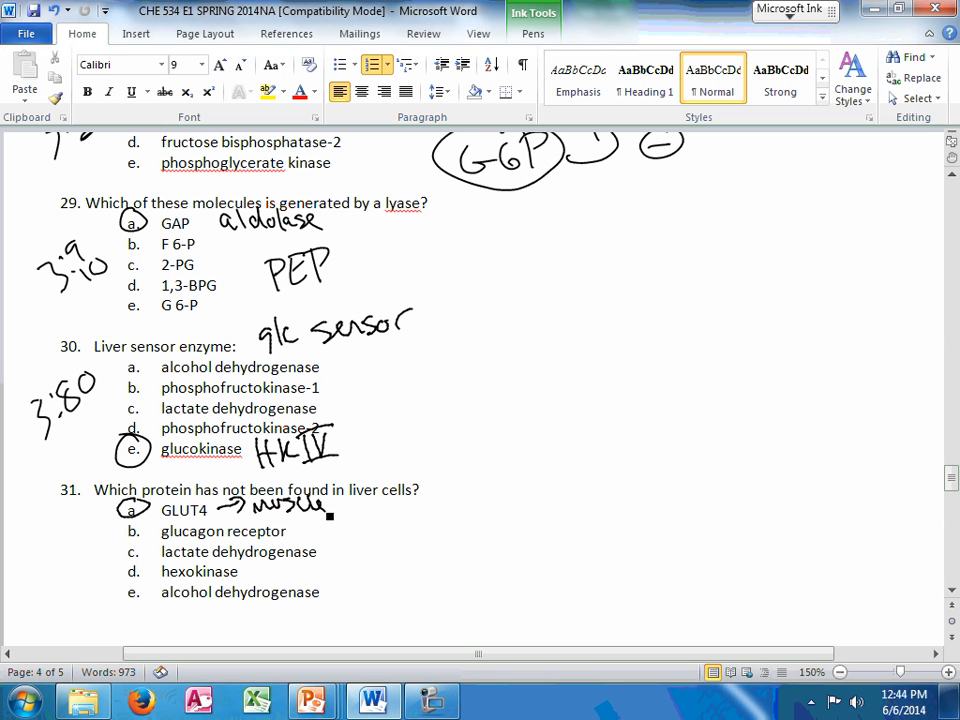
# - Note GLUT4 is in muscle and fat, with GLUT 2 side notes, for question 31
pyautogui.moveTo(330, 505); pyautogui.dragTo(400, 505)
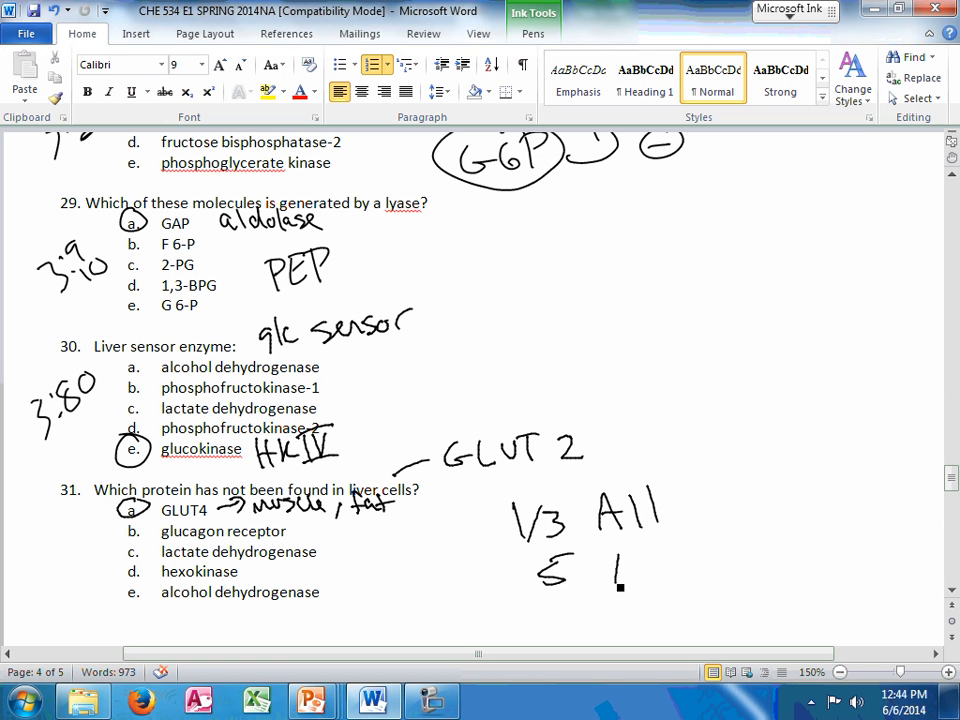
pyautogui.moveTo(605, 575); pyautogui.dragTo(700, 575)
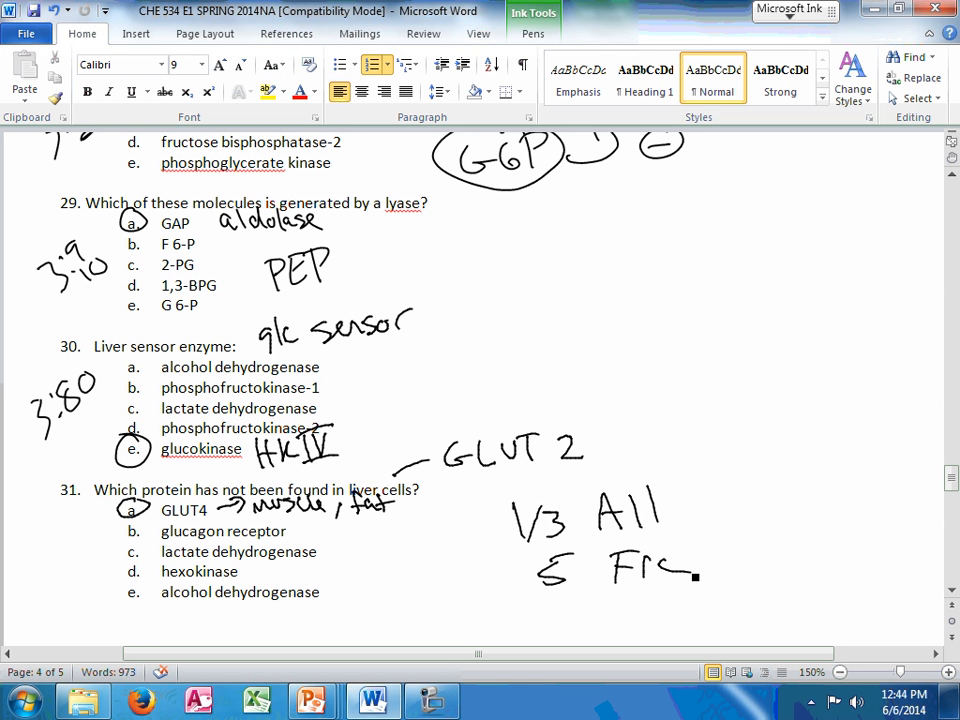
pyautogui.scroll(-3)
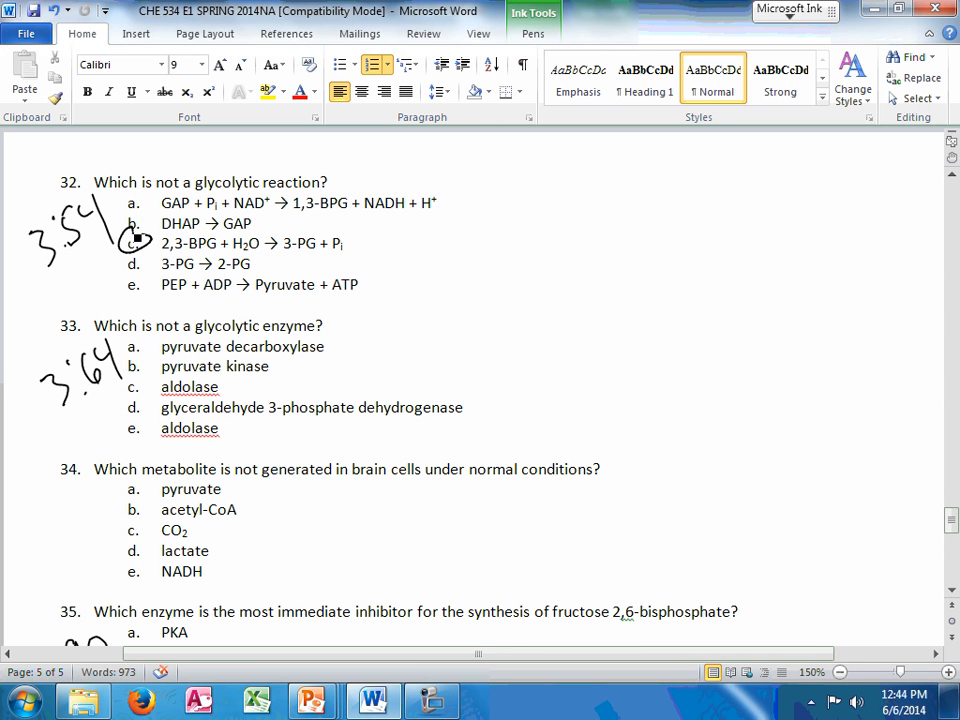
# - Circle option c as question 32's answer
pyautogui.moveTo(65, 252); pyautogui.dragTo(135, 213)
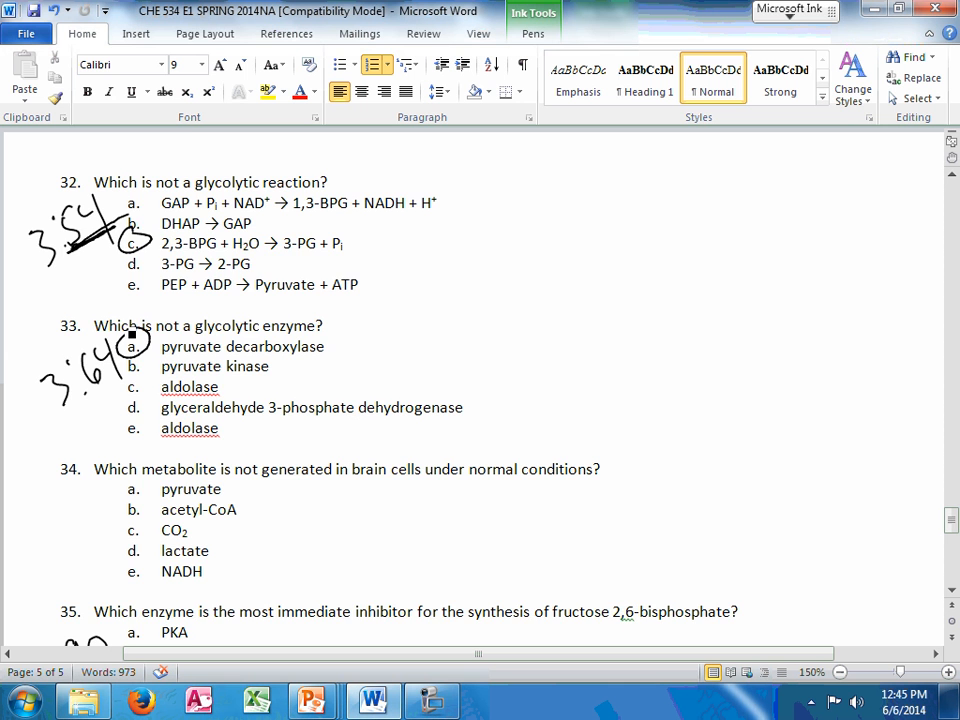
pyautogui.scroll(-3)
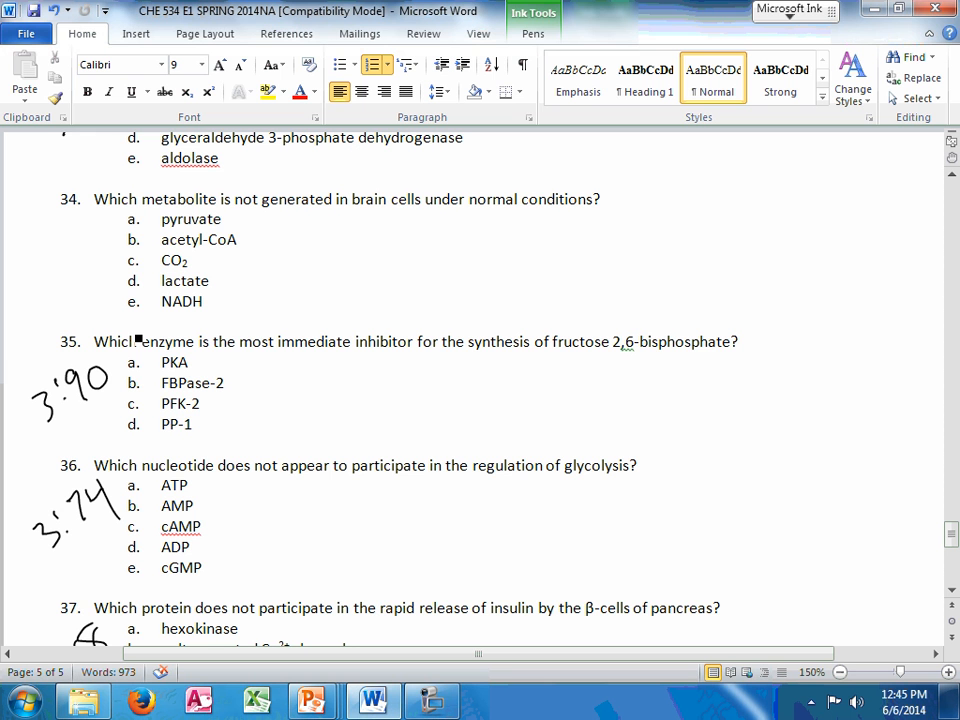
# - In question 34, underline 'brain cells under' and circle and underline answer d, lactate
pyautogui.moveTo(357, 218); pyautogui.dragTo(470, 217)
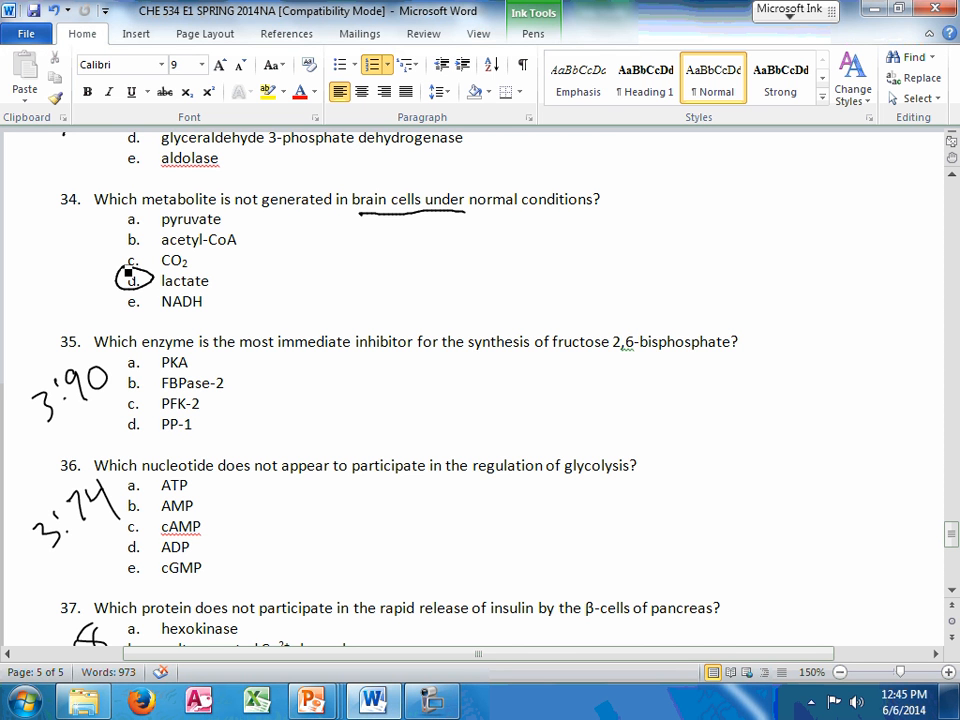
pyautogui.moveTo(160, 281); pyautogui.dragTo(215, 290)
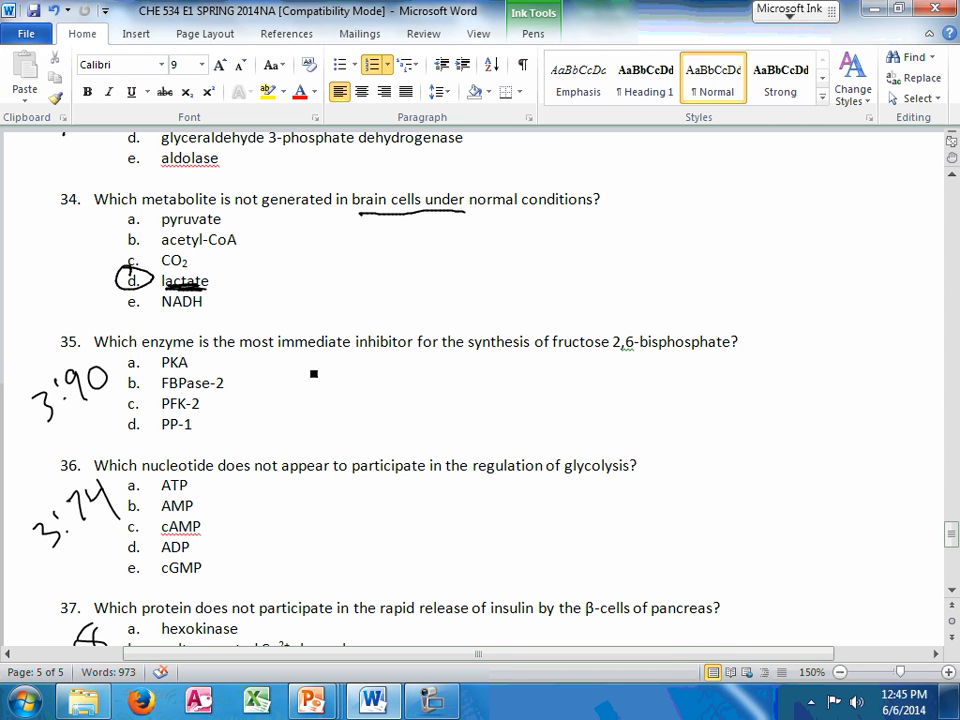
pyautogui.scroll(-3)
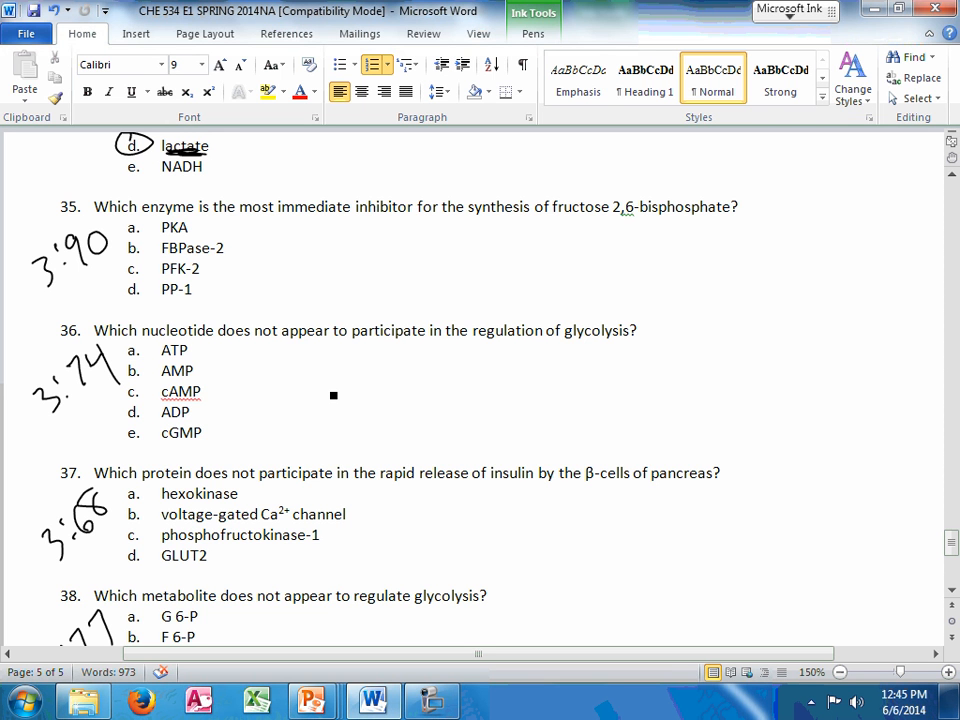
# - In question 35, circle PKA, underline 'inhibitor' and '2,6-bisphosphate', and strike the score
pyautogui.moveTo(347, 223); pyautogui.dragTo(703, 228)
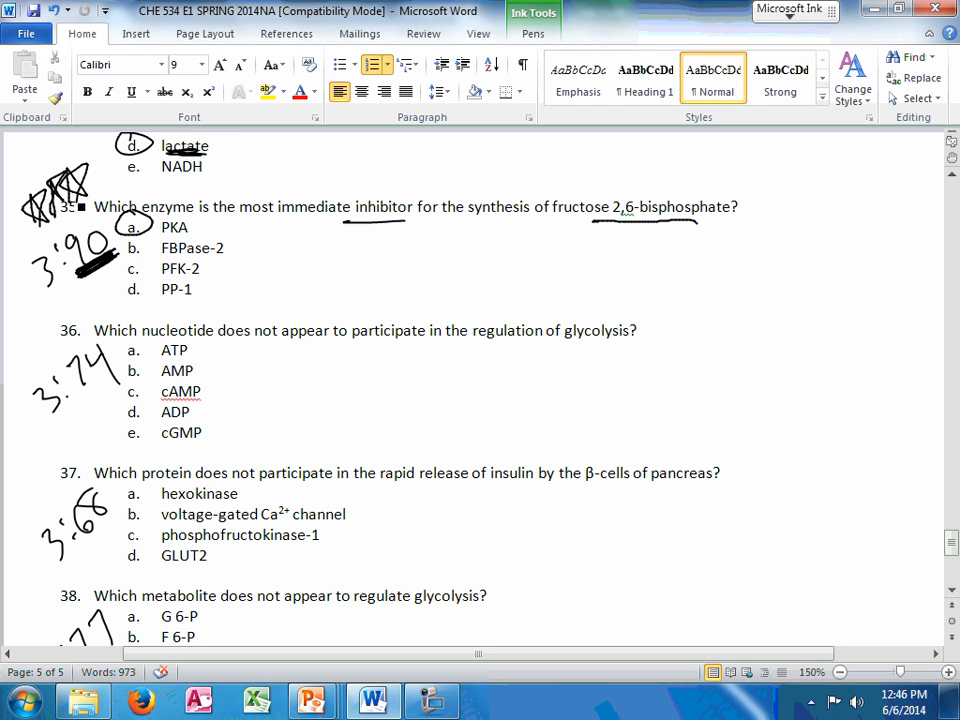
pyautogui.scroll(-3)
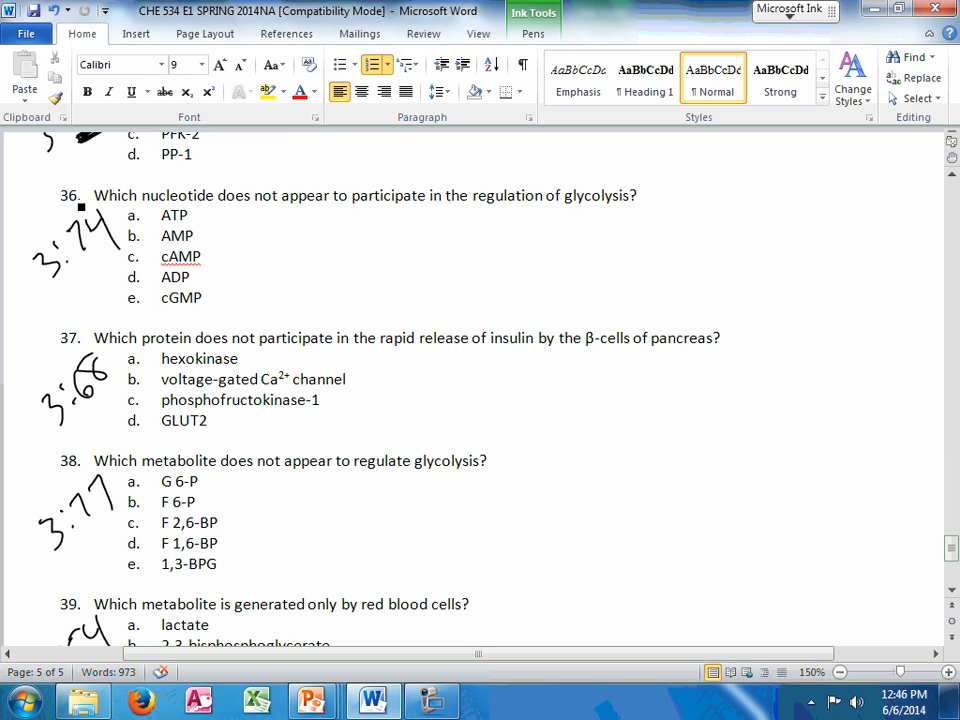
# - Circle cGMP for question 36, bracket options a–d, and write '76 AMP' beside it
pyautogui.moveTo(115, 297); pyautogui.dragTo(155, 297)
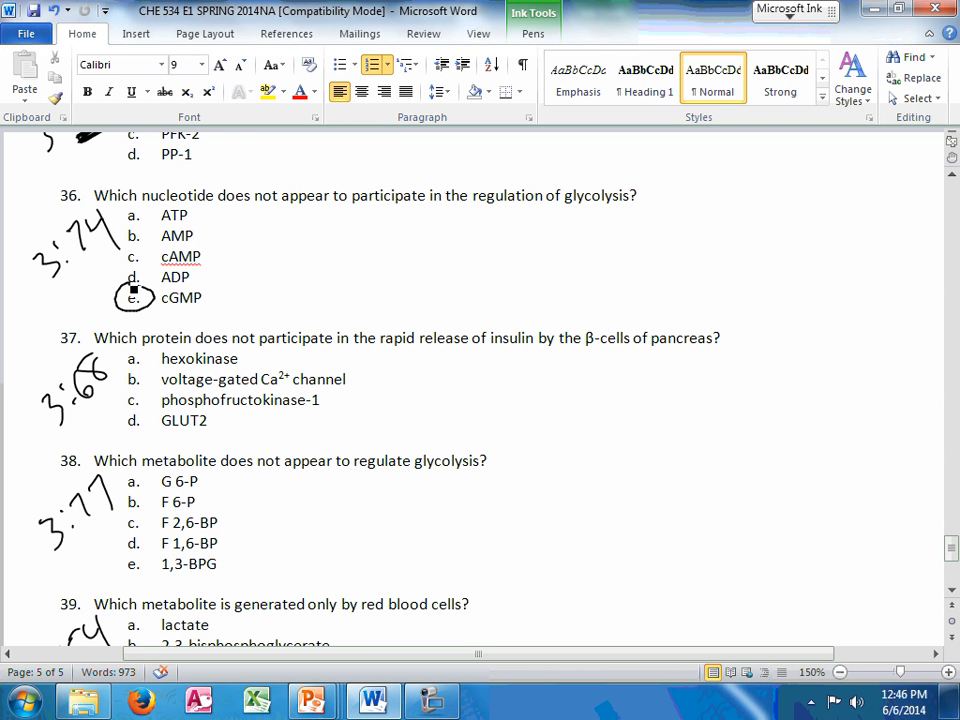
pyautogui.moveTo(210, 210); pyautogui.dragTo(212, 282)
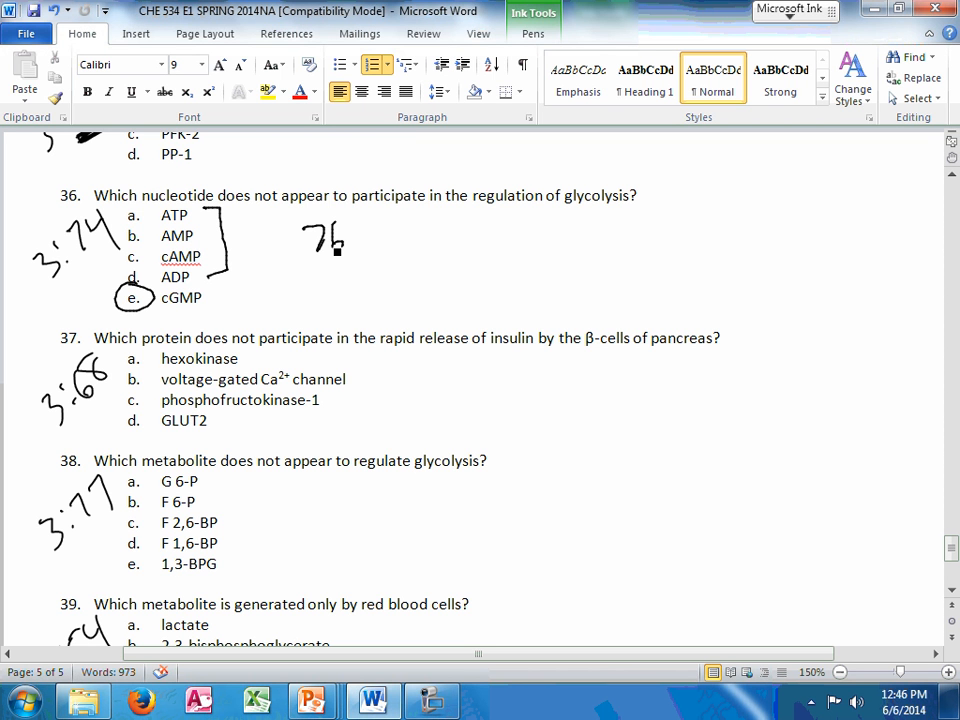
pyautogui.moveTo(385, 230); pyautogui.dragTo(470, 230)
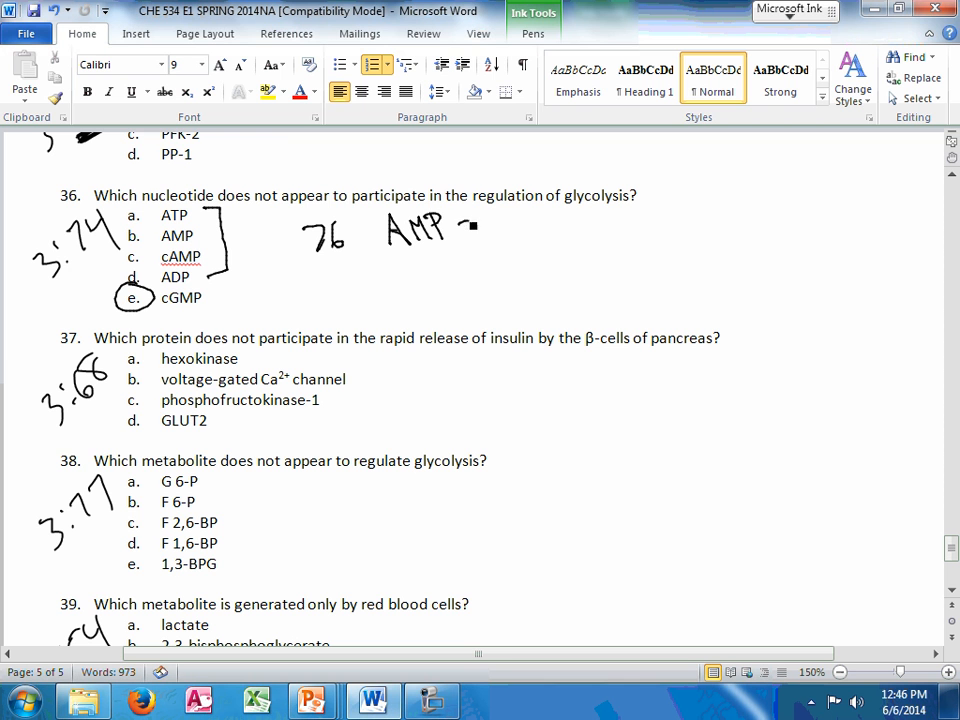
pyautogui.moveTo(458, 228); pyautogui.dragTo(558, 228)
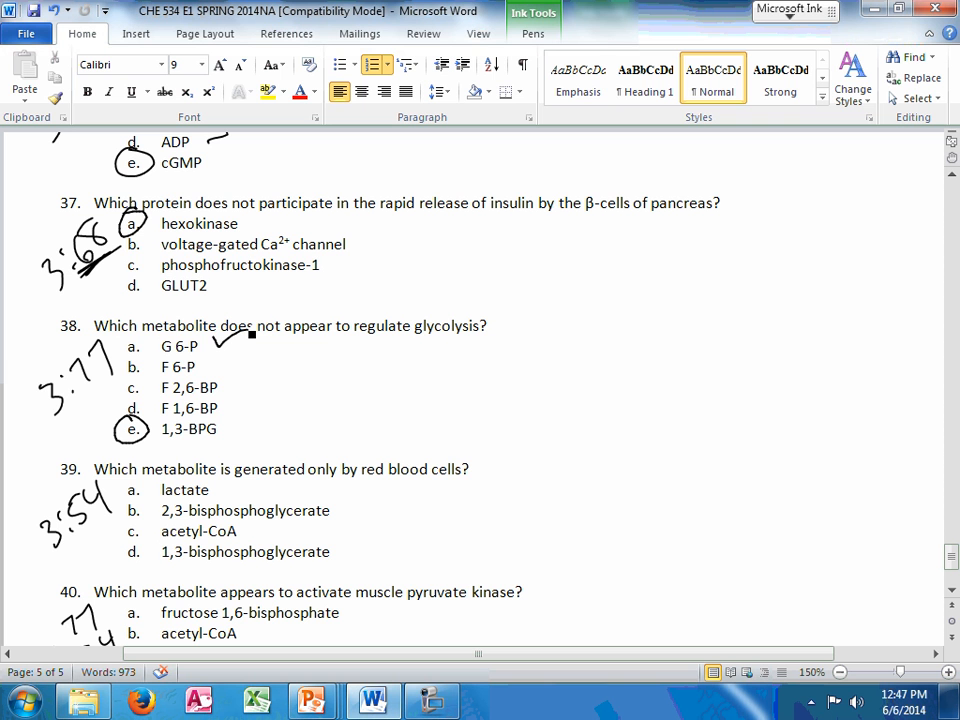
# - In question 38, write HK ⊖ by G 6-P, underline F 2,6-BP, and double-underline 3:79
pyautogui.moveTo(250, 345); pyautogui.dragTo(290, 345)
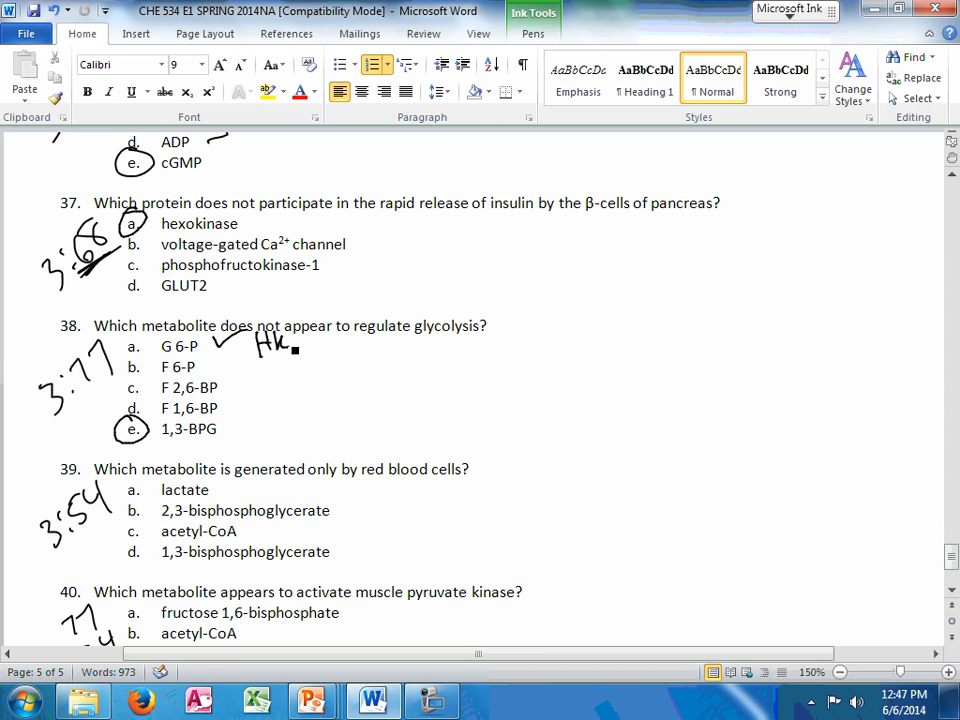
pyautogui.moveTo(300, 345); pyautogui.dragTo(315, 335)
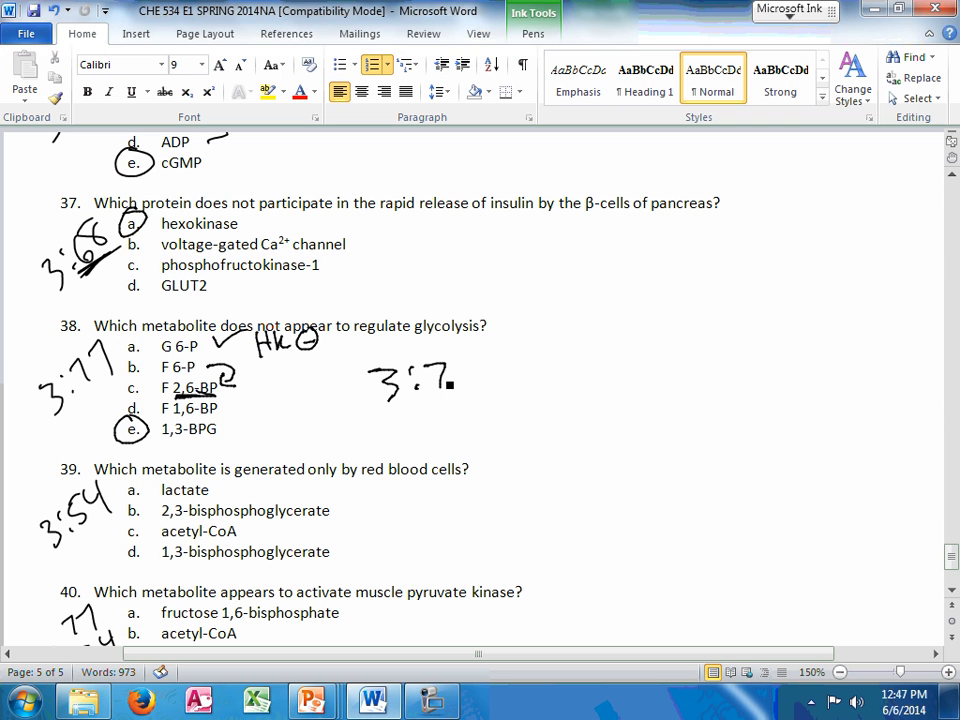
pyautogui.moveTo(450, 385); pyautogui.dragTo(470, 410)
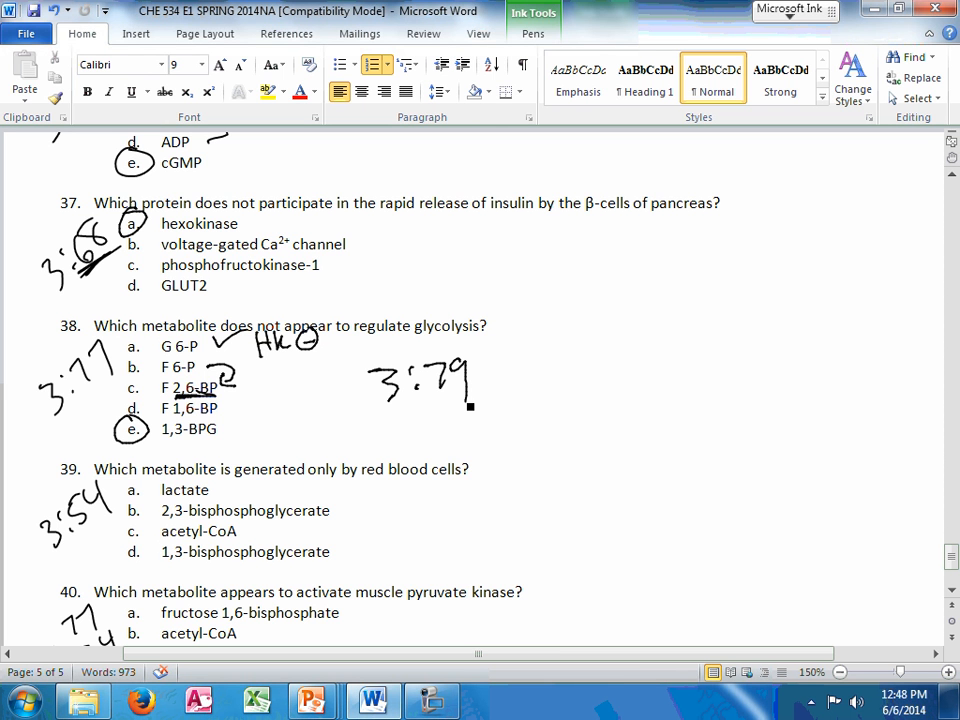
pyautogui.moveTo(385, 405); pyautogui.dragTo(470, 400)
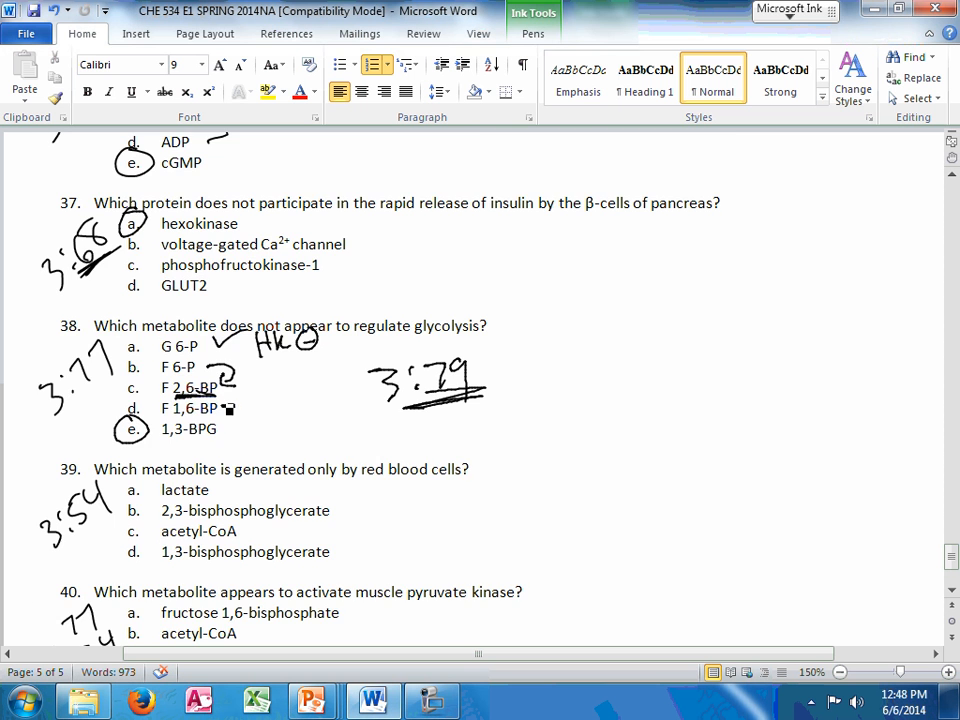
pyautogui.scroll(-3)
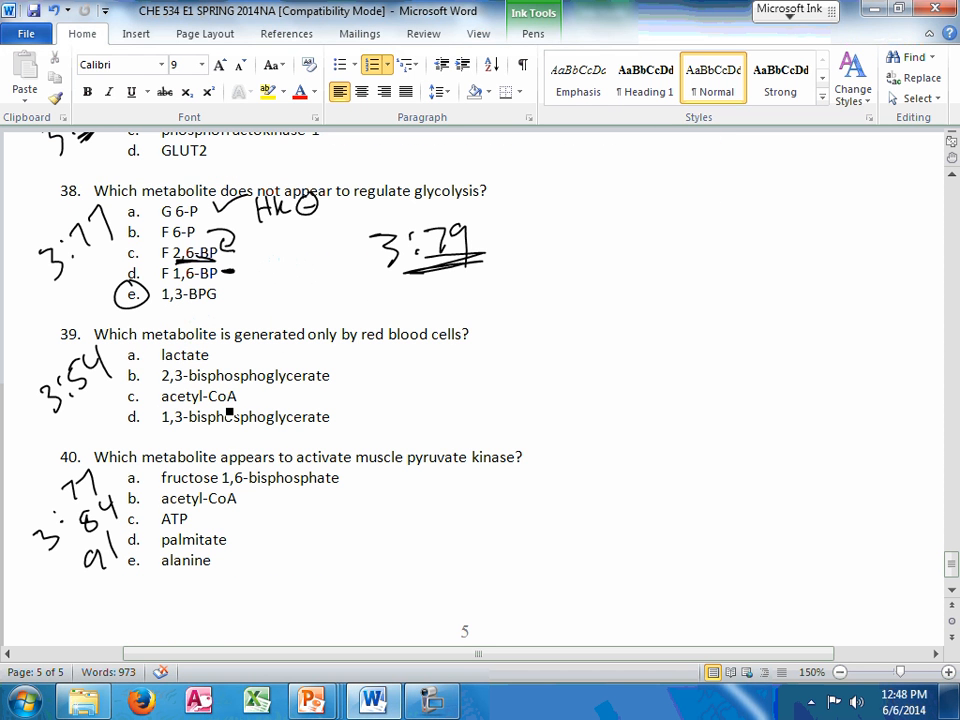
# - Circle option b and underline 'only by' in question 39; underline 'pyruvate kinase' in 40
pyautogui.moveTo(310, 349); pyautogui.dragTo(370, 352)
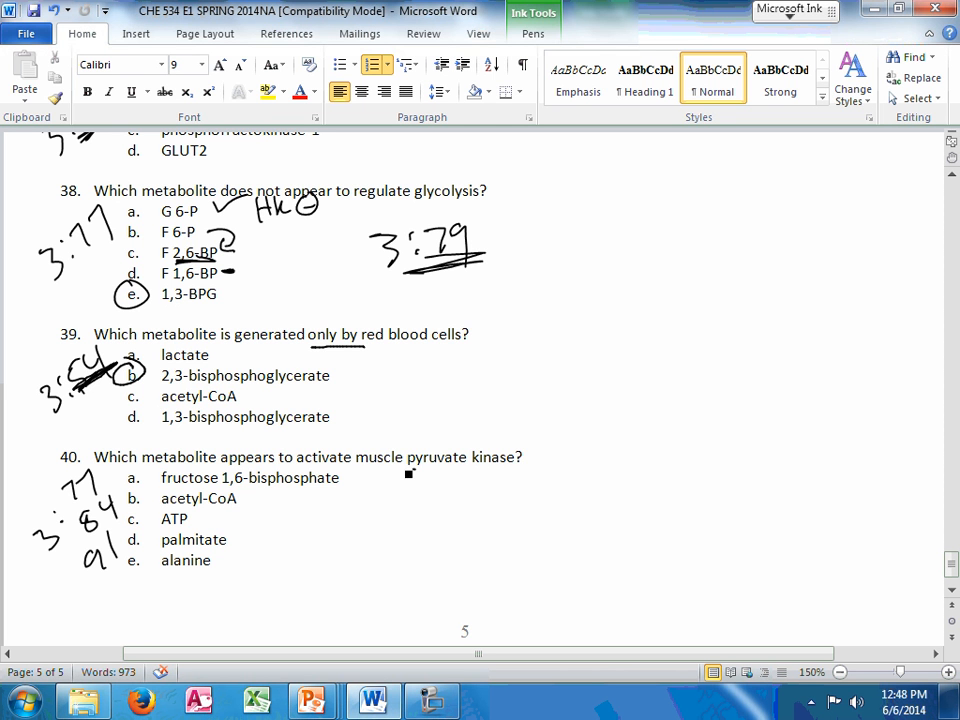
pyautogui.moveTo(390, 470); pyautogui.dragTo(520, 468)
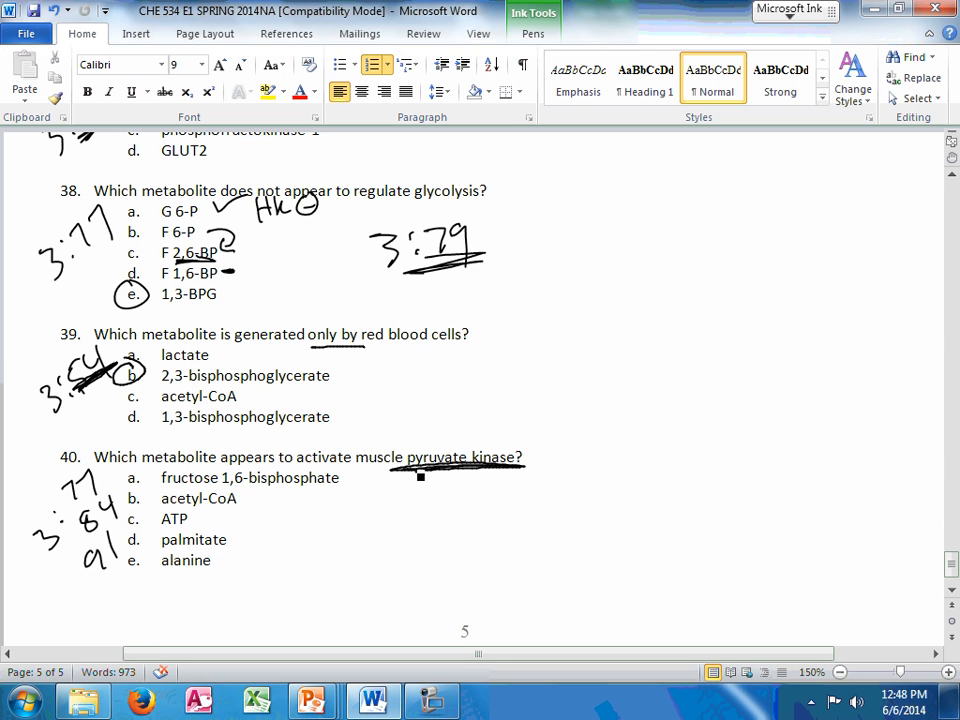